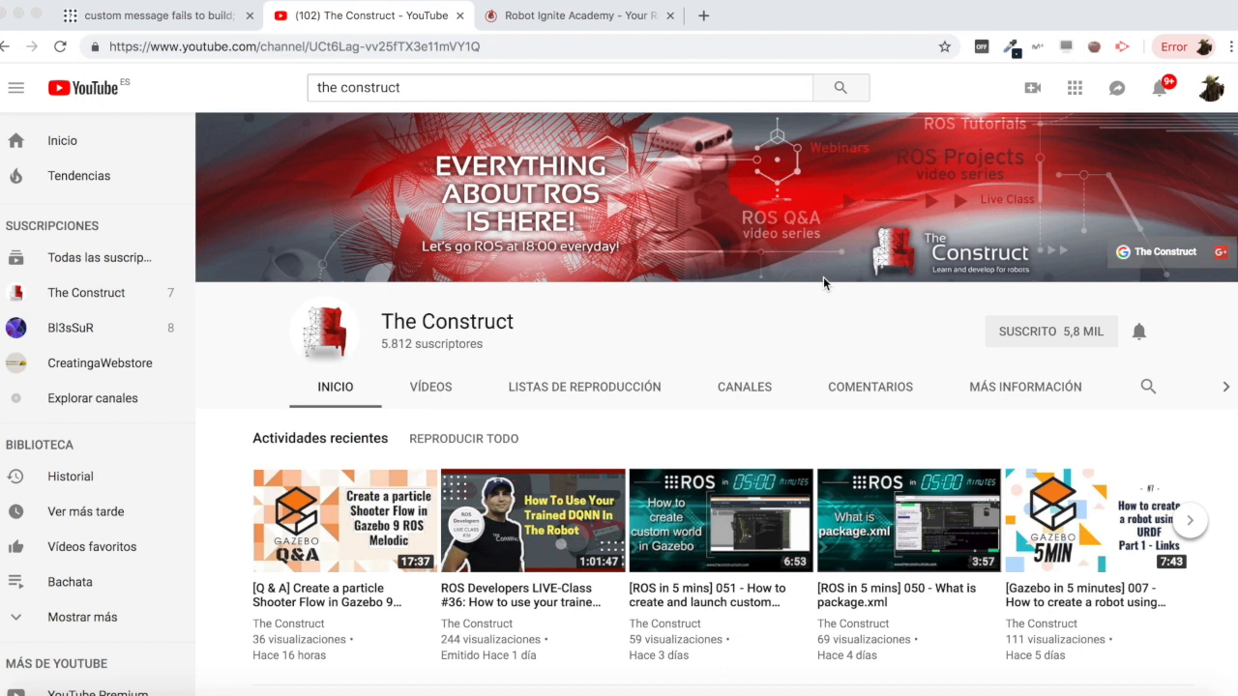
pyautogui.moveTo(214, 40)
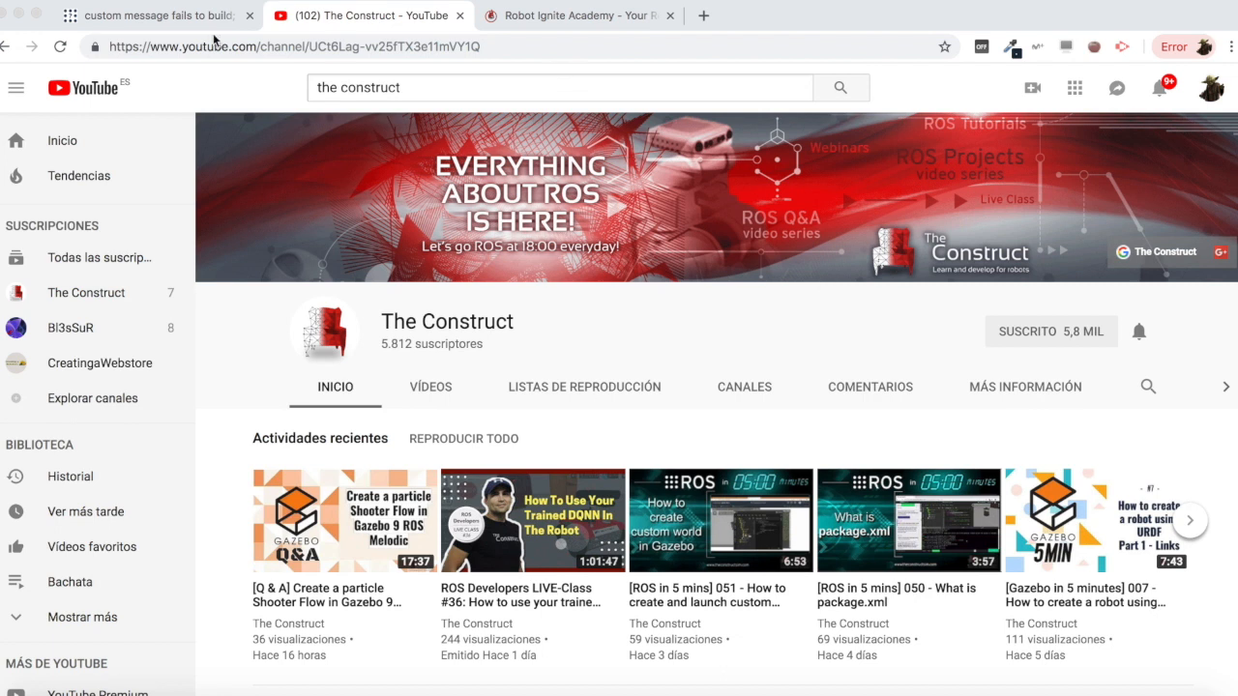
# - Bring up the 'custom message fails to build' question and skim its catkin_make error output
pyautogui.click(155, 16)
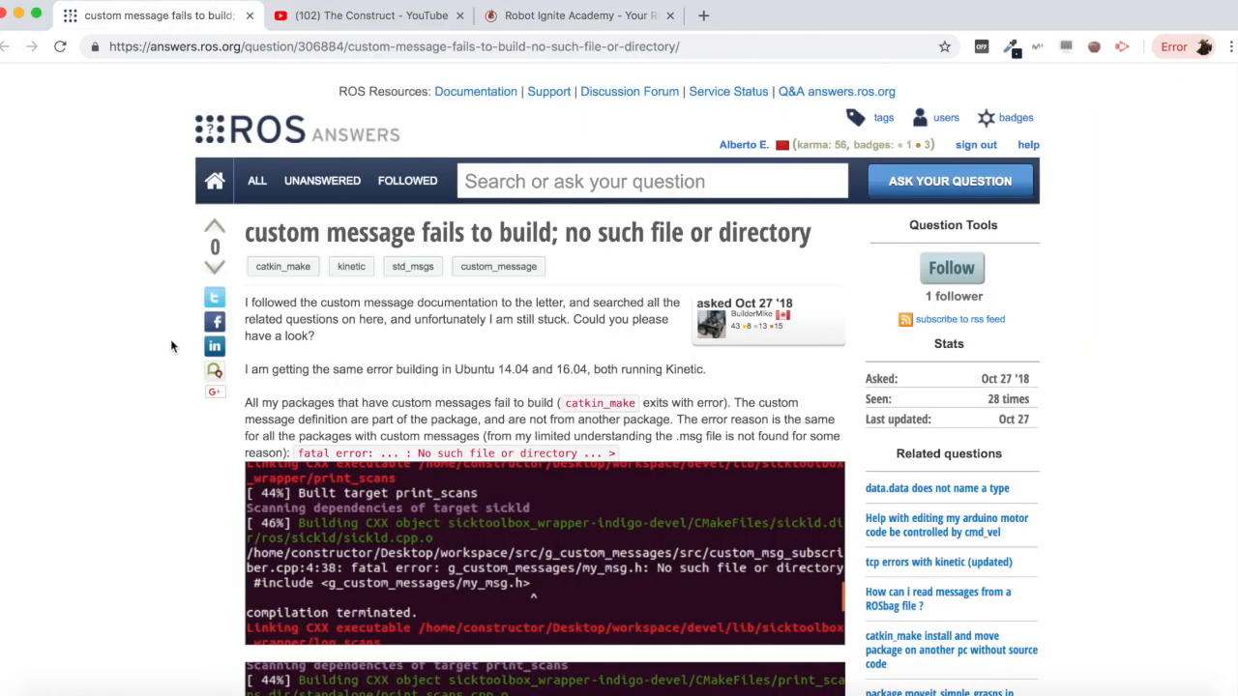
pyautogui.moveTo(213, 346)
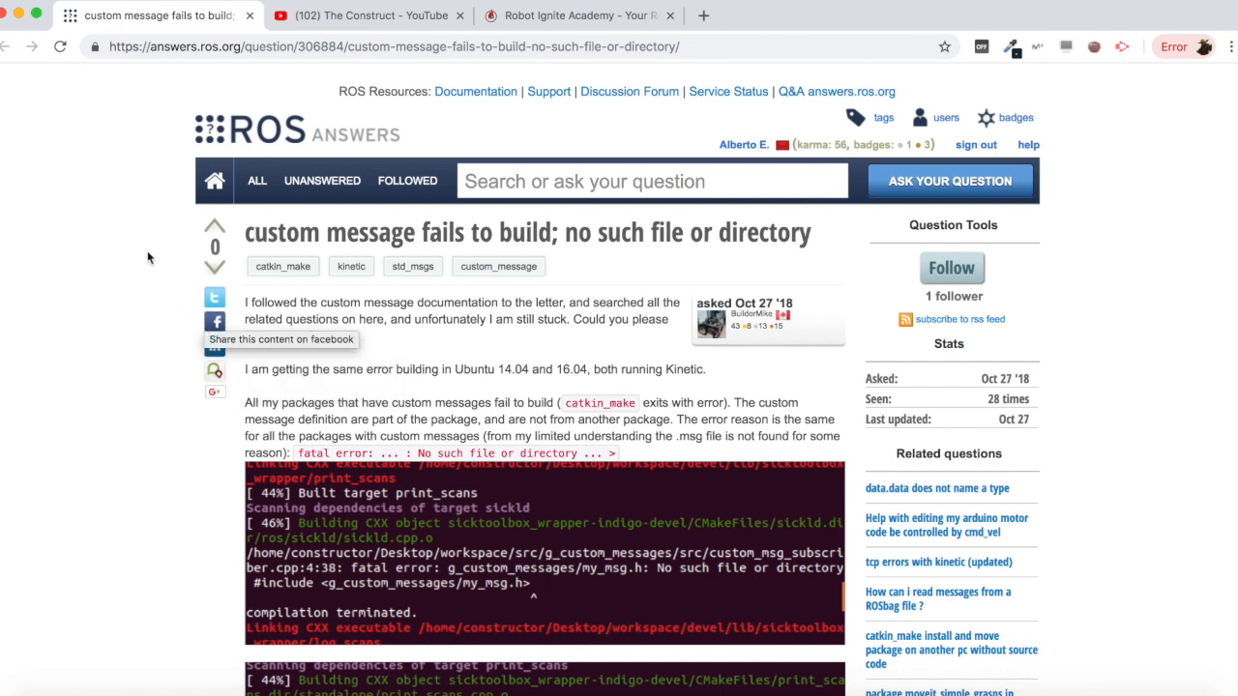
pyautogui.scroll(-3)
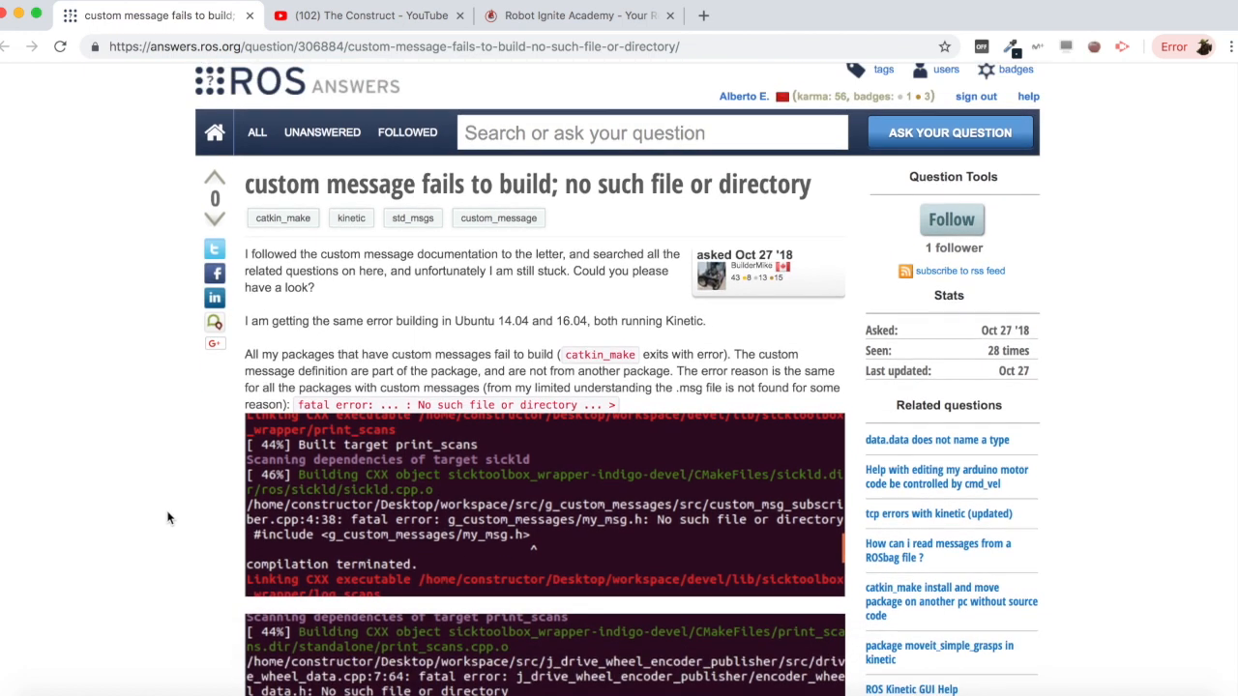
pyautogui.scroll(3)
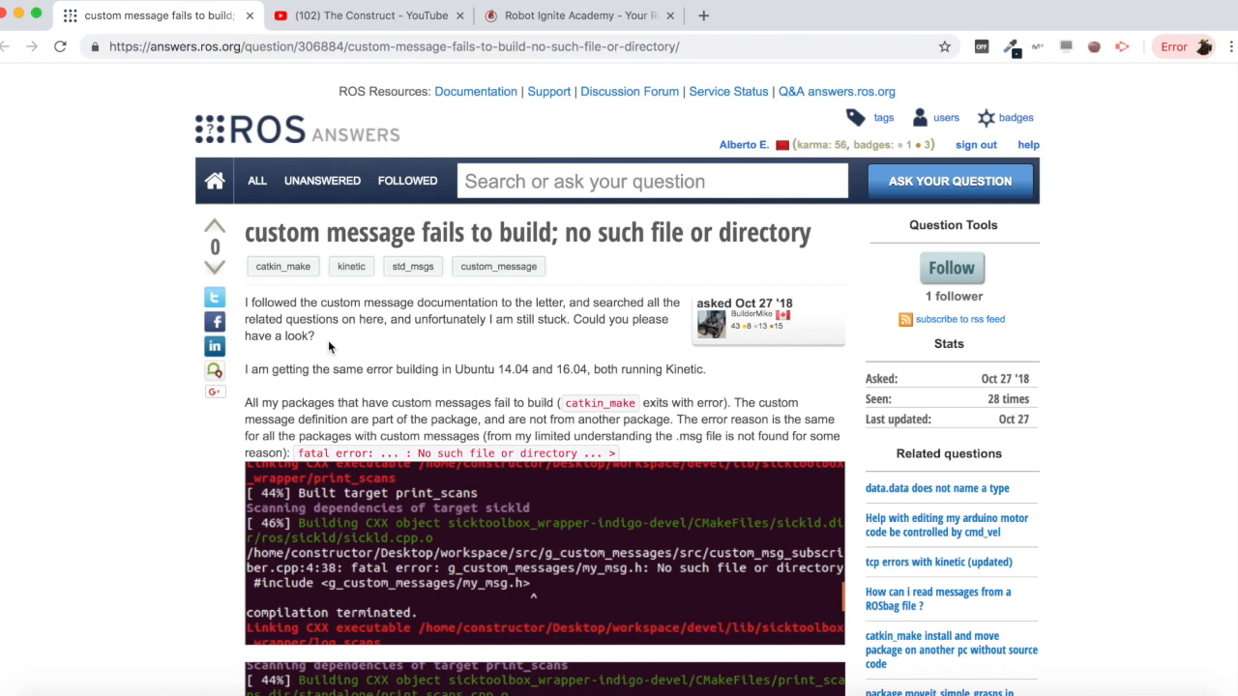
# - Open the Robot Ignite Academy dashboard and browse courses like ROS Basics and Navigation
pyautogui.click(579, 16)
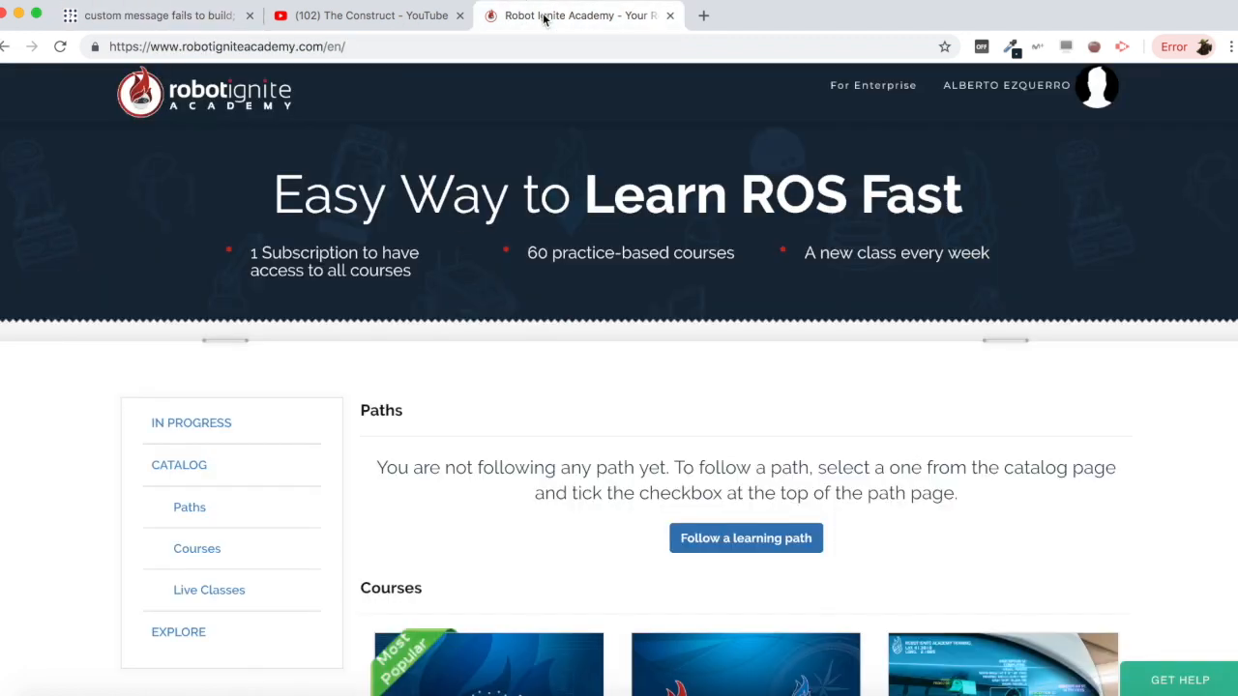
pyautogui.scroll(-3)
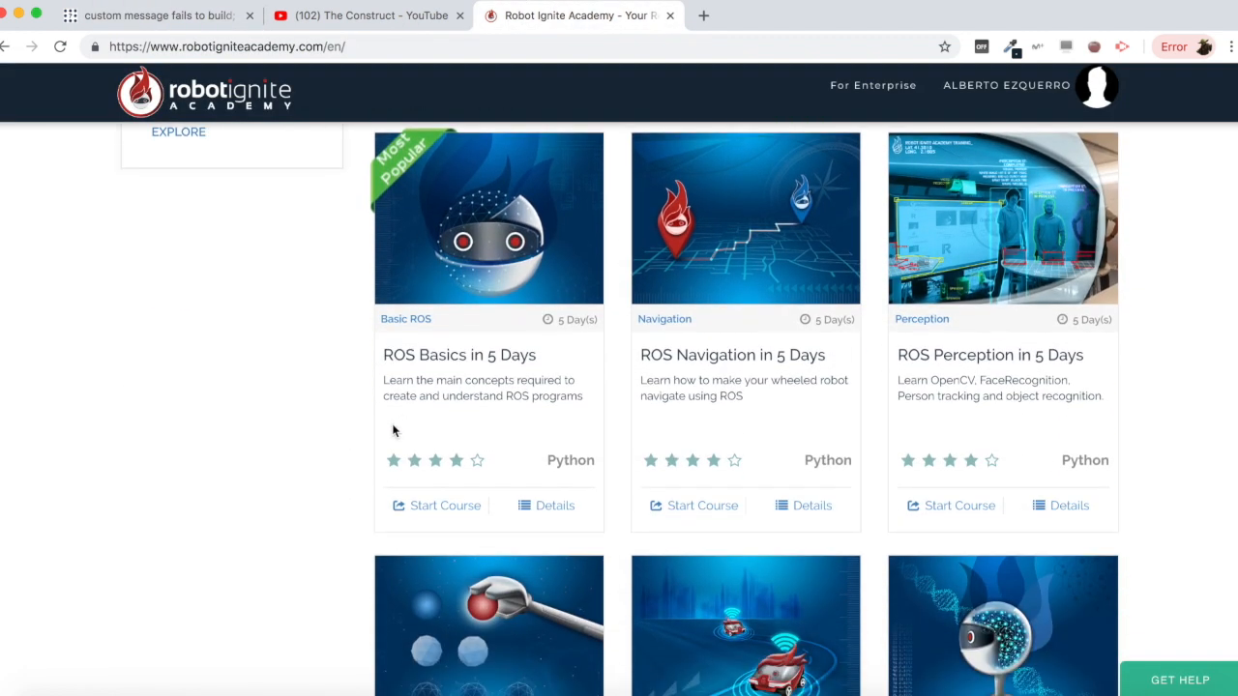
pyautogui.scroll(-3)
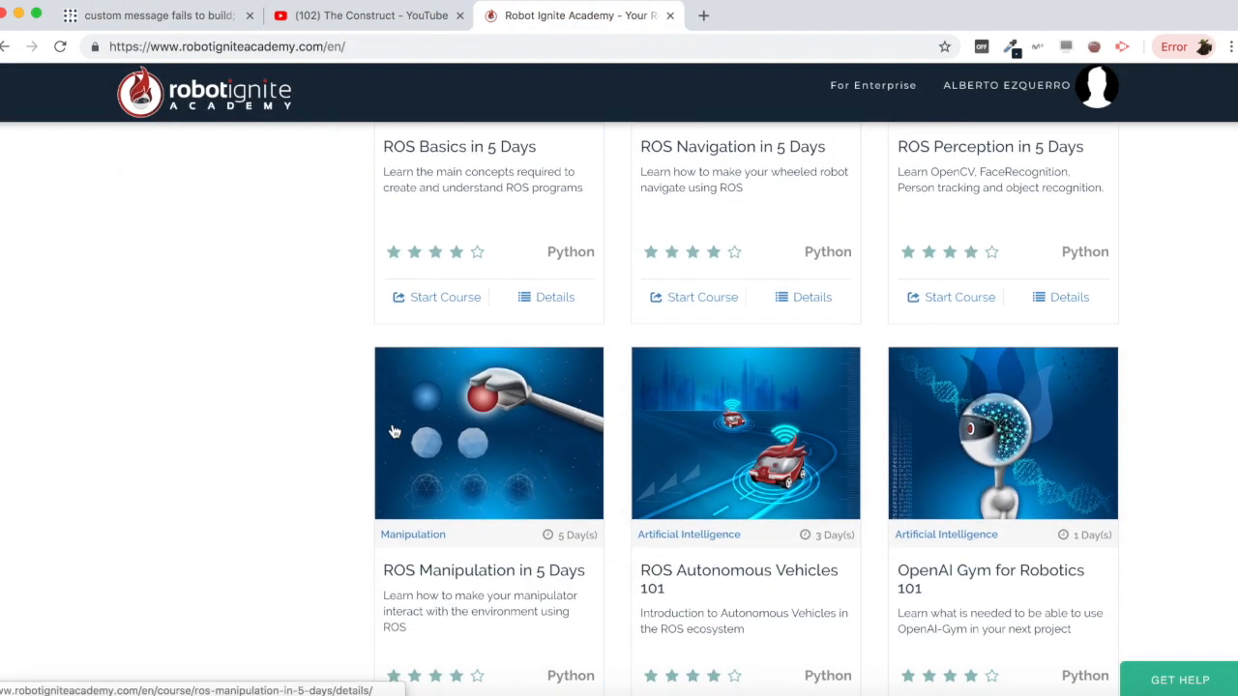
pyautogui.scroll(-3)
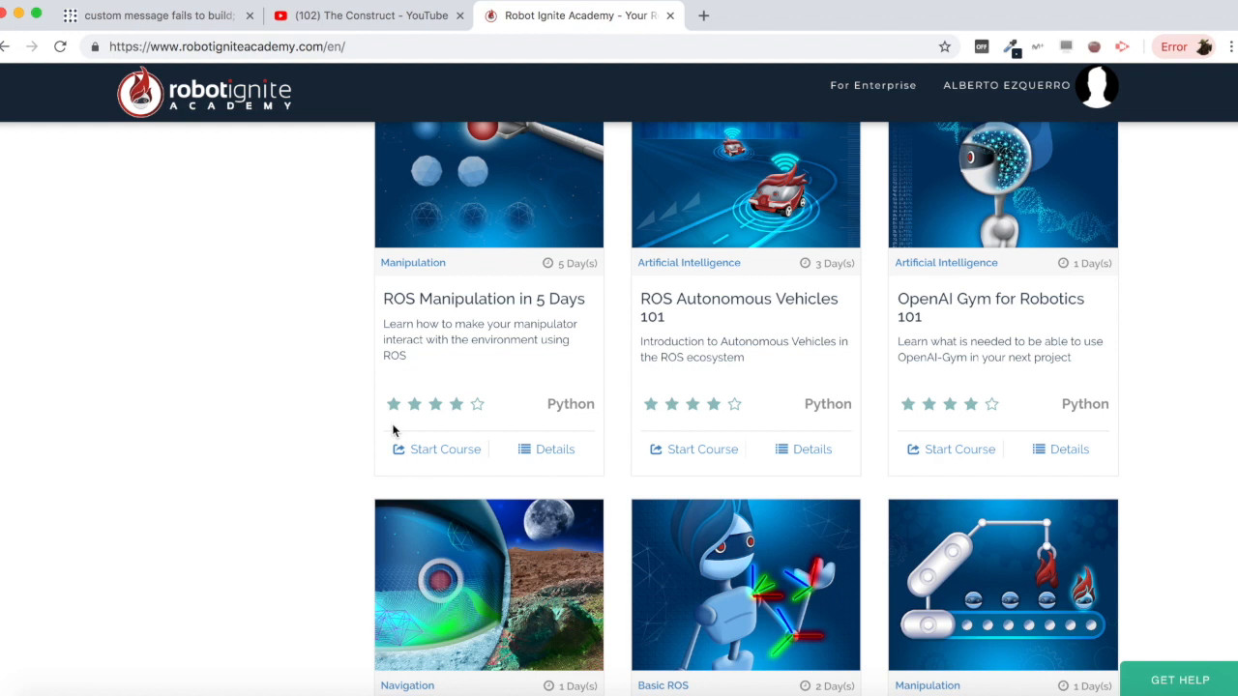
pyautogui.scroll(-3)
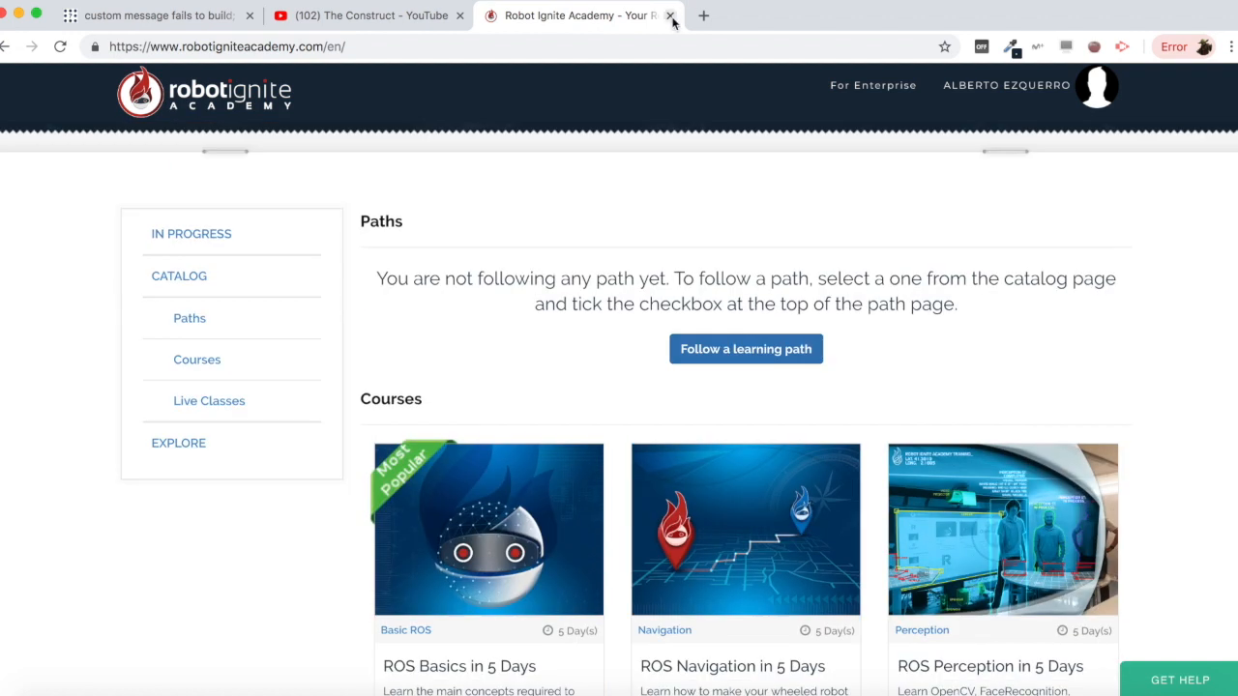
# - Close the Robot Ignite Academy tab and return to the custom message build question
pyautogui.click(670, 15)
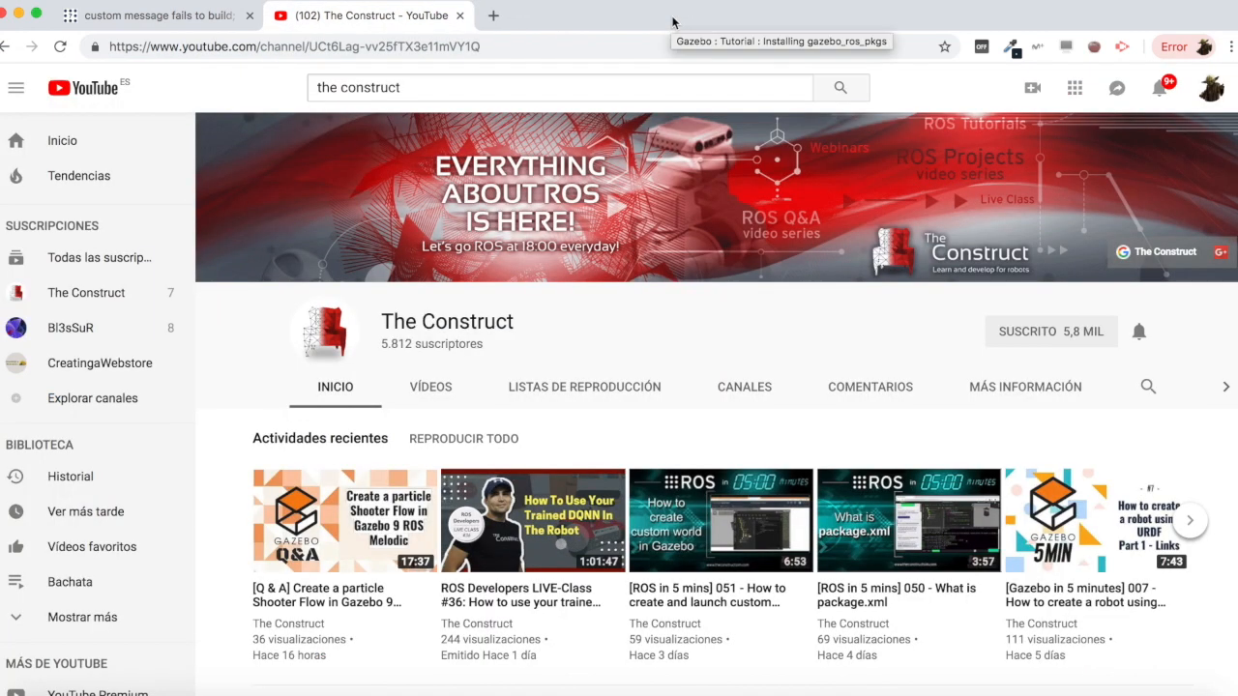
pyautogui.scroll(-3)
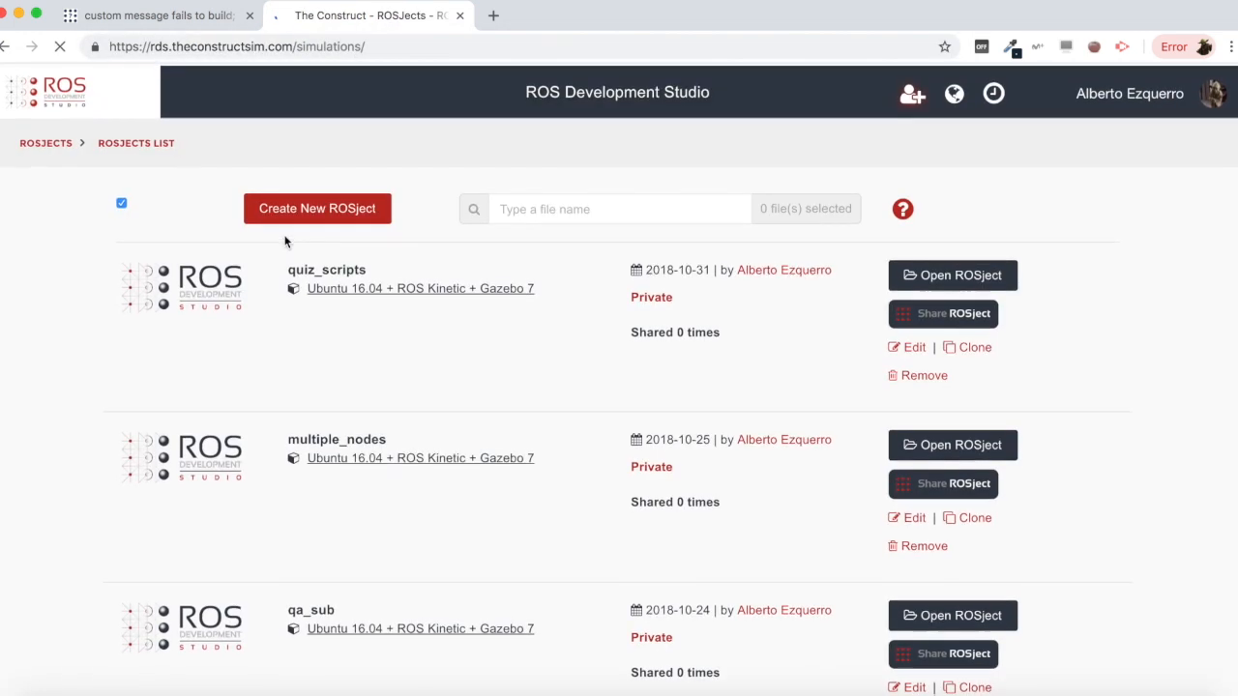
pyautogui.click(157, 16)
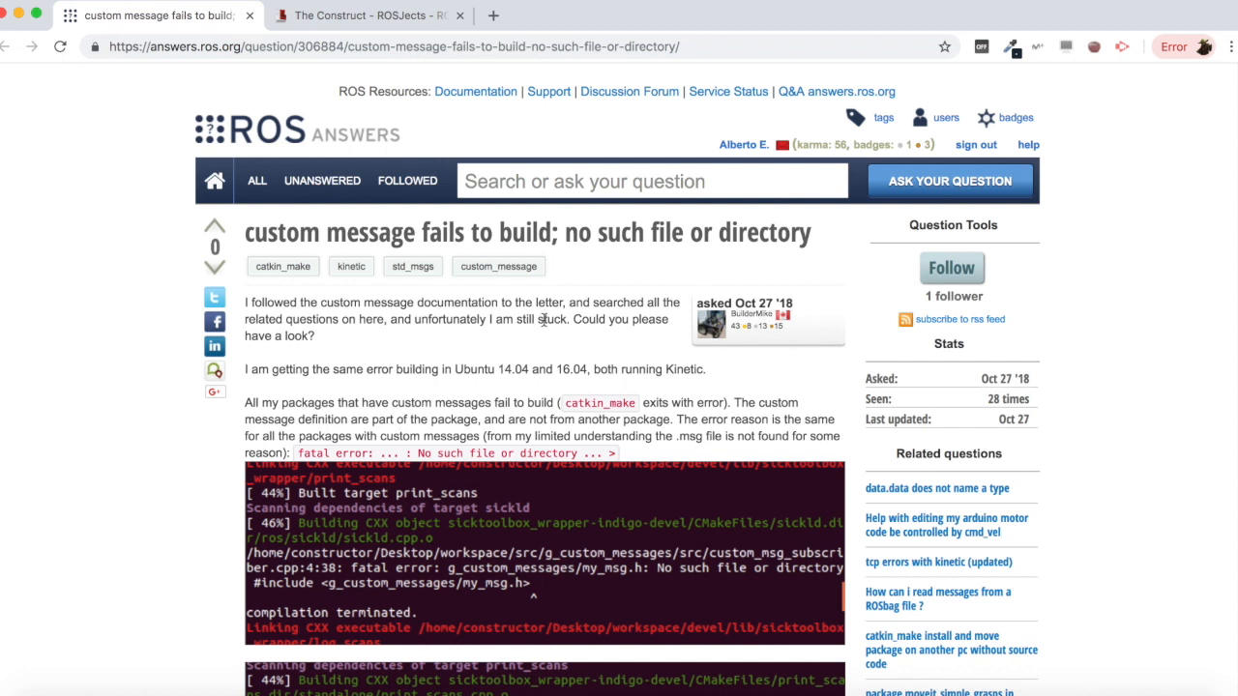
pyautogui.scroll(-3)
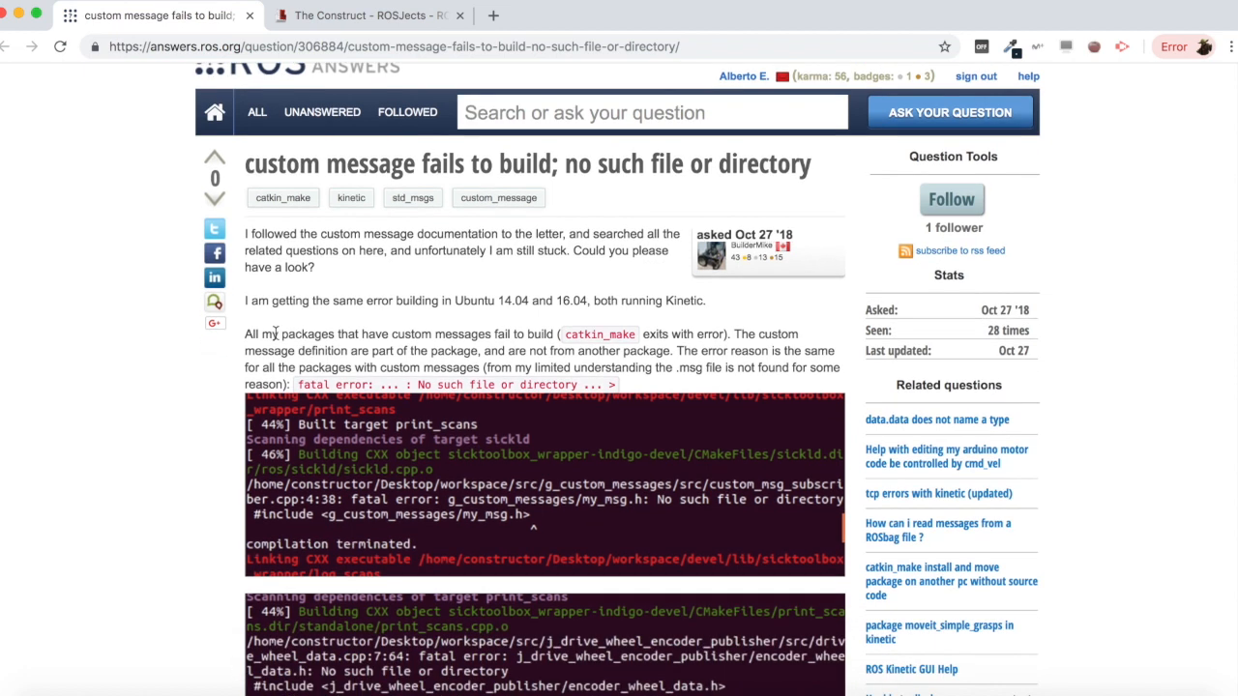
pyautogui.moveTo(513, 300)
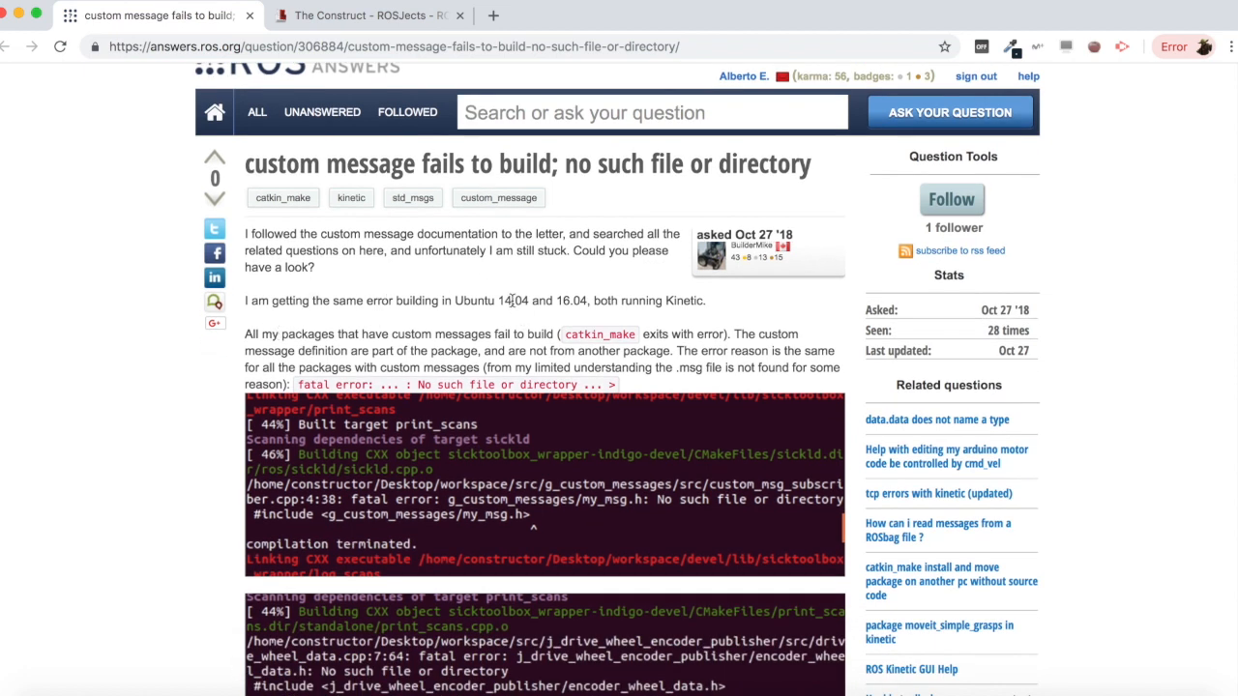
pyautogui.scroll(-3)
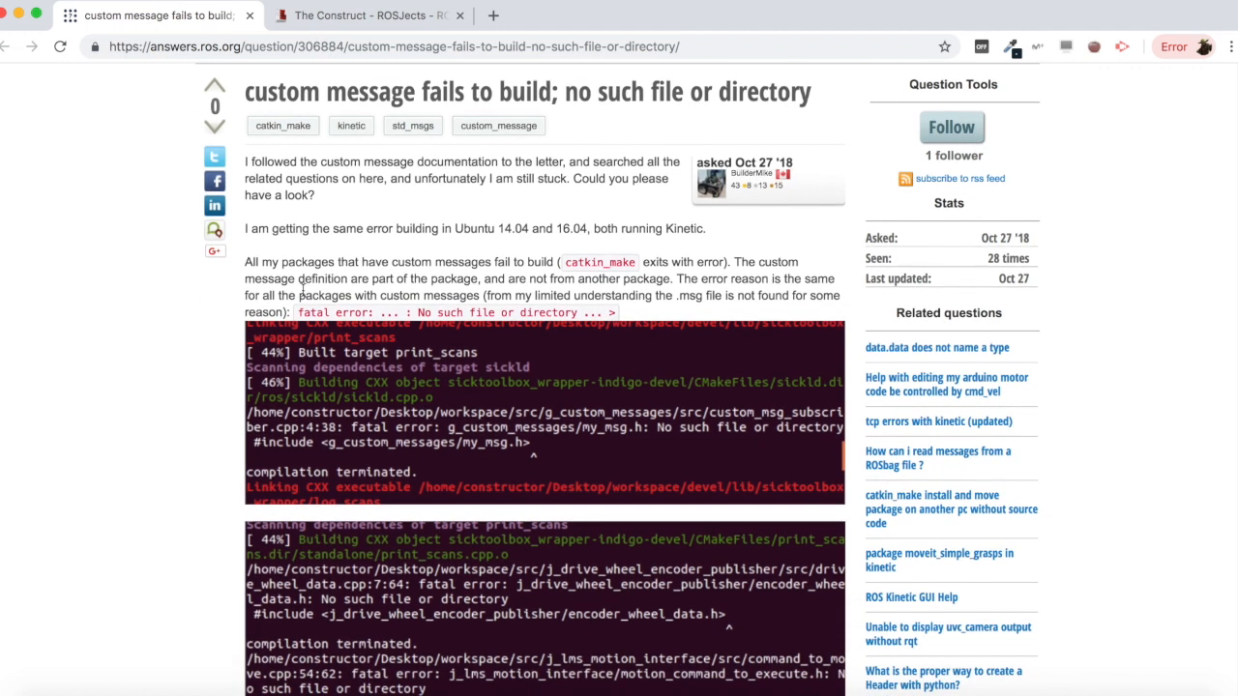
pyautogui.scroll(-3)
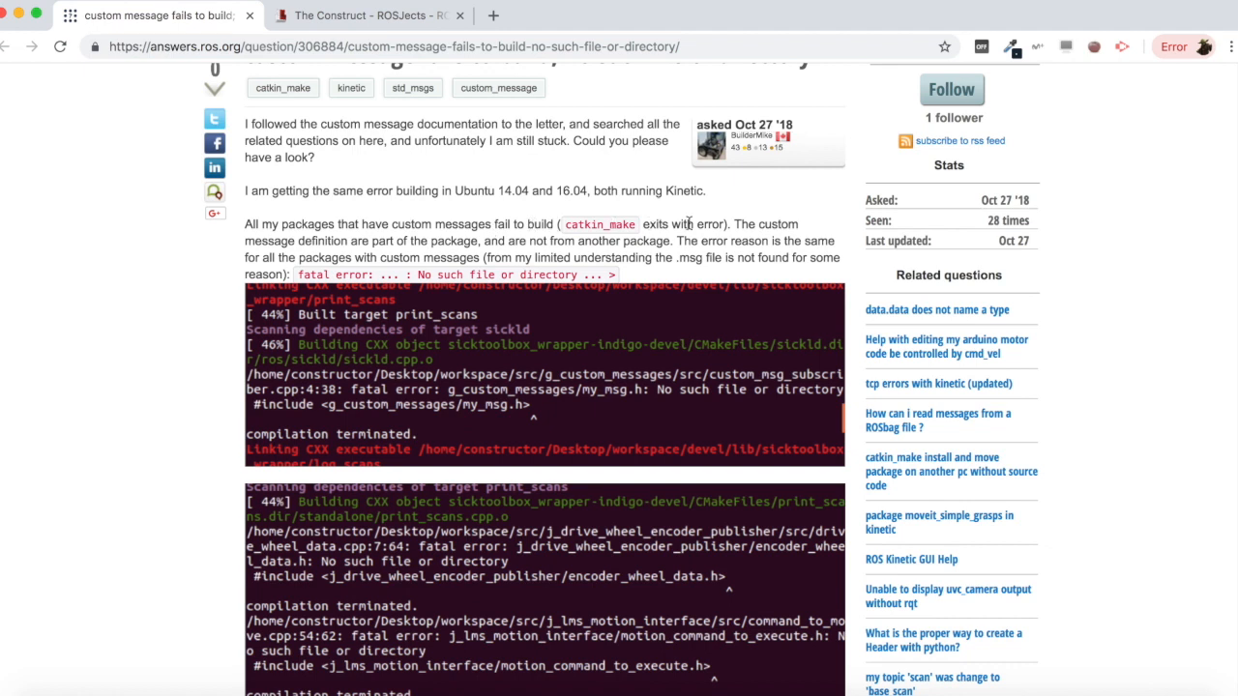
pyautogui.moveTo(774, 230)
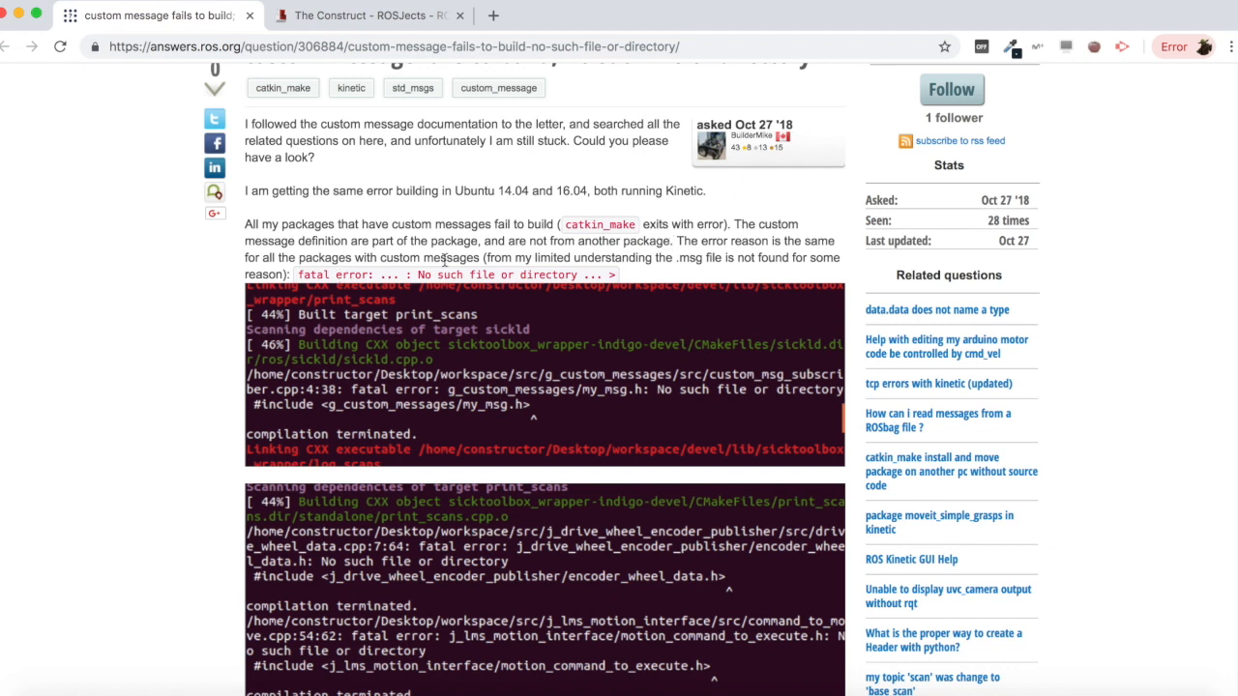
pyautogui.moveTo(305, 271)
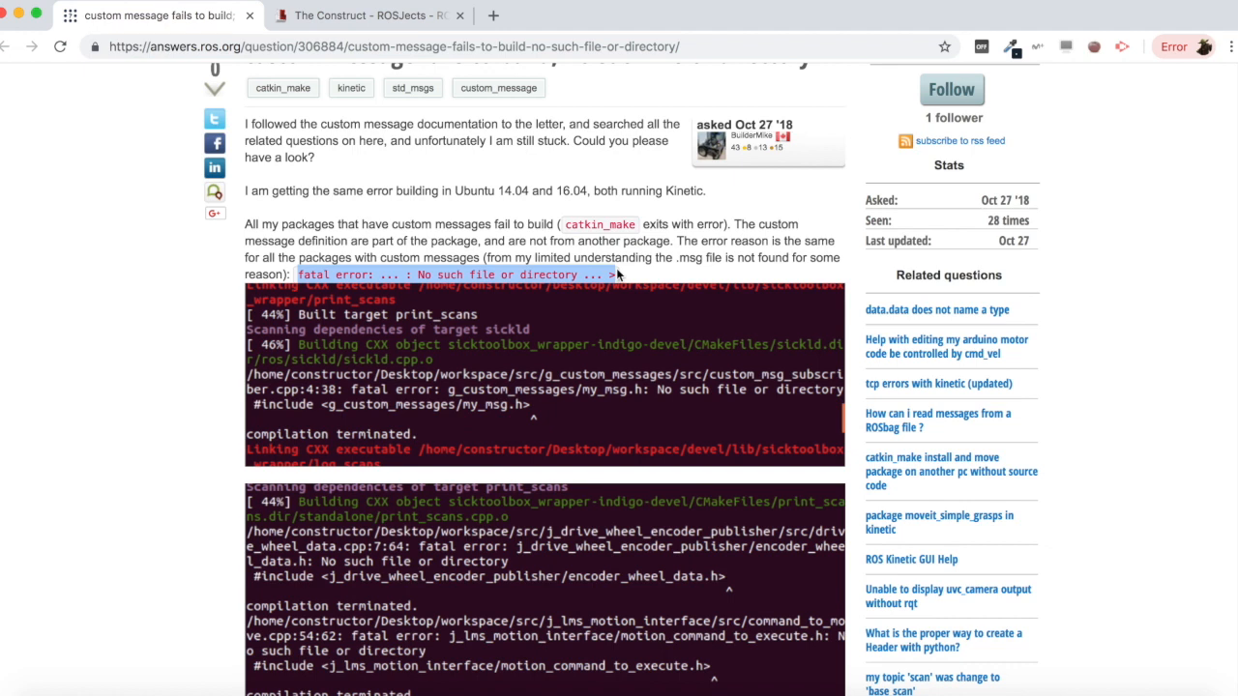
pyautogui.moveTo(469, 421)
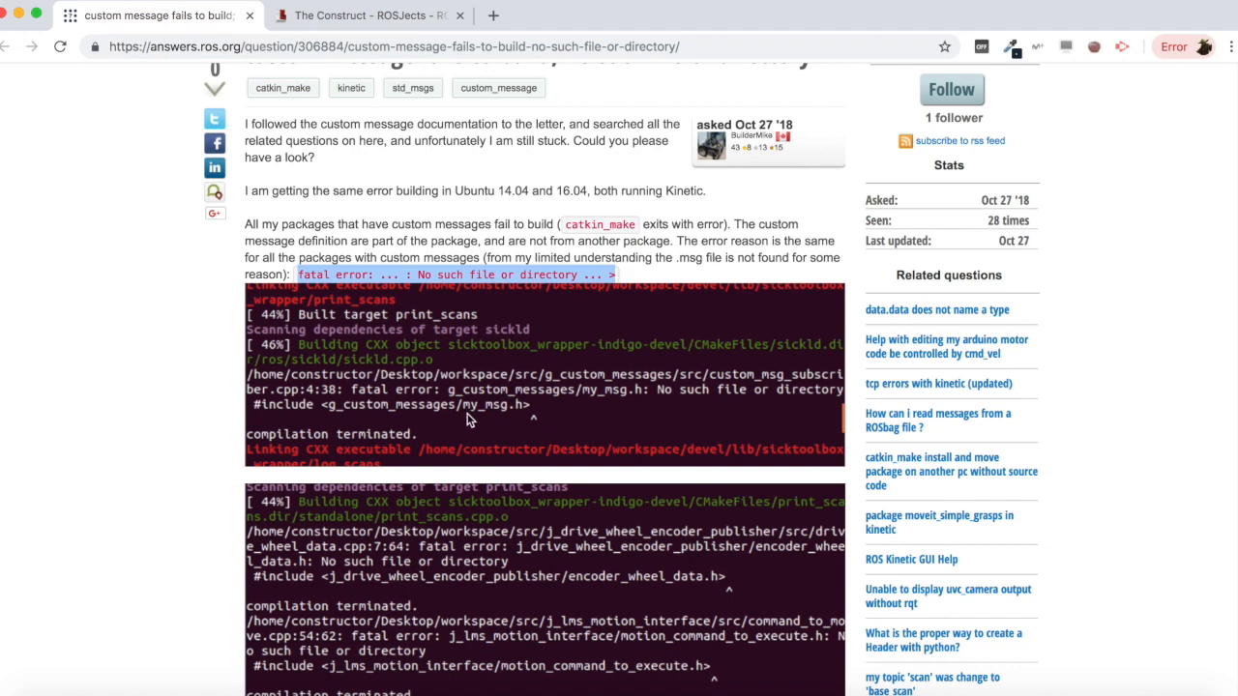
pyautogui.moveTo(677, 396)
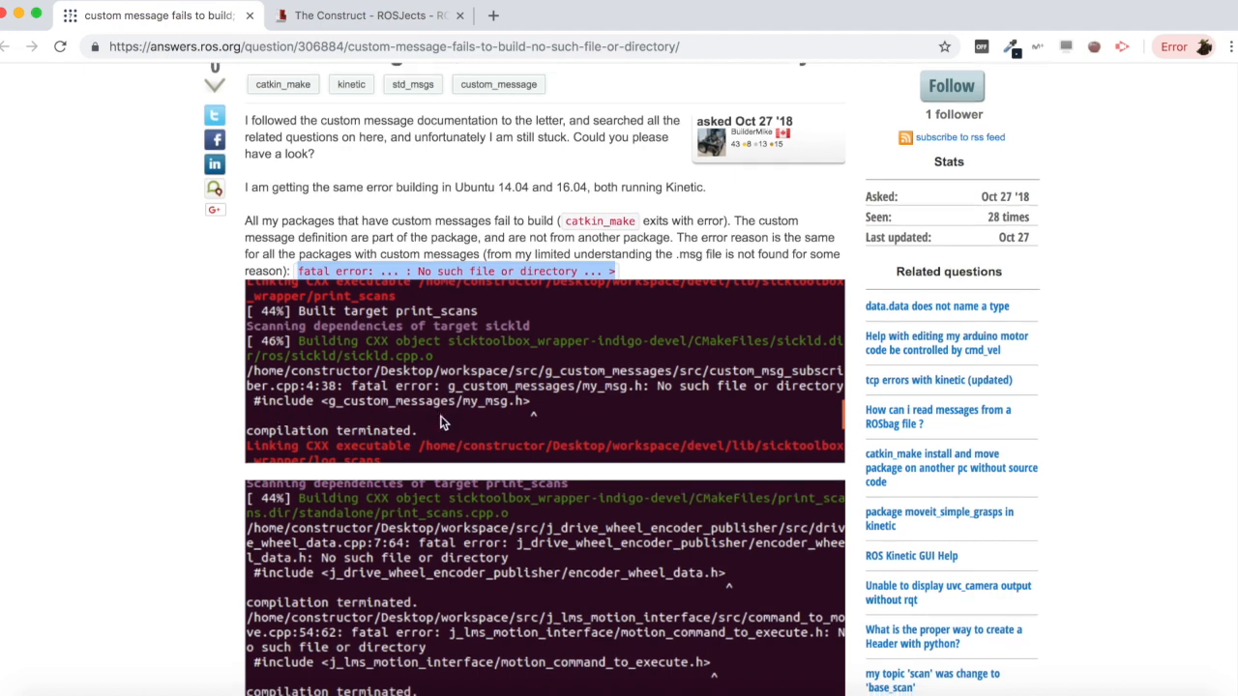
pyautogui.scroll(-3)
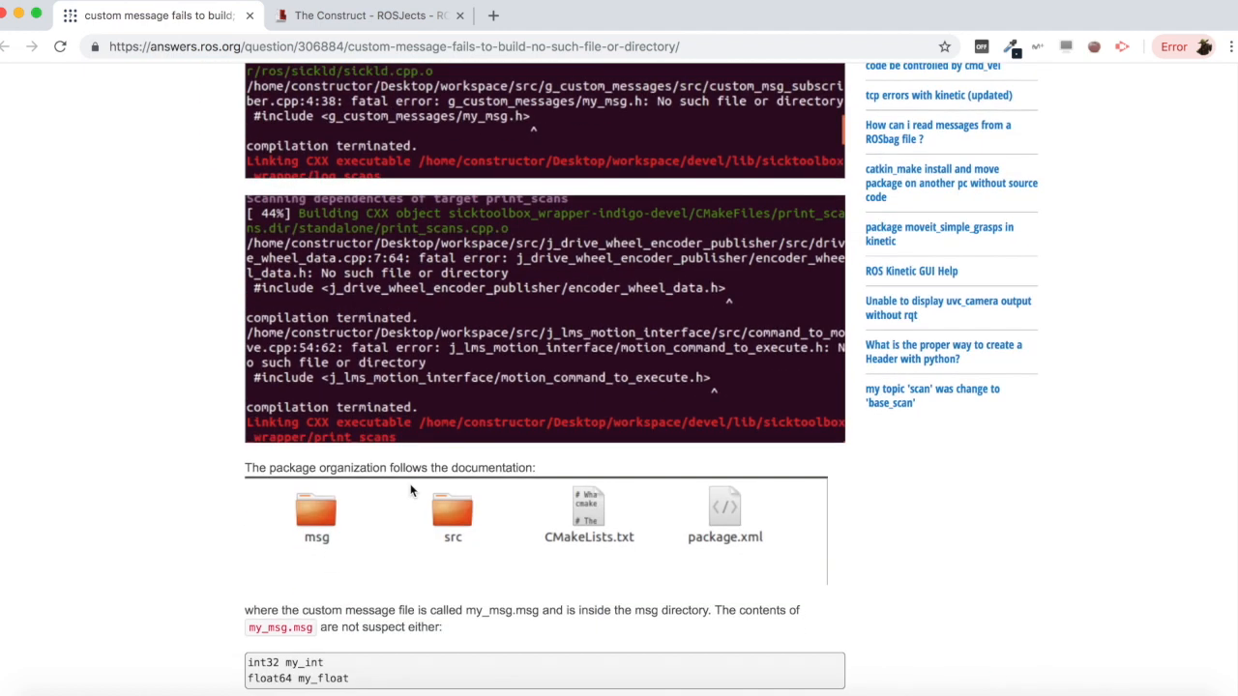
pyautogui.scroll(-3)
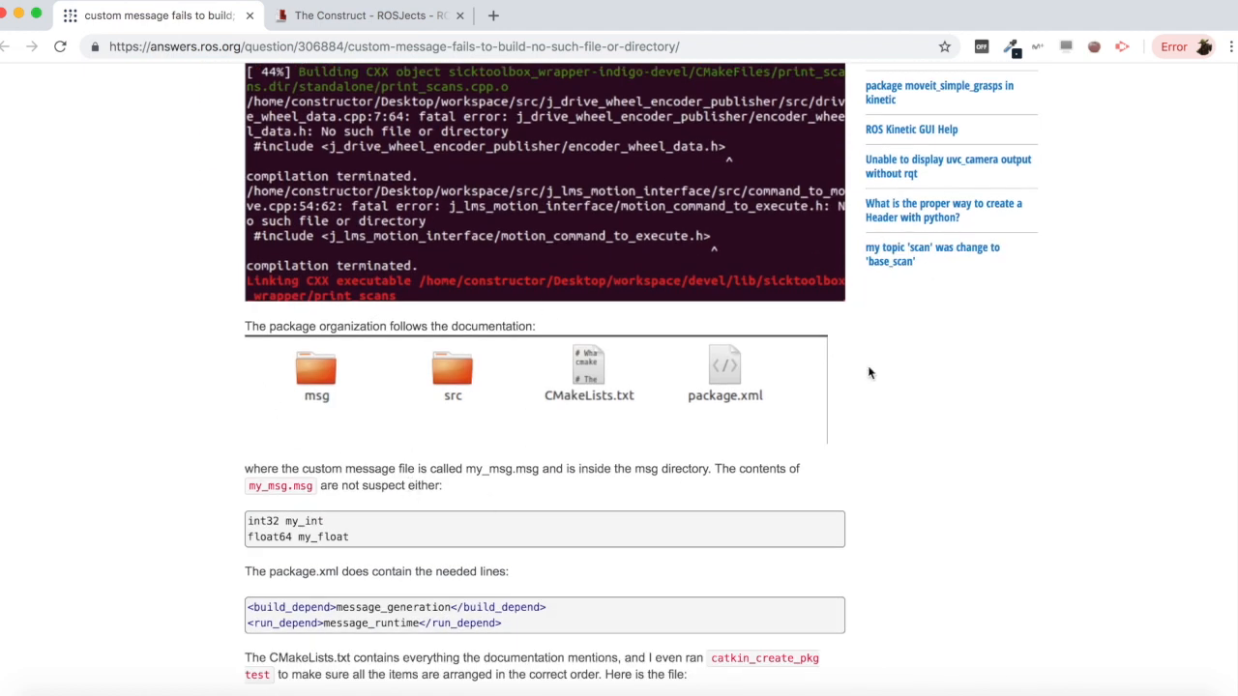
pyautogui.moveTo(602, 416)
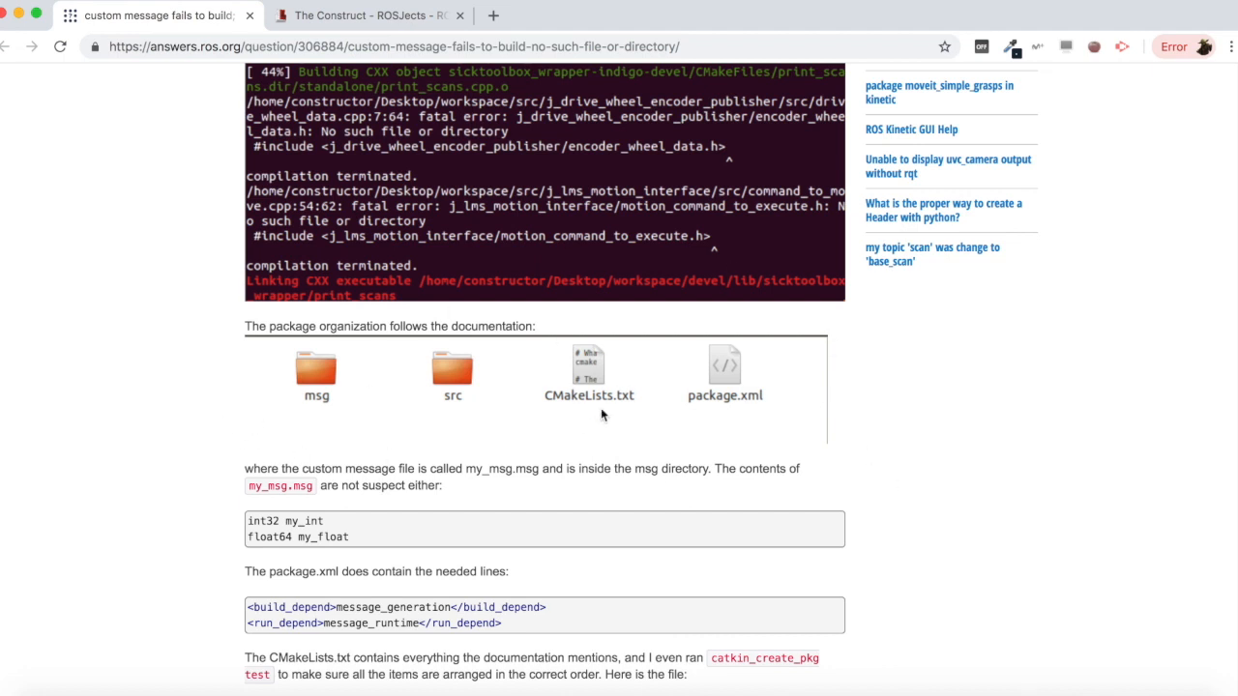
pyautogui.moveTo(455, 406)
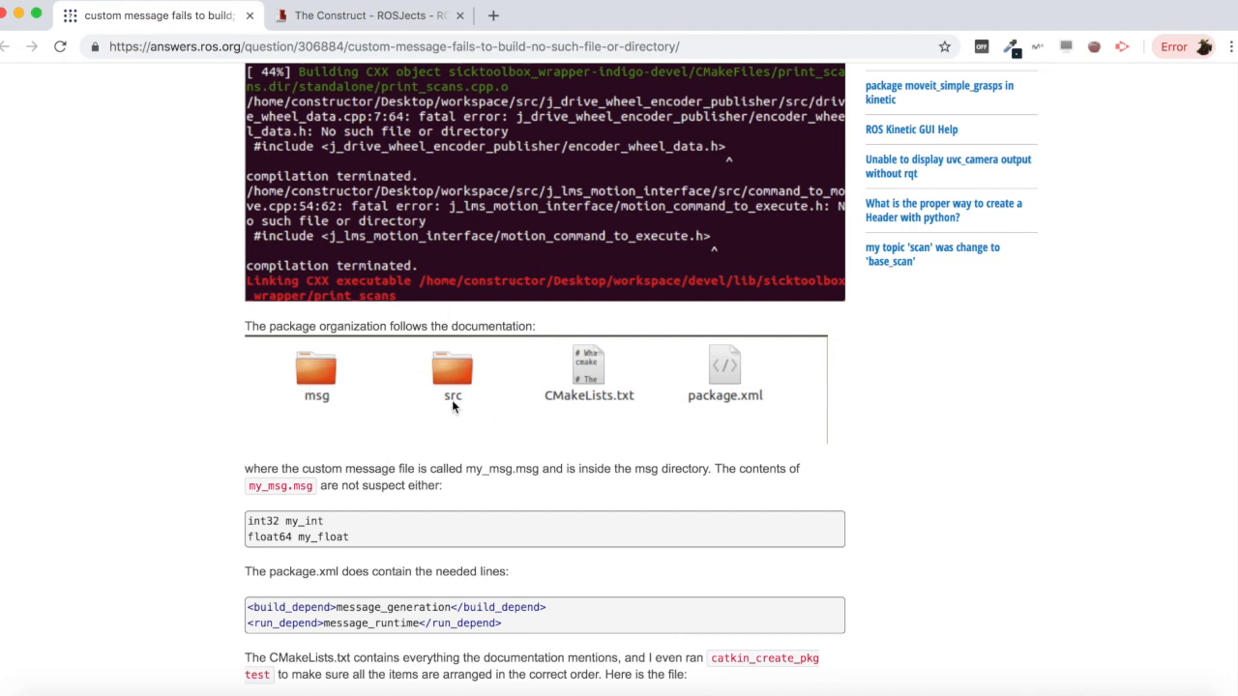
pyautogui.moveTo(203, 416)
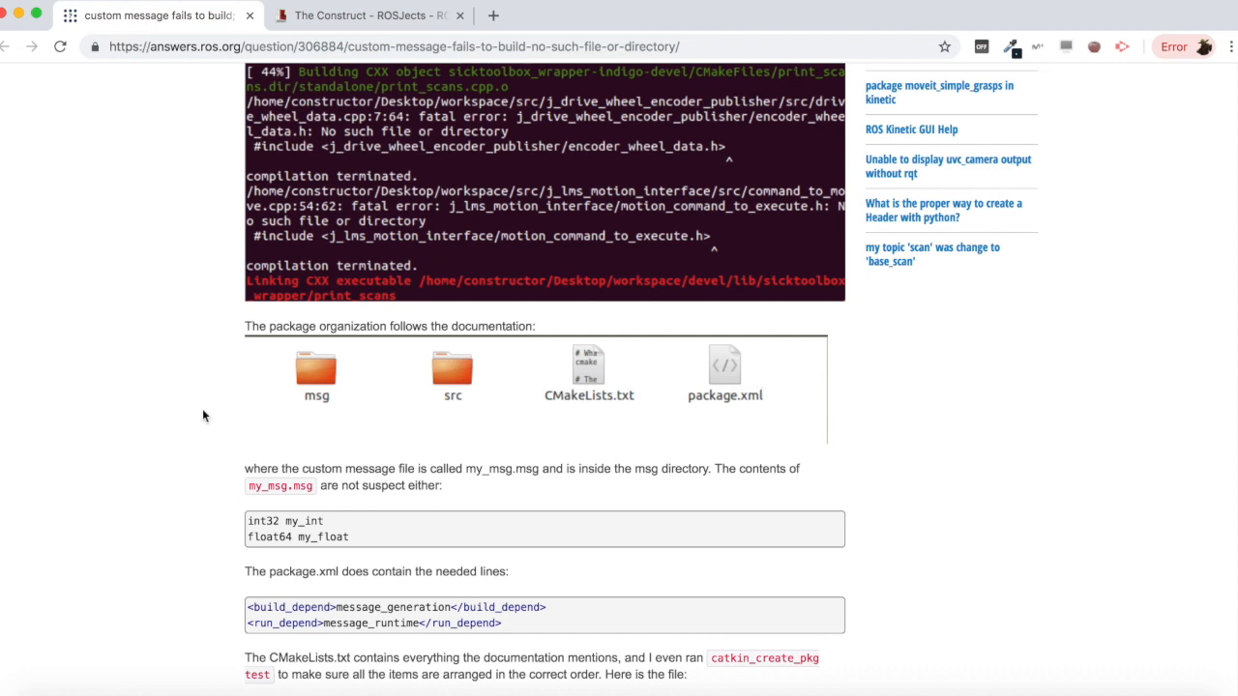
pyautogui.scroll(-3)
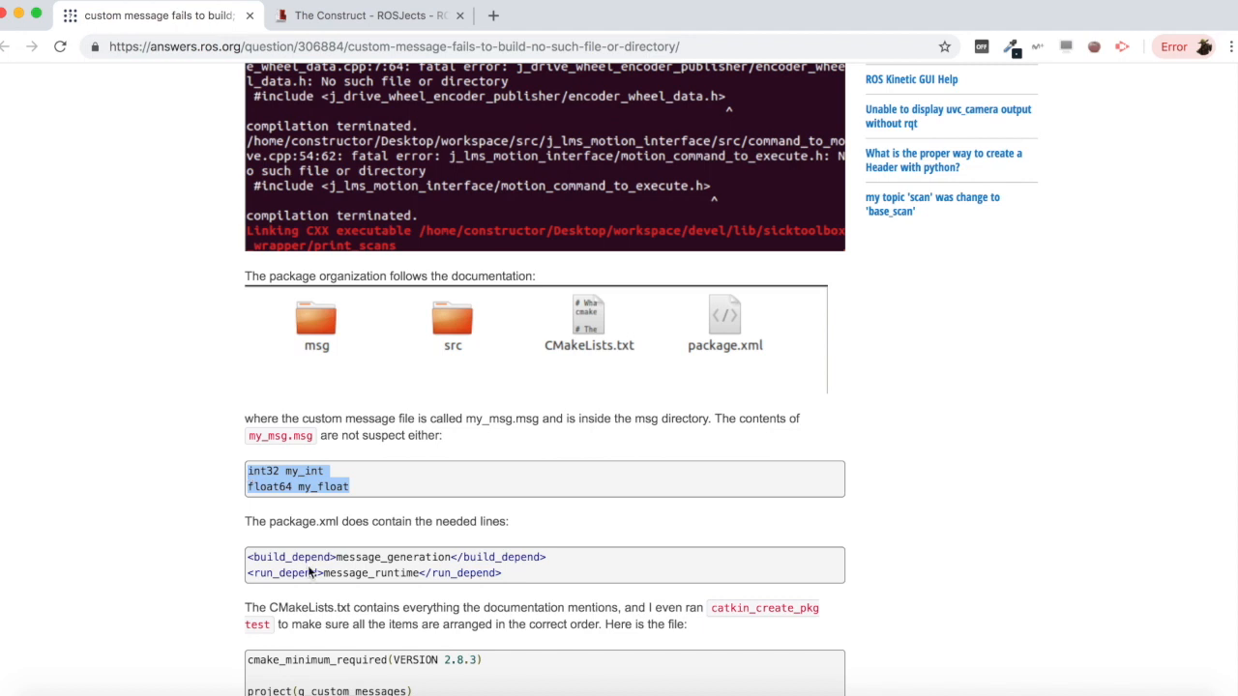
pyautogui.scroll(-3)
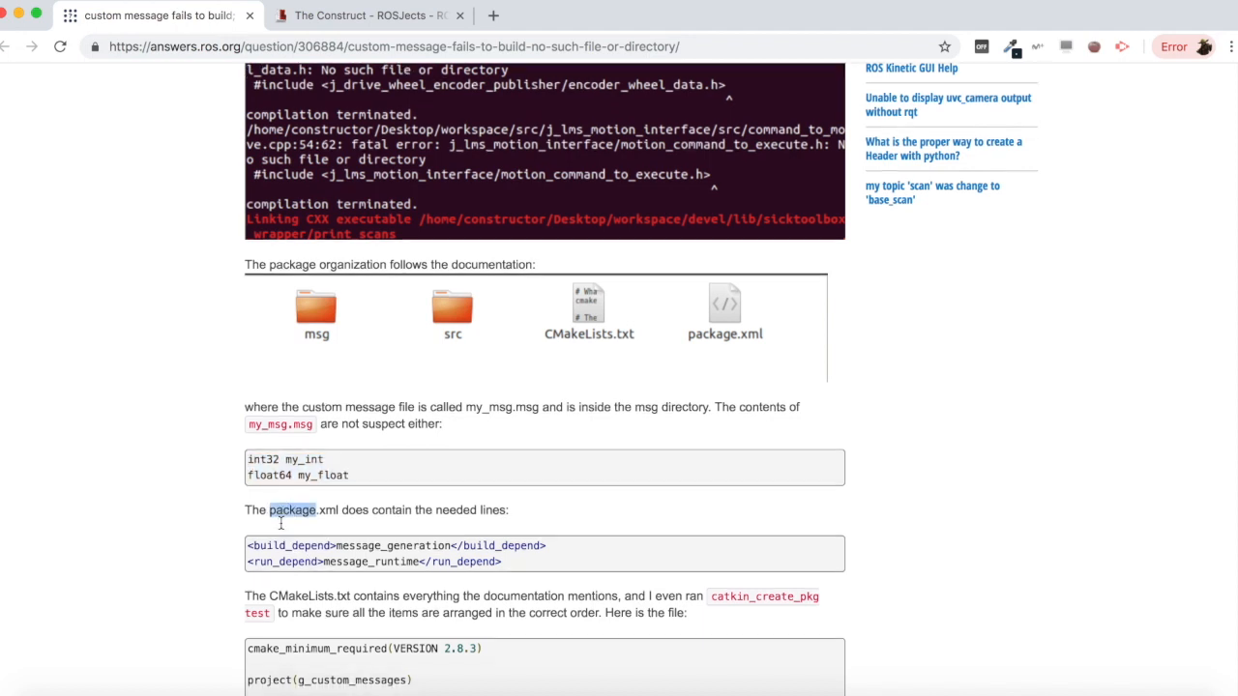
pyautogui.scroll(-3)
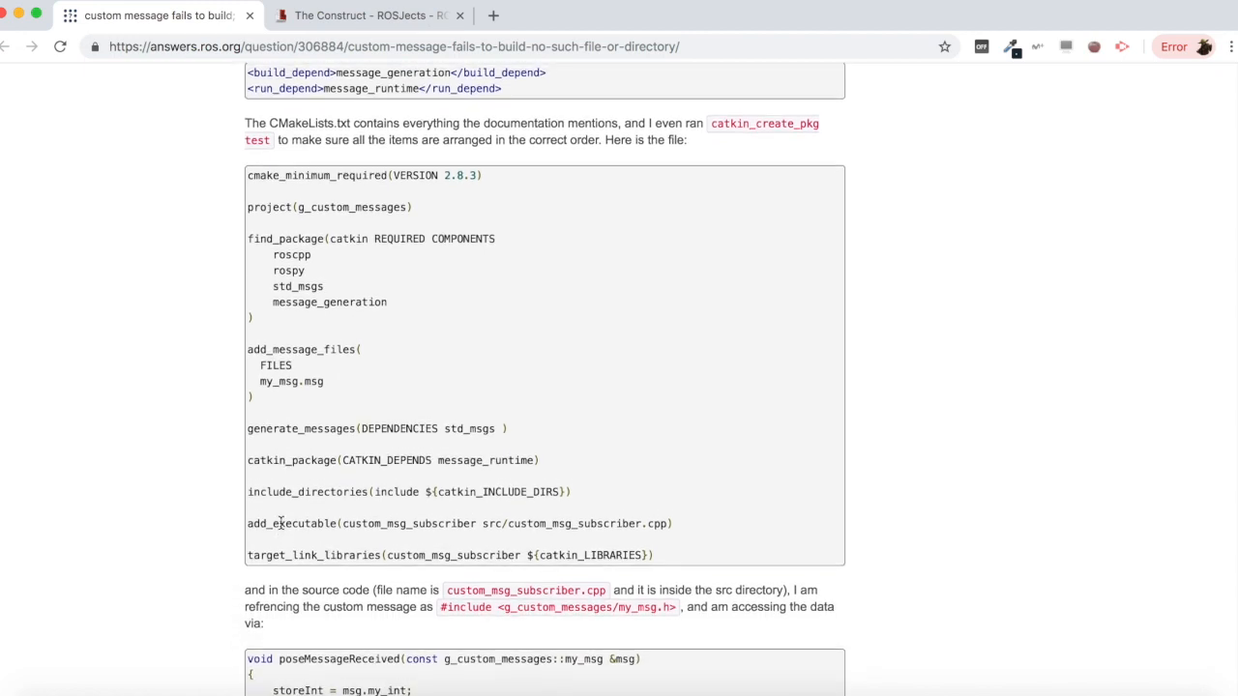
pyautogui.scroll(-3)
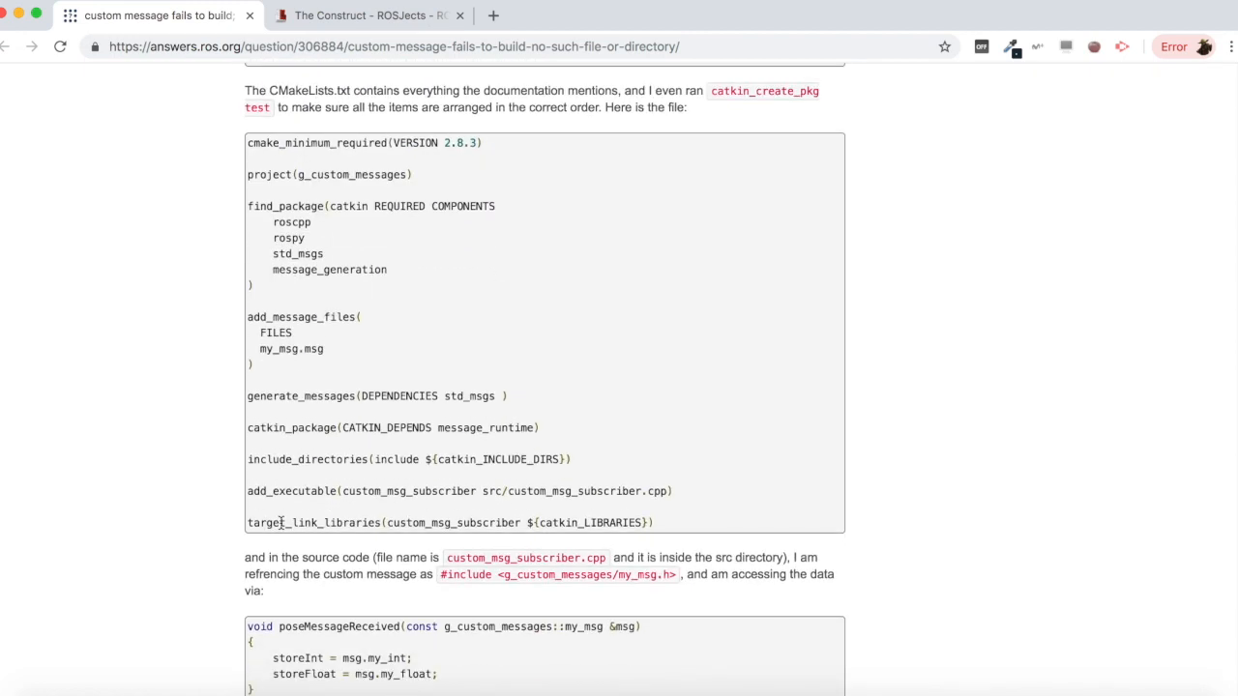
pyautogui.scroll(3)
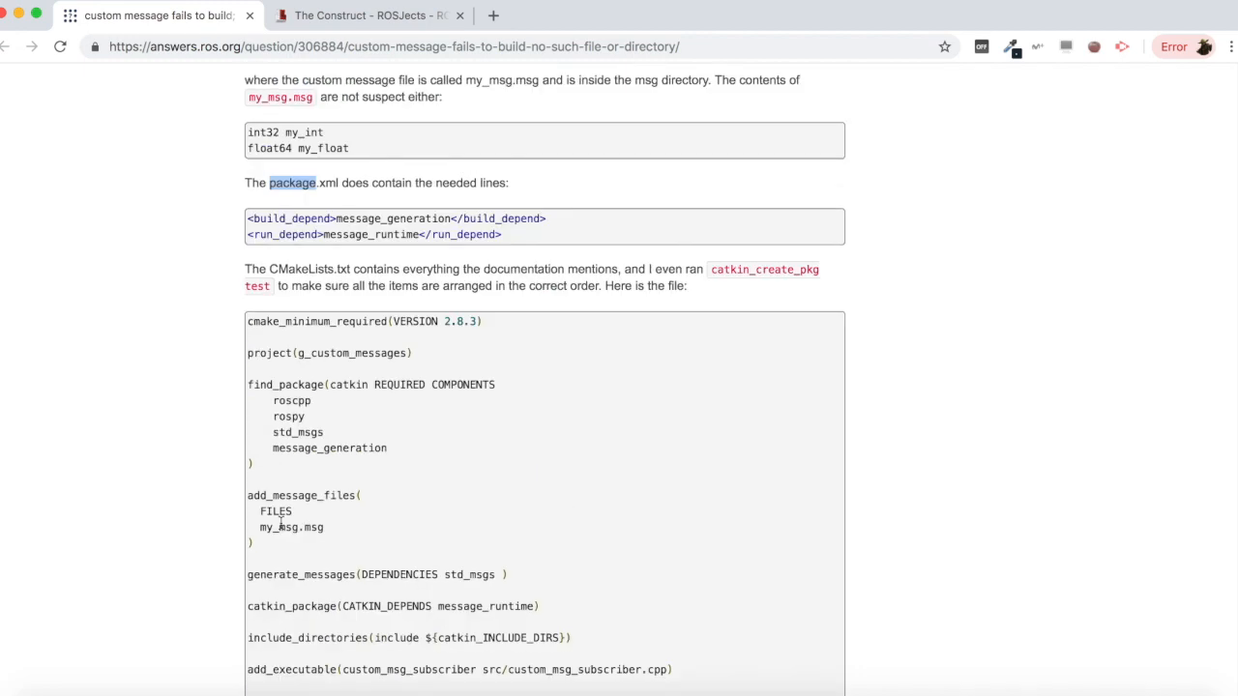
# - Create a new ROSject named custom_msg, dismiss the success message, and open it
pyautogui.click(367, 16)
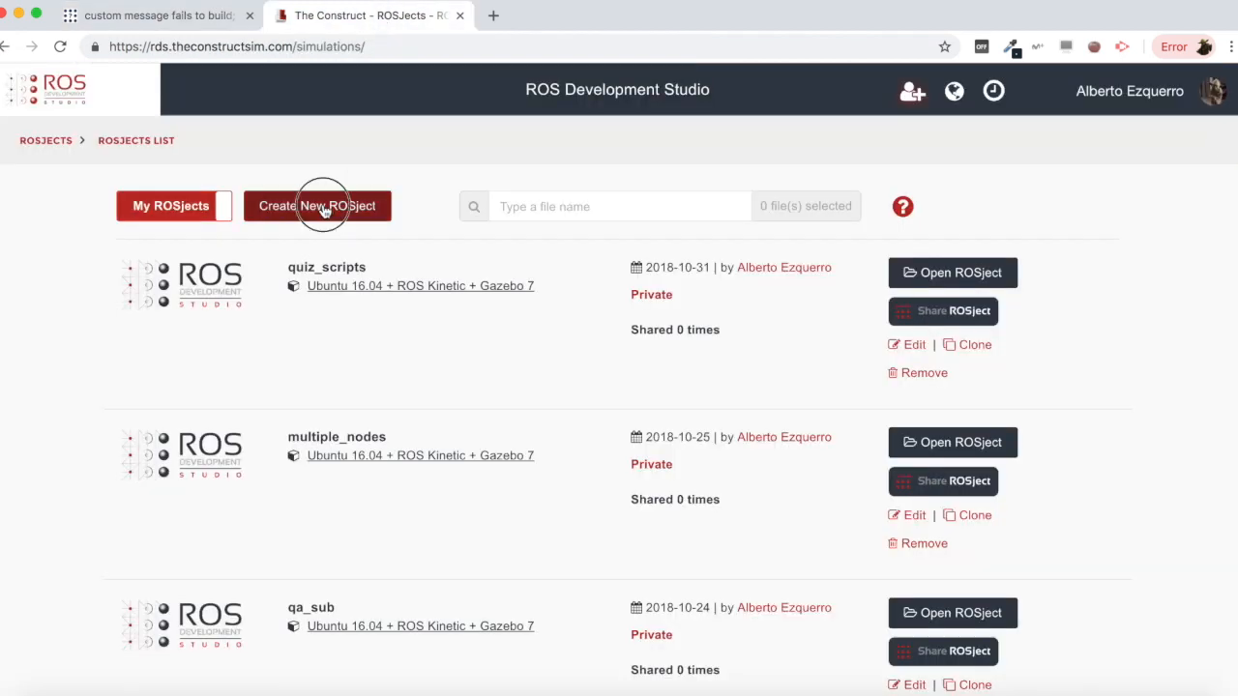
pyautogui.click(317, 206)
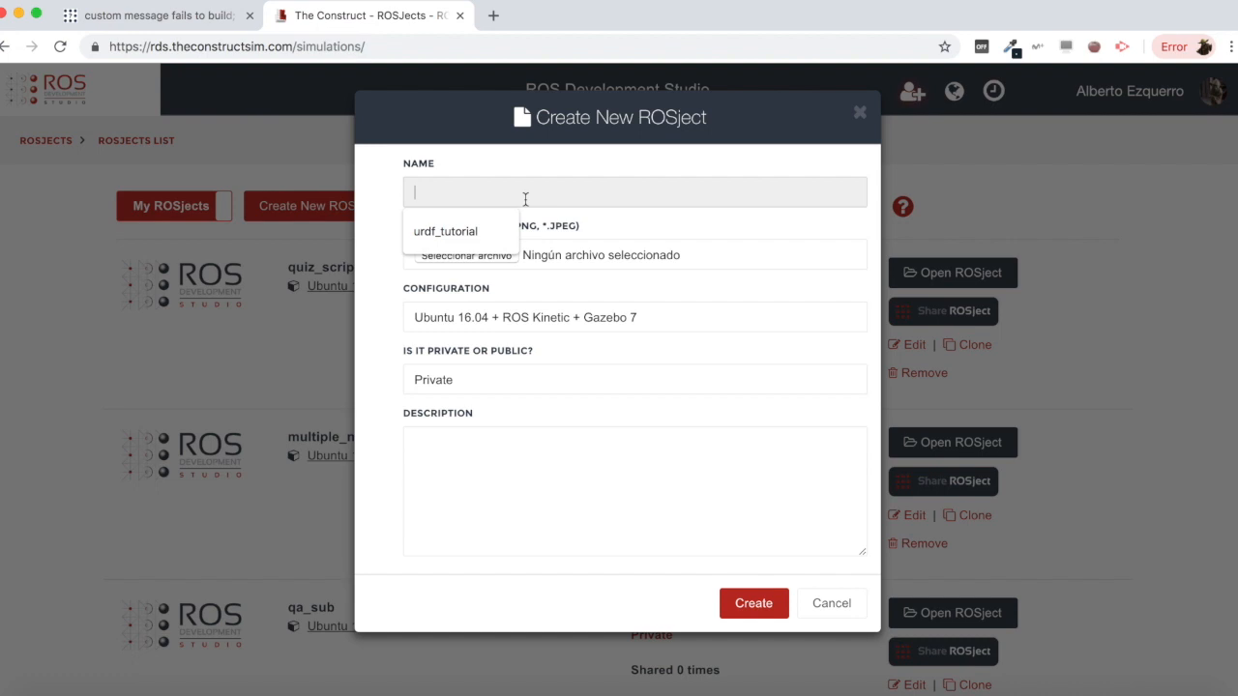
pyautogui.write('custom')
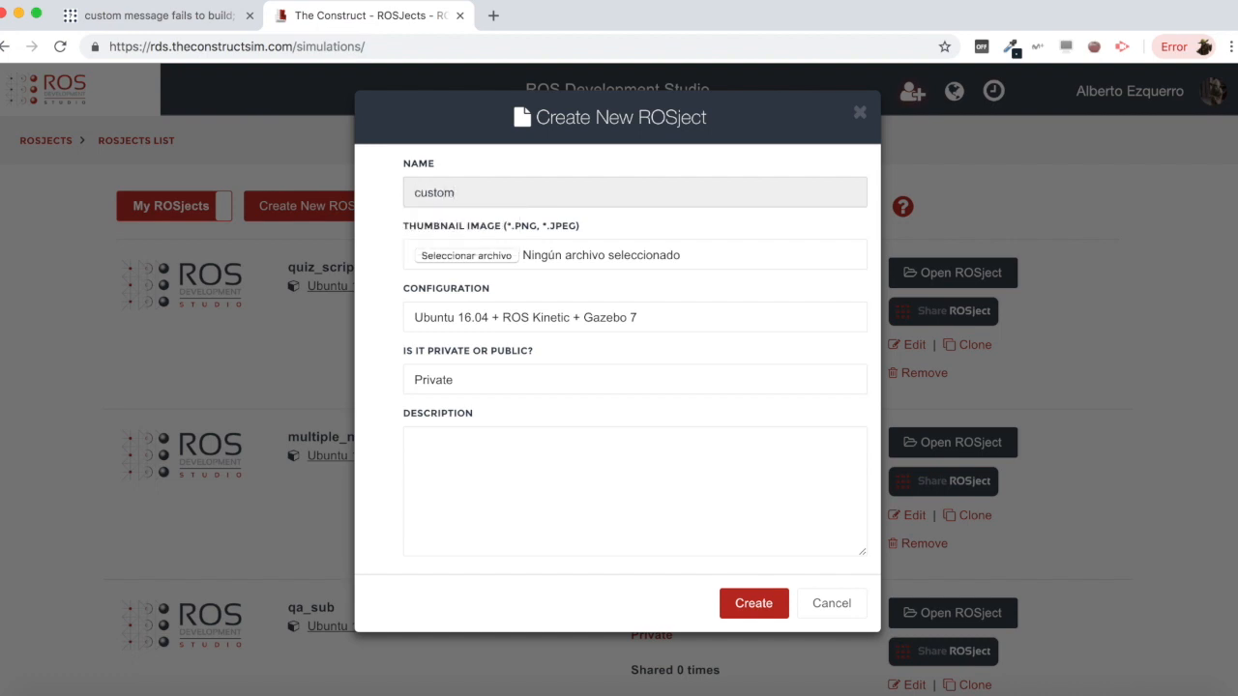
pyautogui.write('_msg')
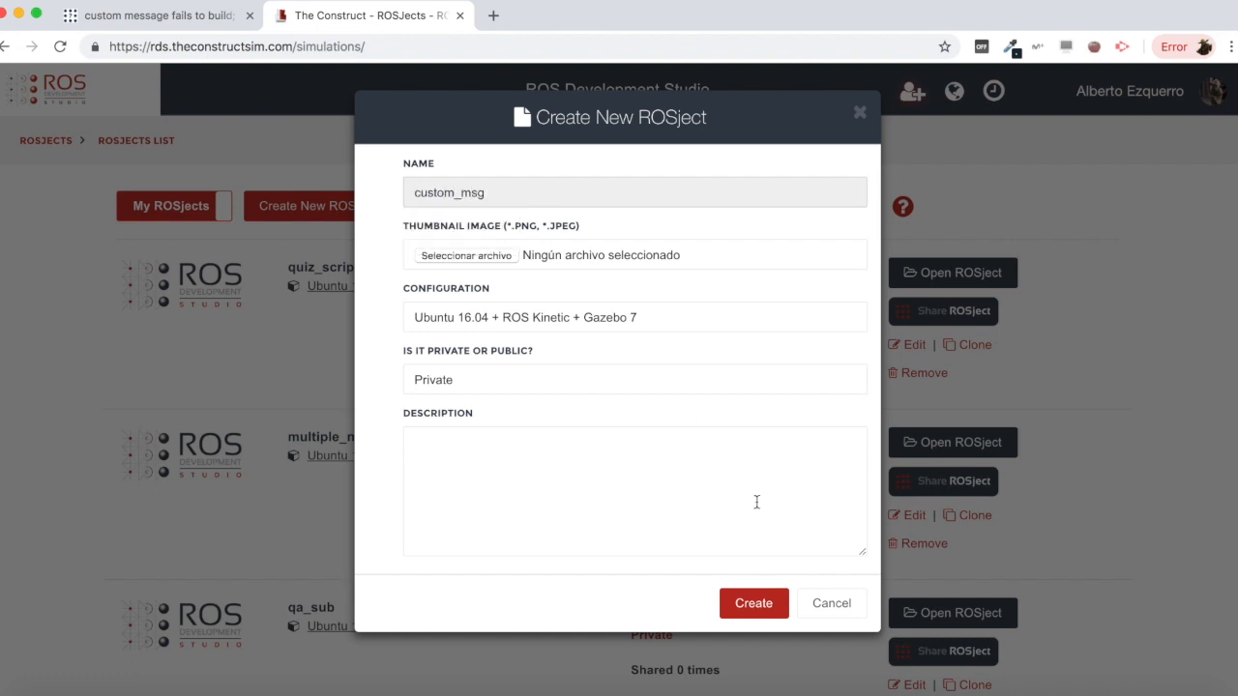
pyautogui.click(753, 603)
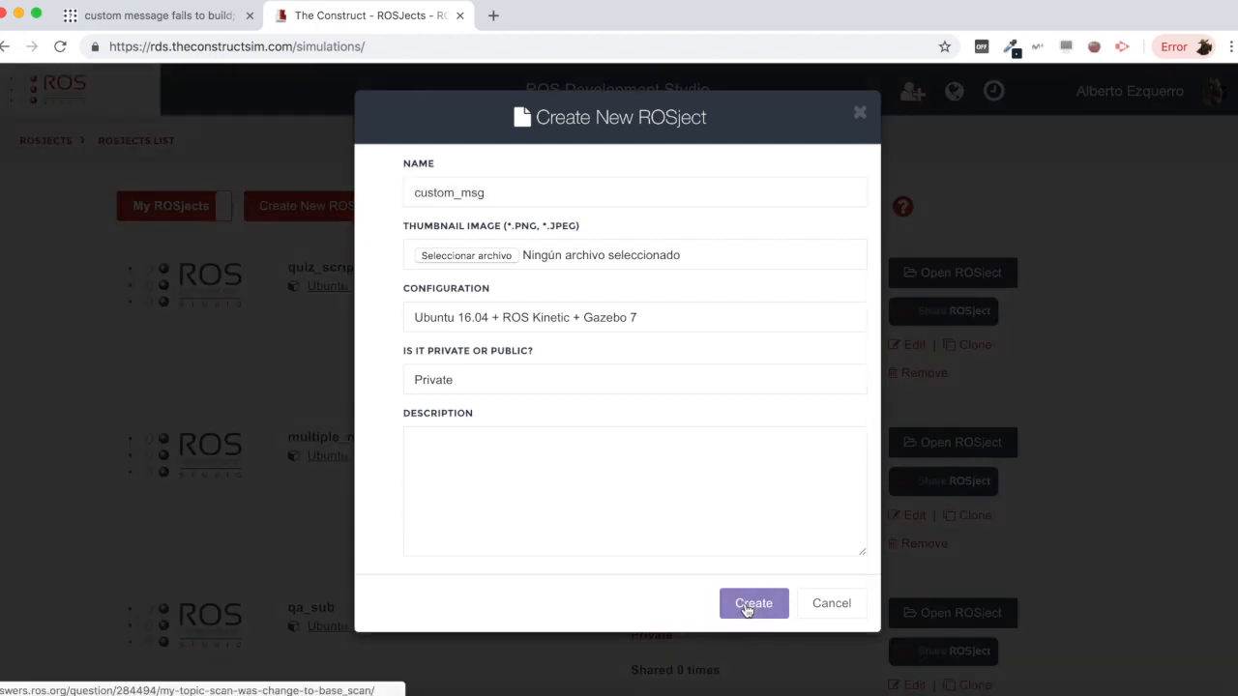
pyautogui.click(753, 603)
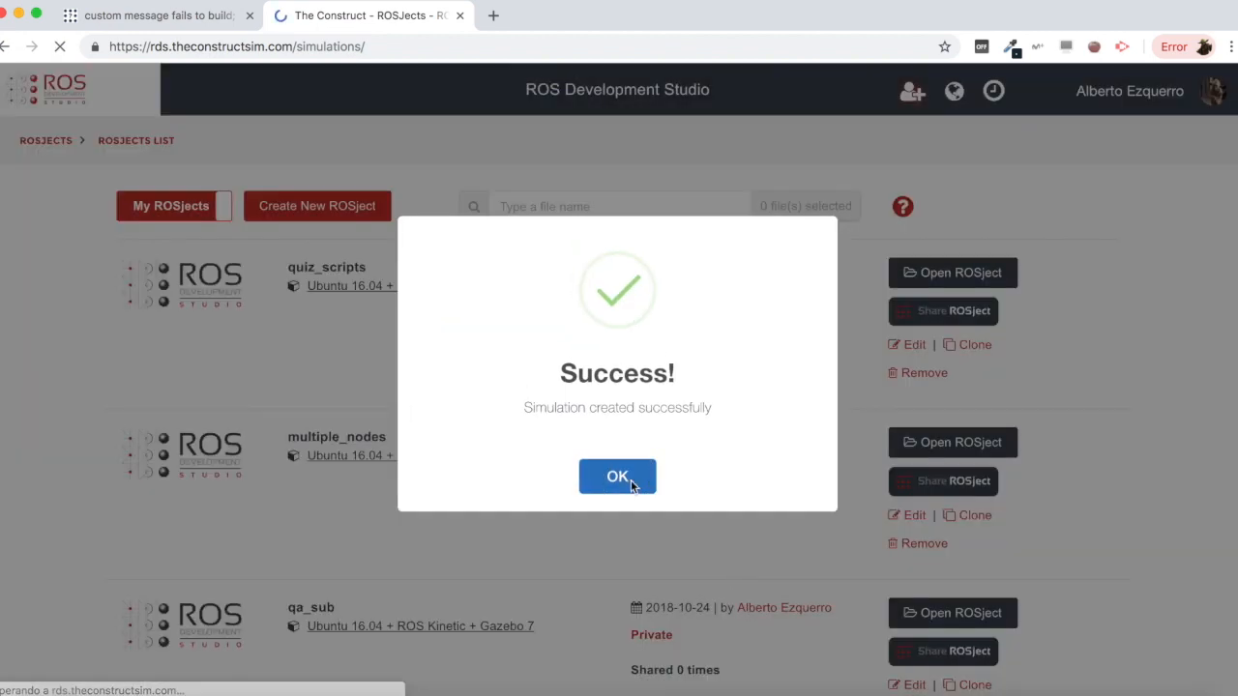
pyautogui.click(617, 476)
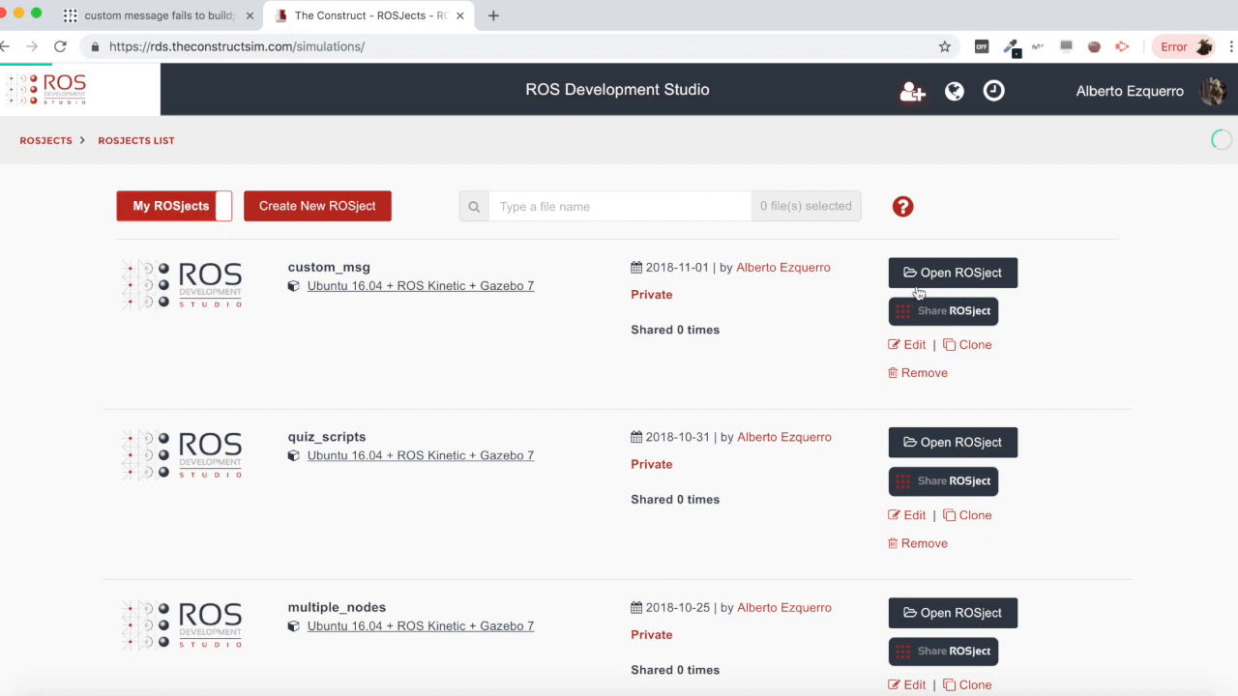
pyautogui.click(952, 271)
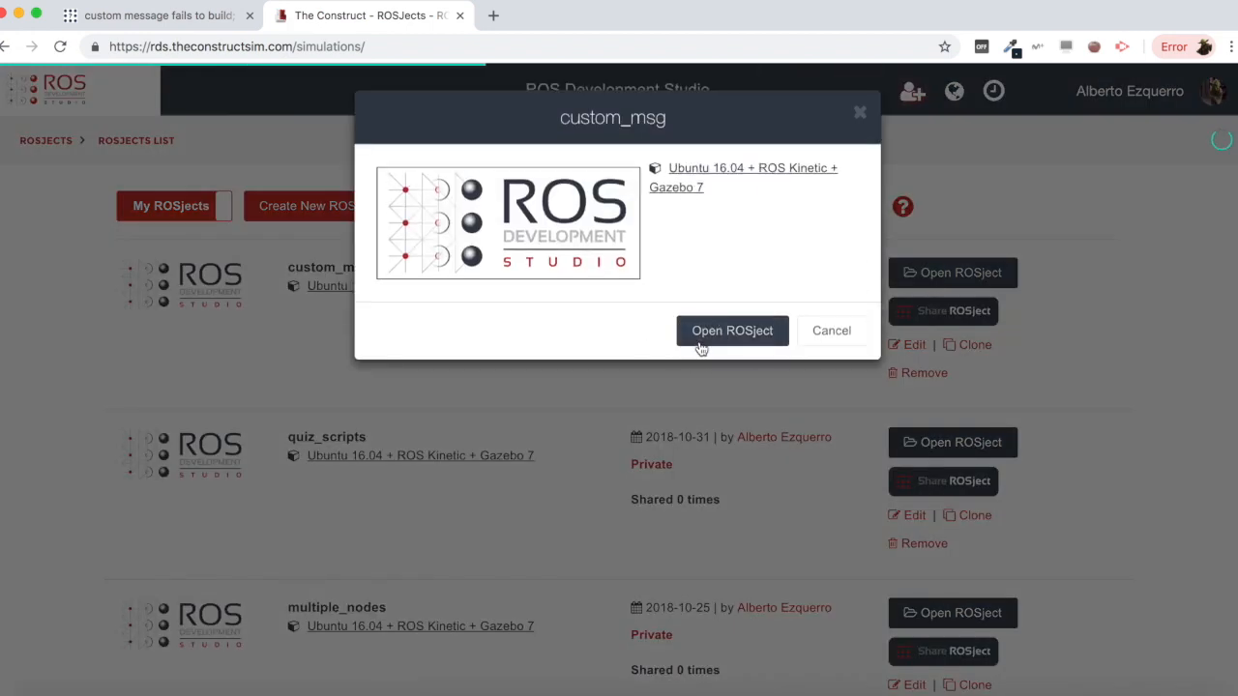
# - Confirm opening custom_msg, answer the restore workspace prompt, and open a shell
pyautogui.click(732, 330)
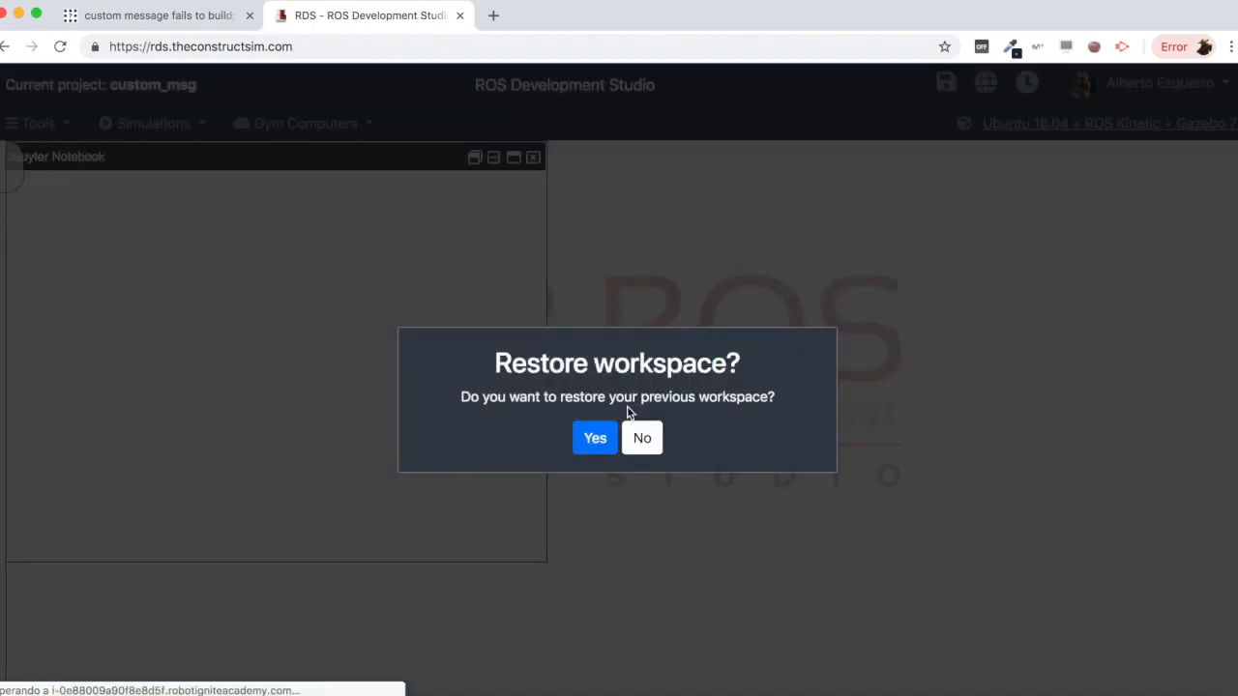
pyautogui.click(594, 437)
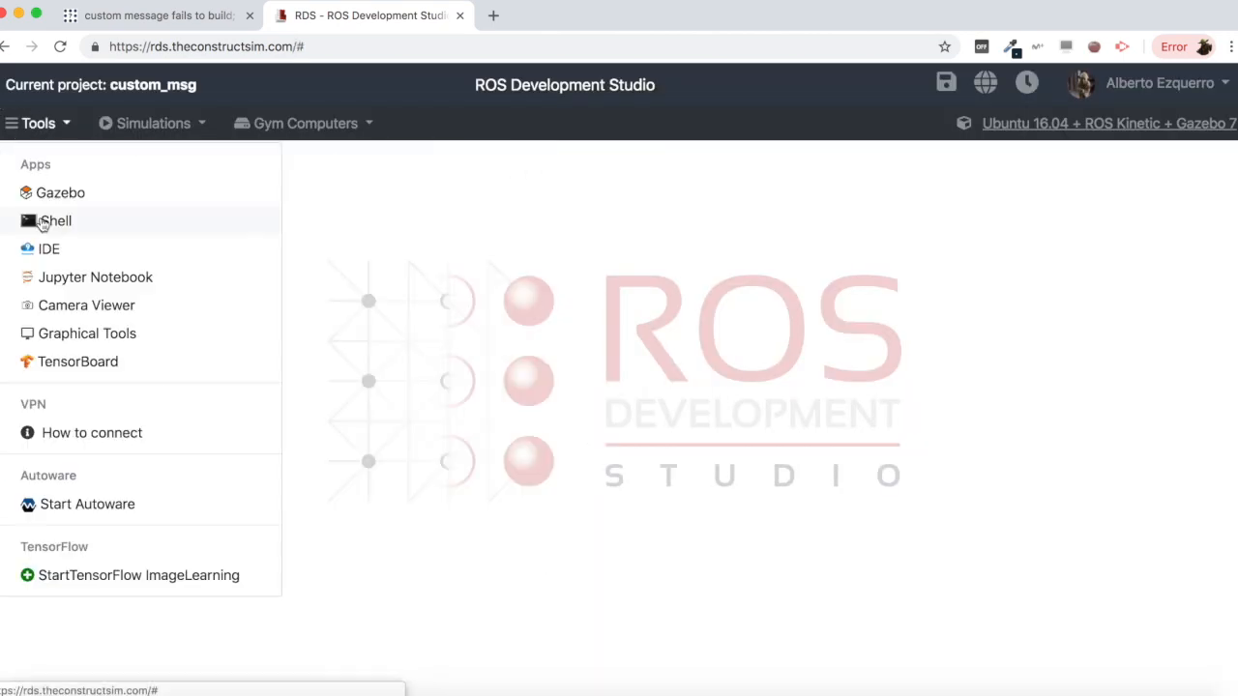
pyautogui.click(56, 221)
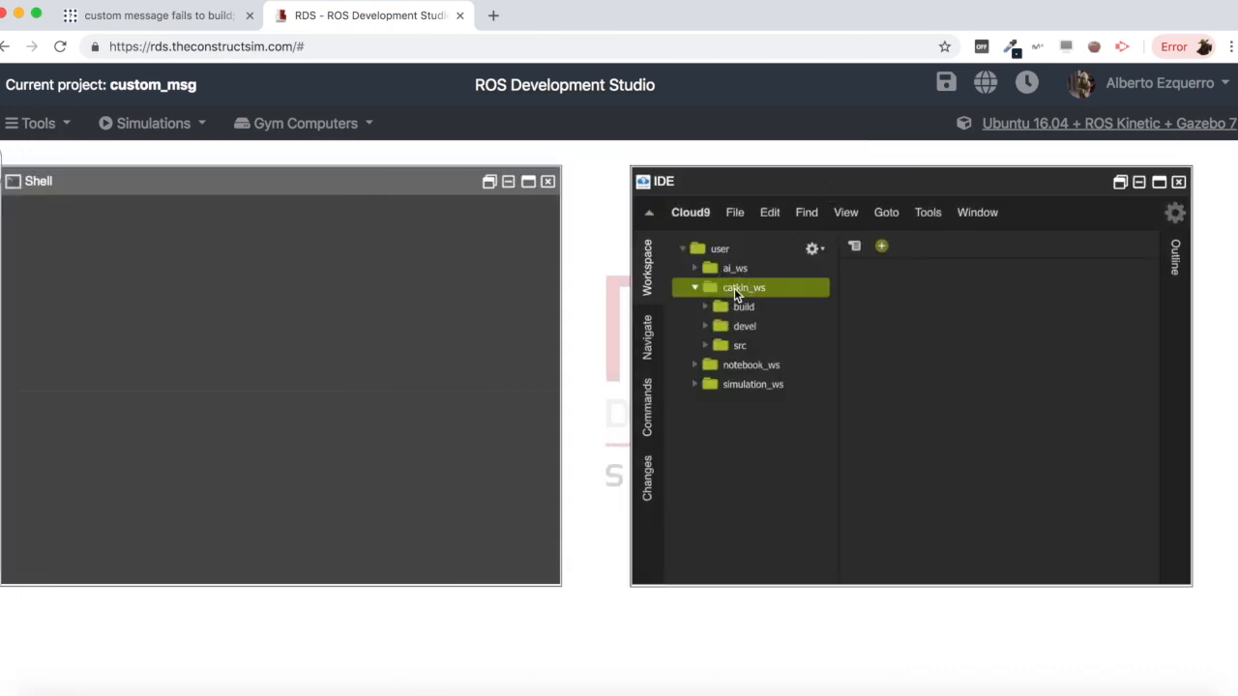
# - In the shell, go to catkin_ws/src and run catkin_create_pkg custom_msg rospy roscpp
pyautogui.click(740, 346)
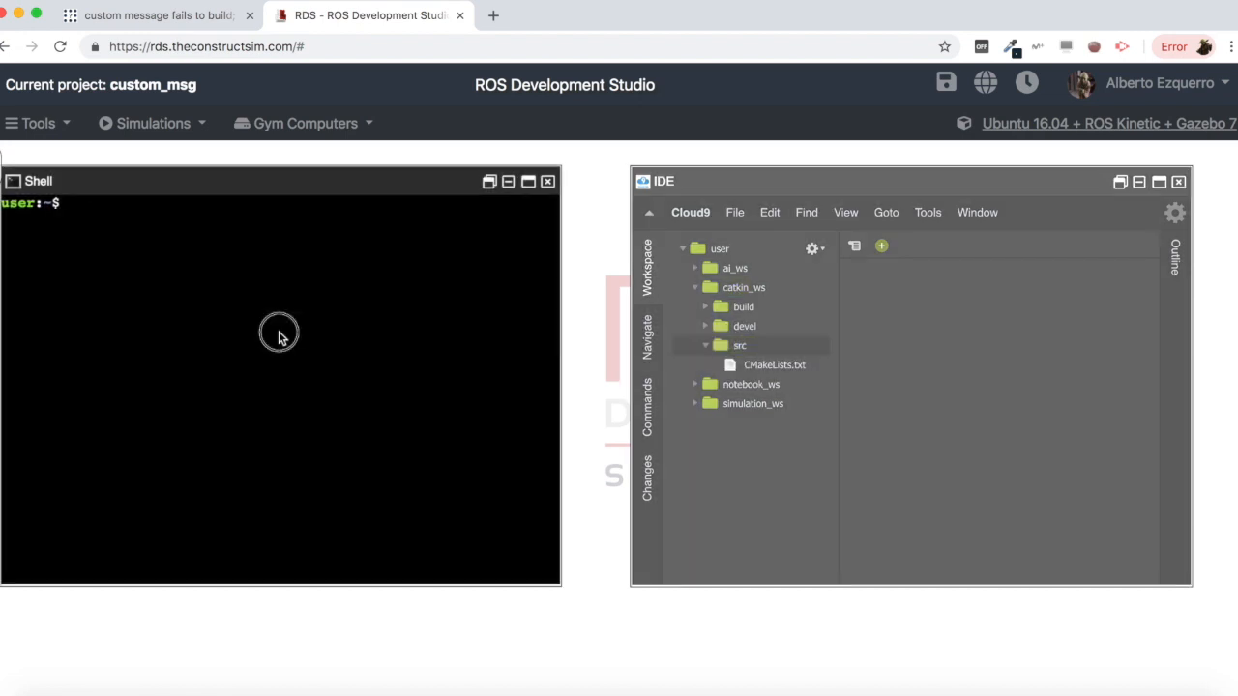
pyautogui.write('cd catkin_ws/src/')
pyautogui.write('ls')
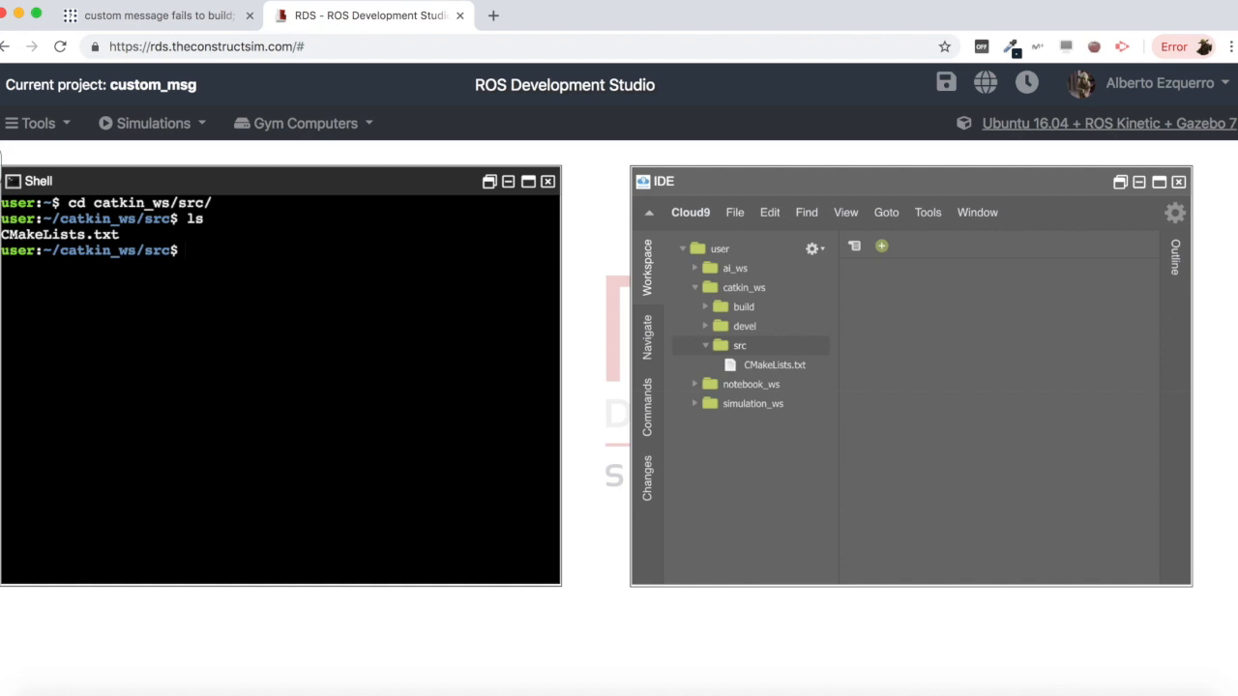
pyautogui.write('catkin_create_pkg')
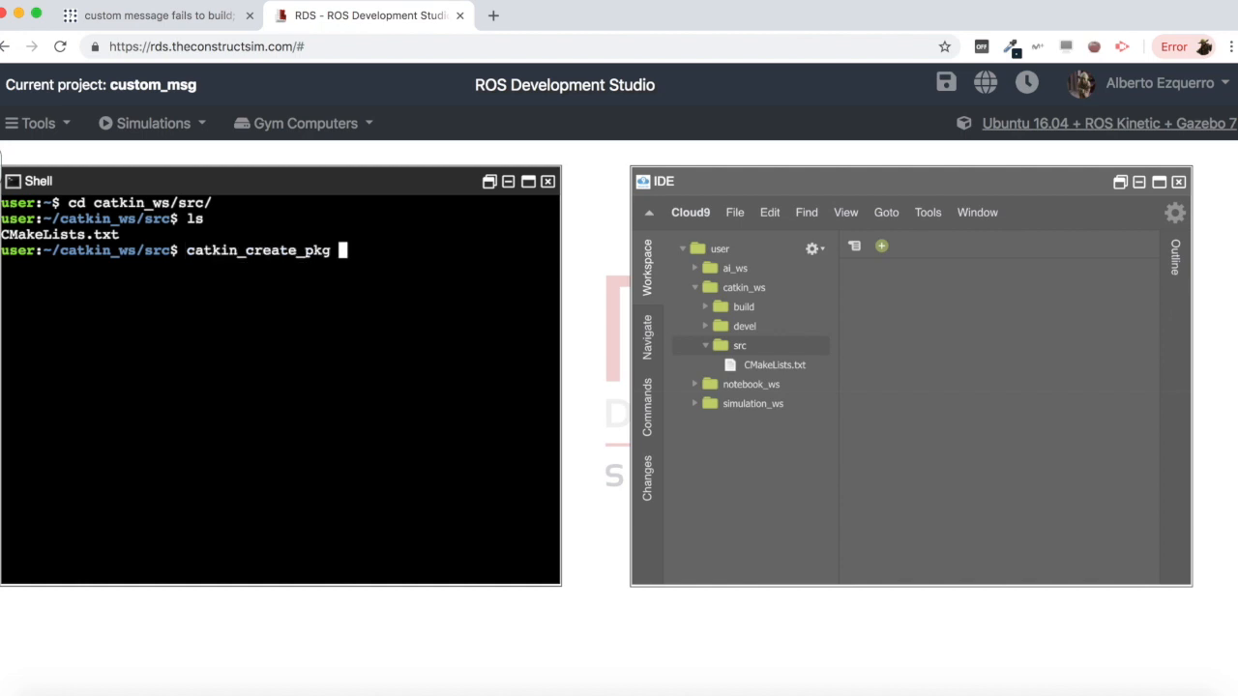
pyautogui.write('my_c')
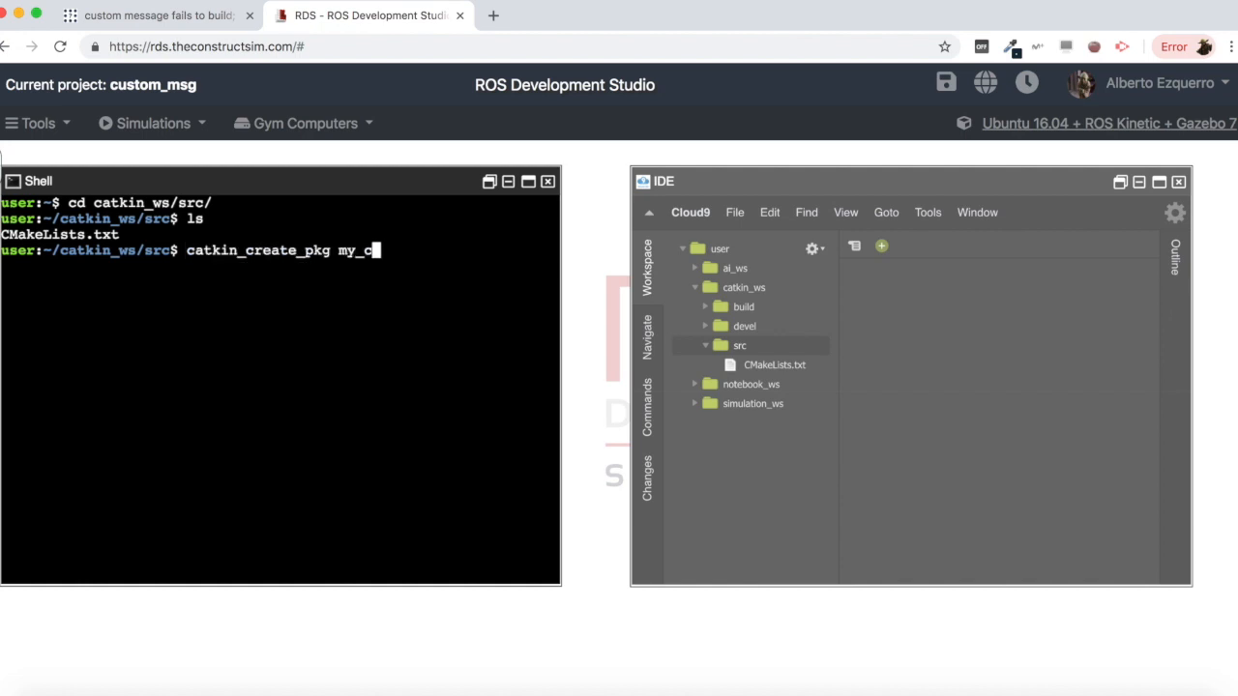
pyautogui.write('ustom_msg ro')
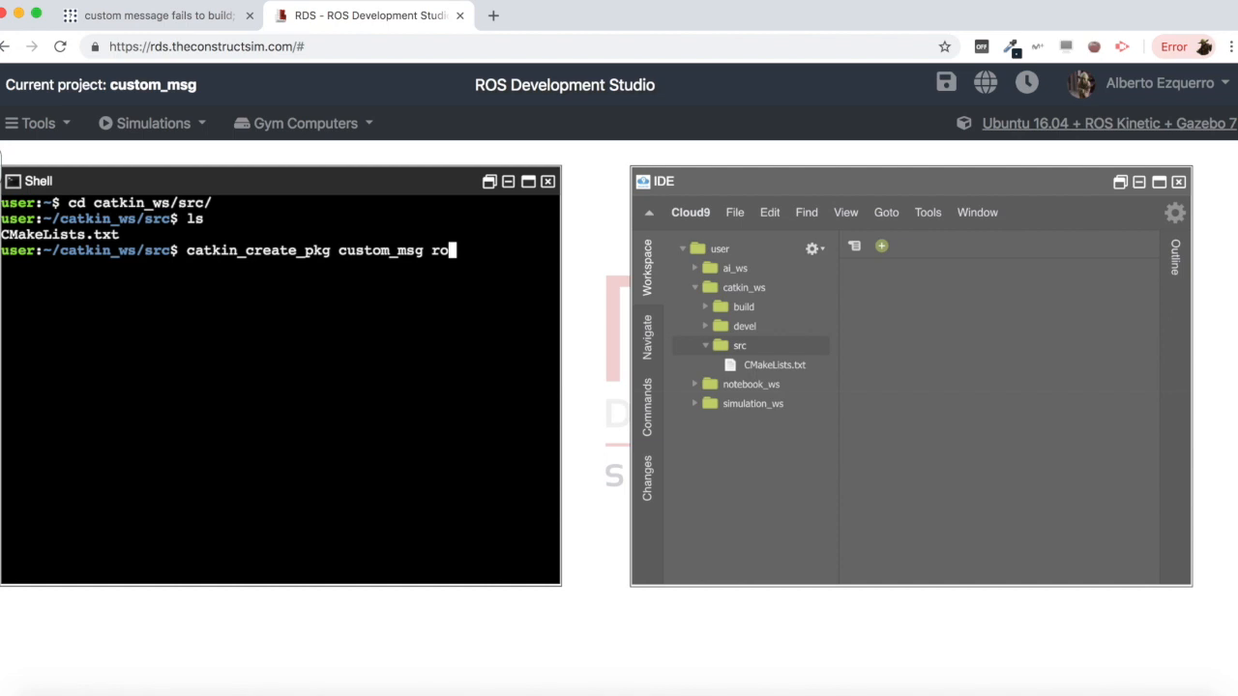
pyautogui.write('spy')
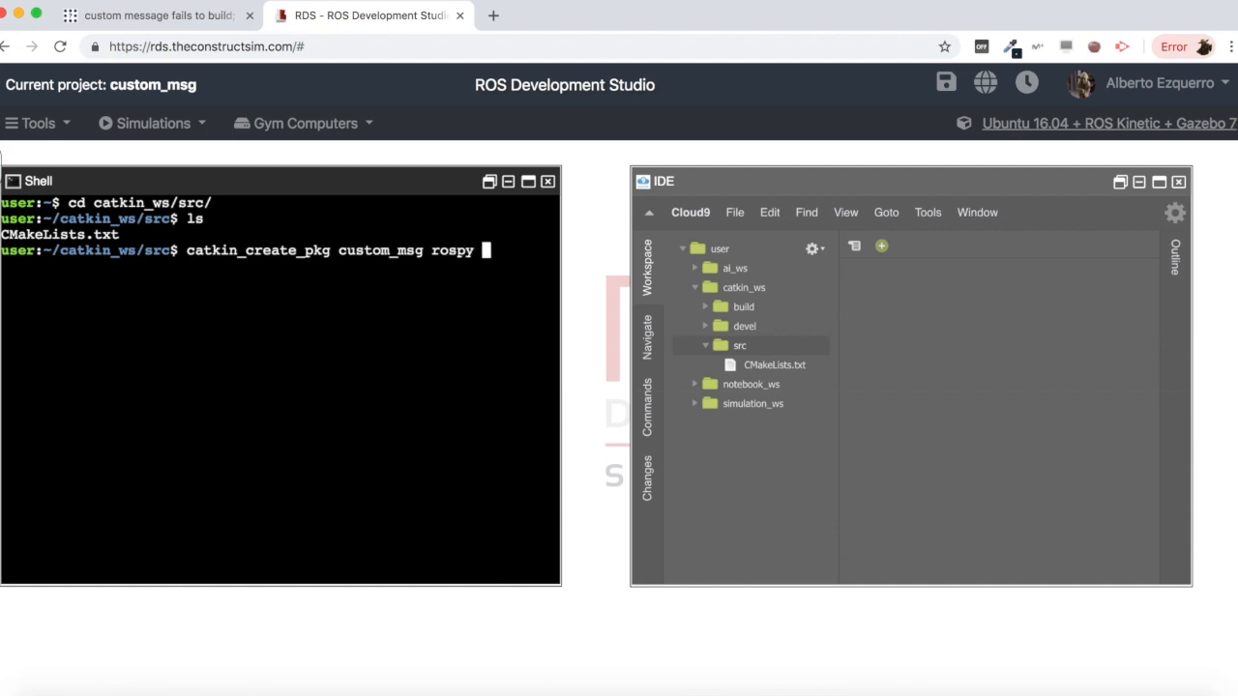
pyautogui.write('roscpp')
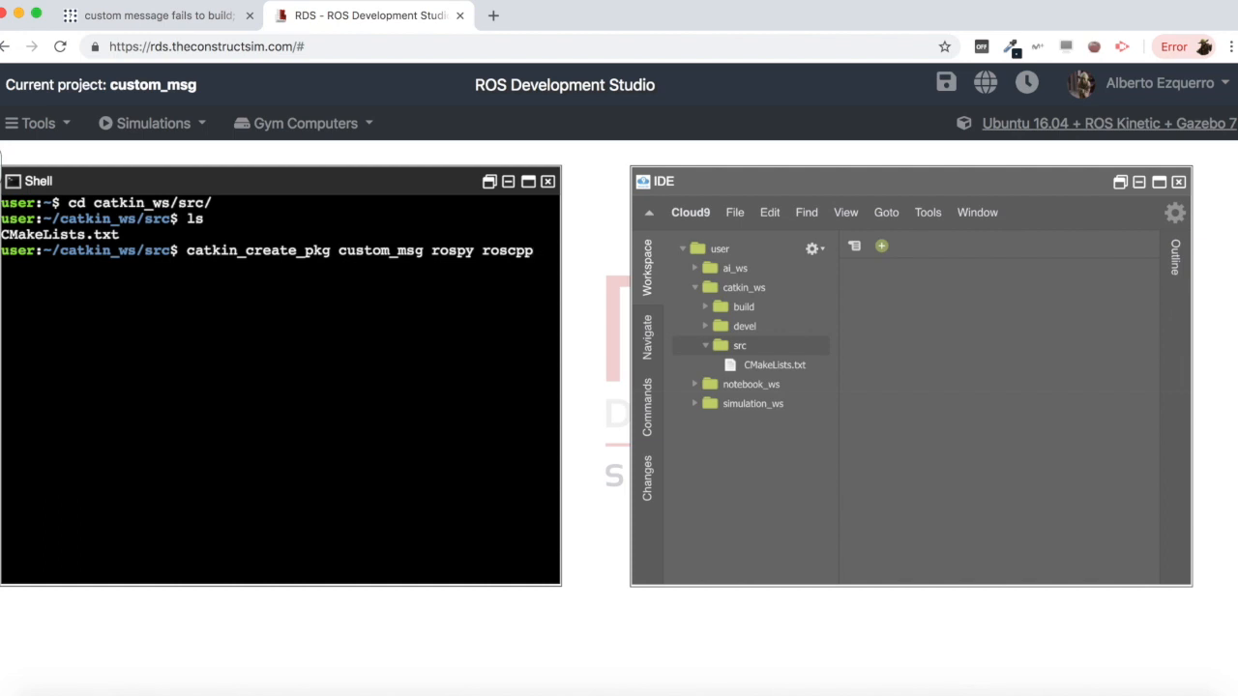
pyautogui.press('Return')
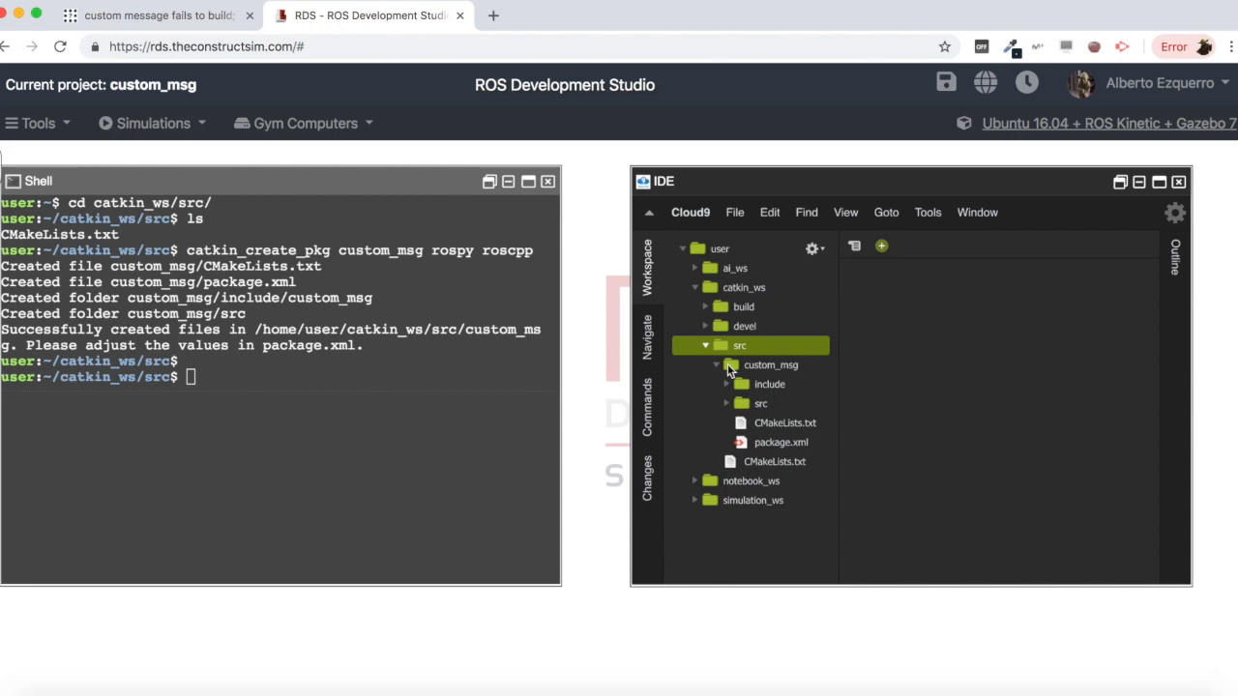
# - Create CustomMsg.msg in the package and paste in the int32 my_int and float64 my_float fields
pyautogui.click(771, 364)
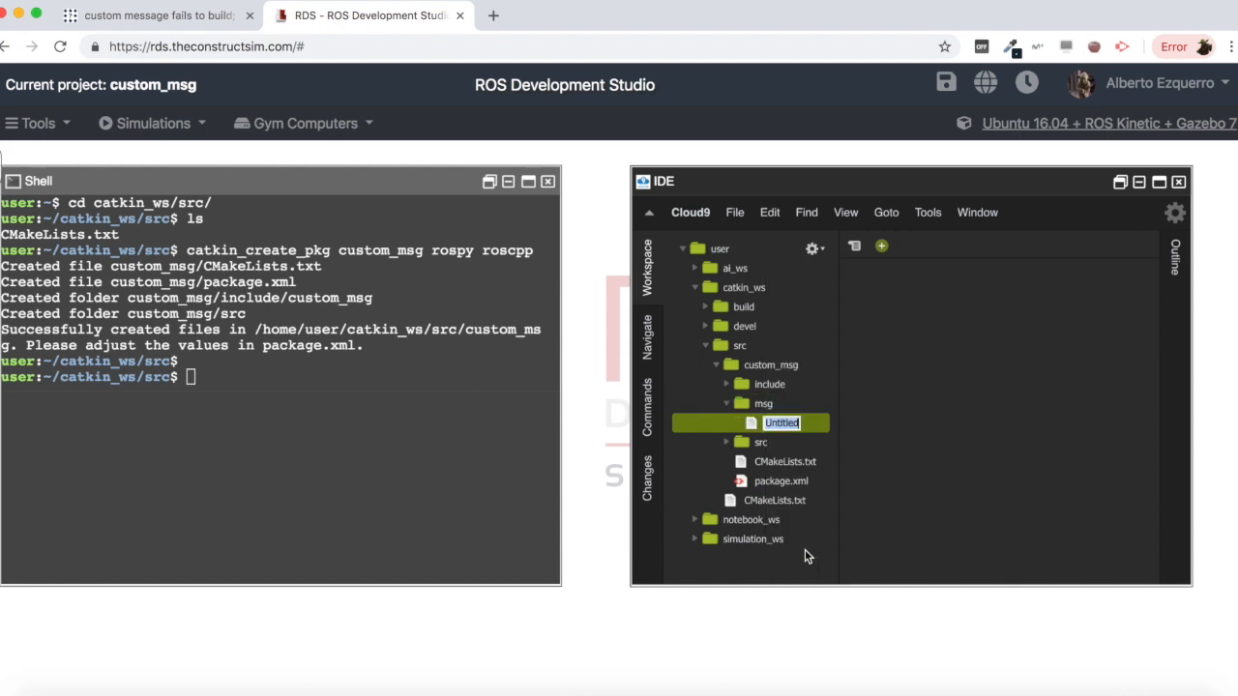
pyautogui.write('CustomMsg.ms')
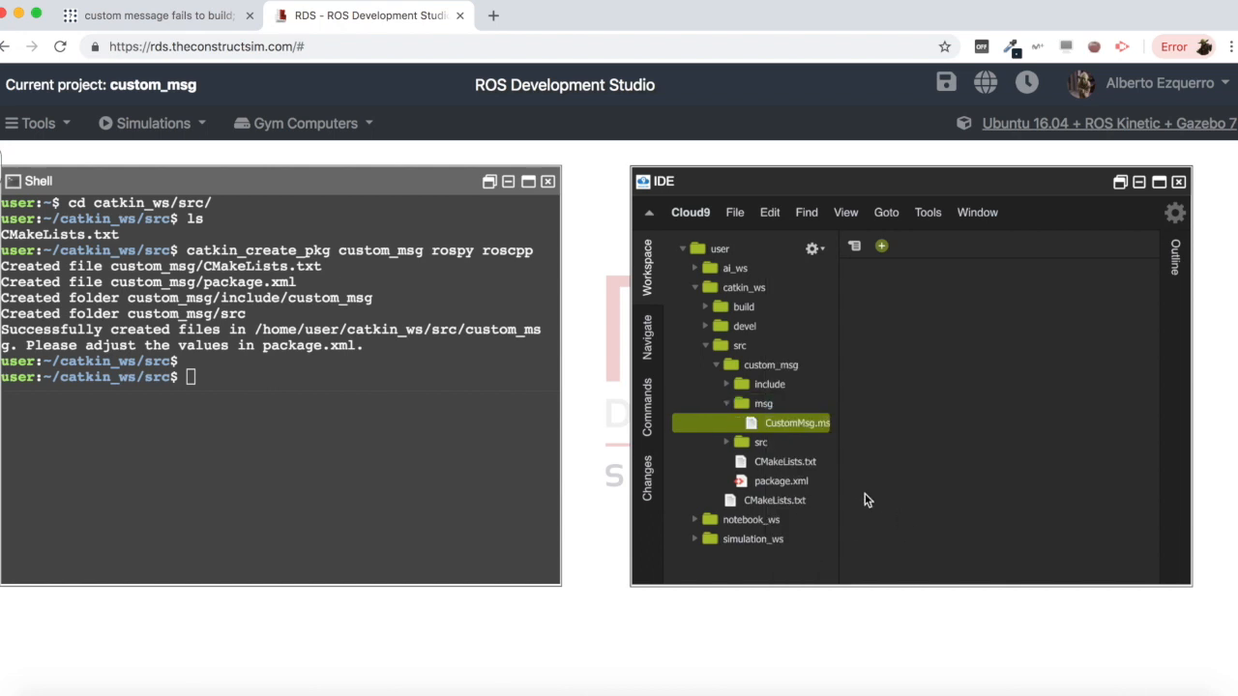
pyautogui.doubleClick(795, 422)
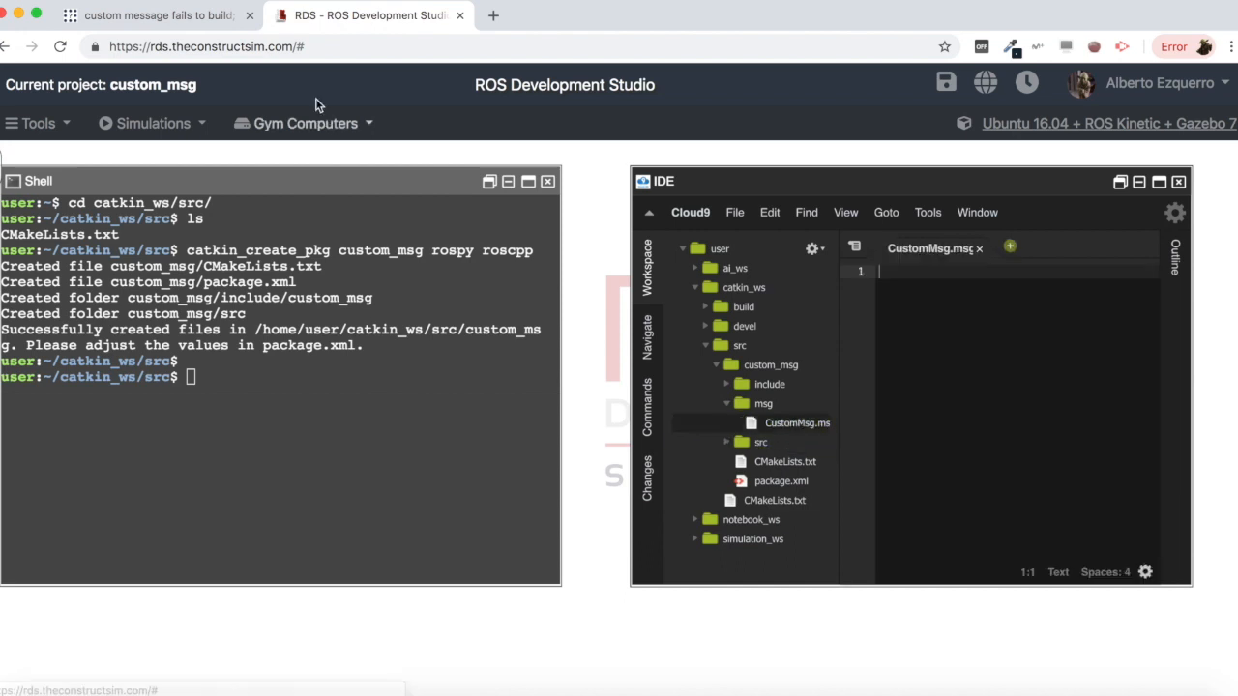
pyautogui.click(160, 16)
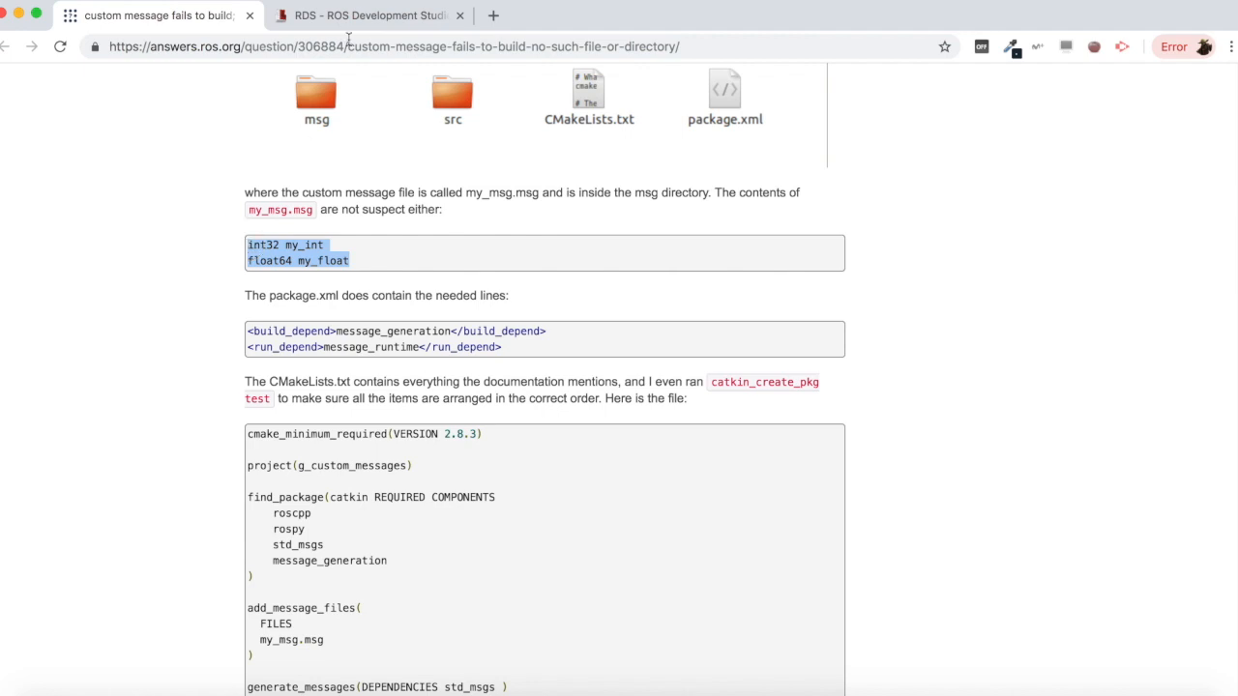
pyautogui.click(367, 15)
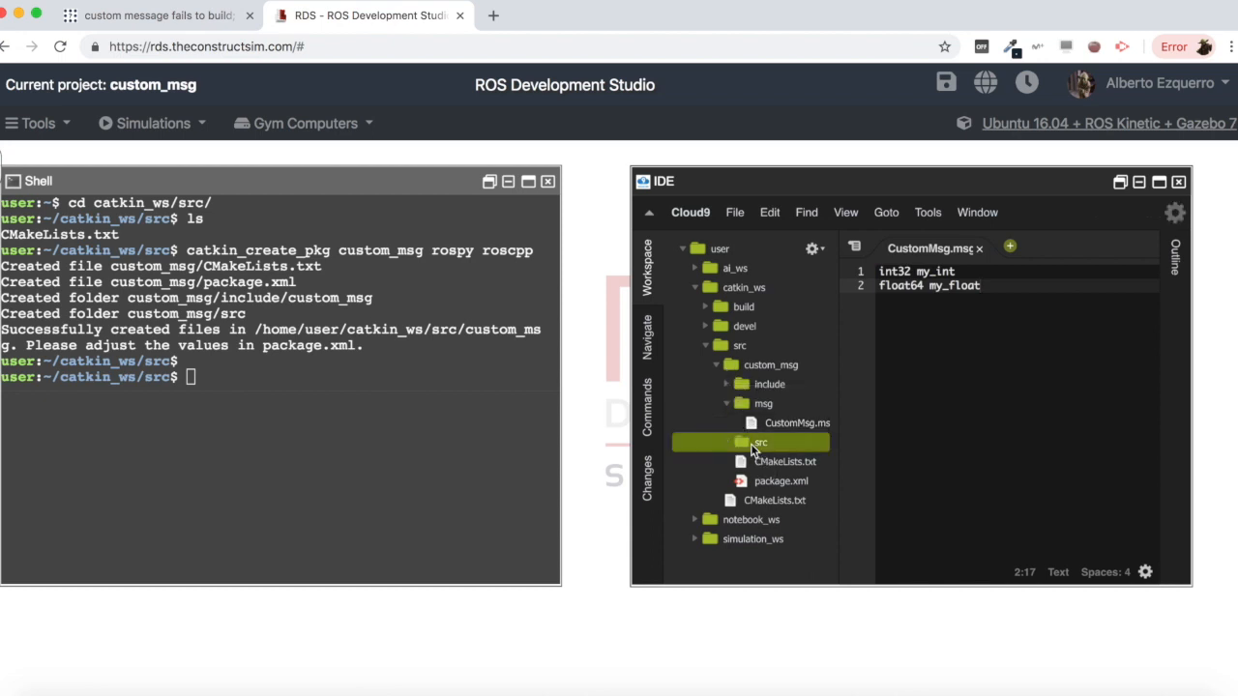
# - Add pub_example.cpp to custom_msg/src with the CustomMsg publisher code on my_topic
pyautogui.rightClick(760, 442)
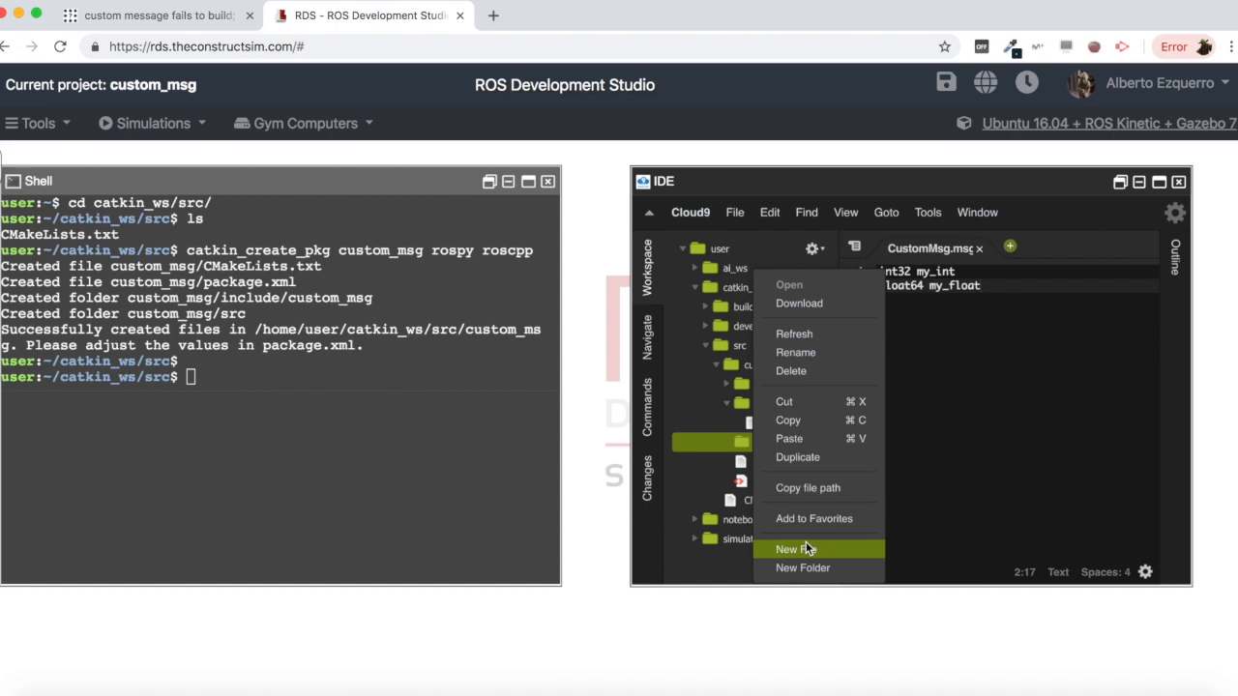
pyautogui.click(793, 549)
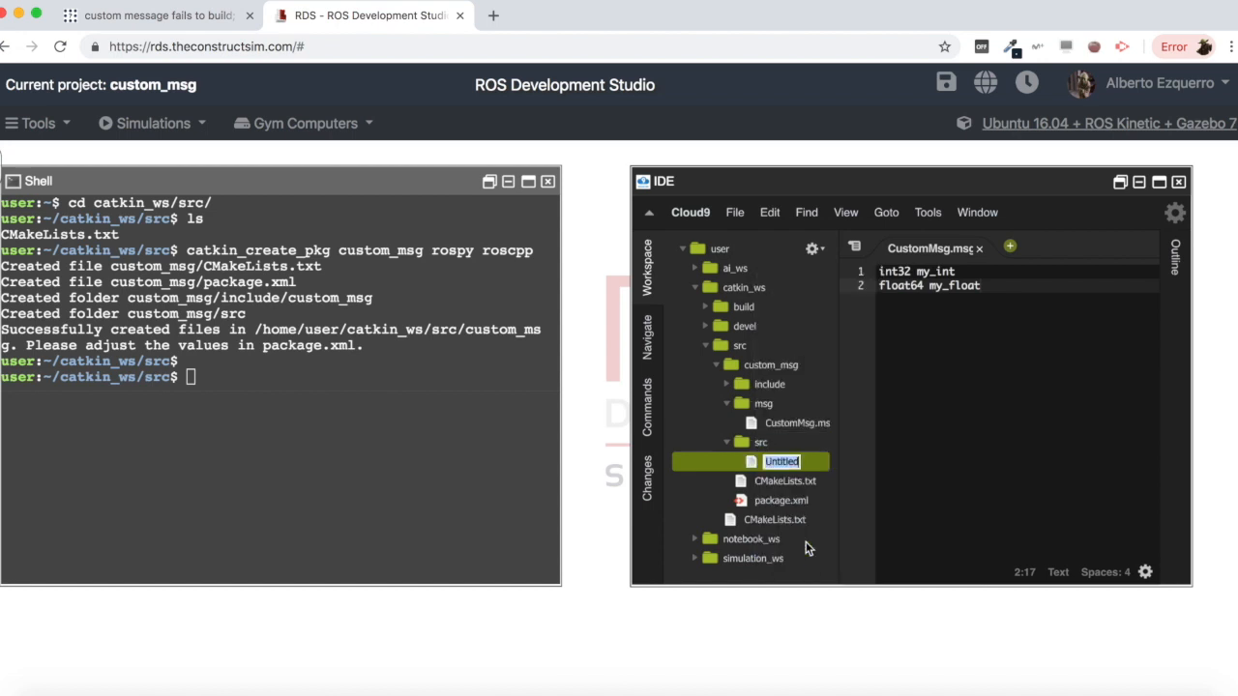
pyautogui.write('pub_example.c')
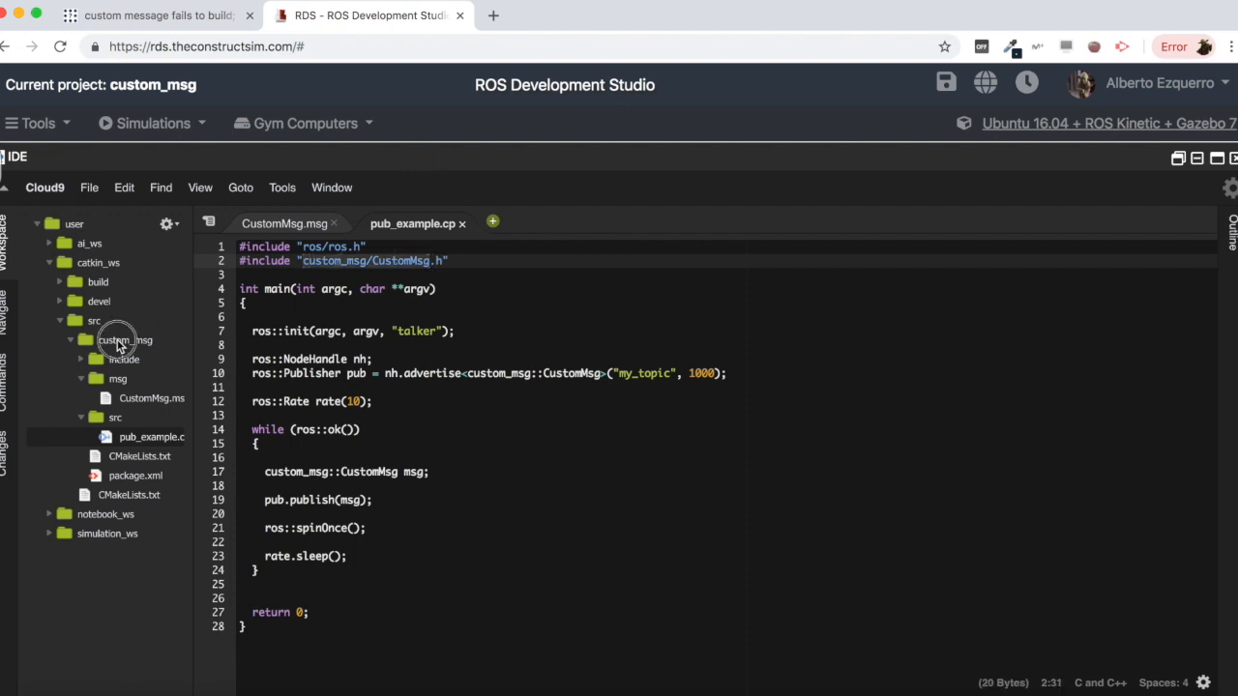
pyautogui.click(151, 397)
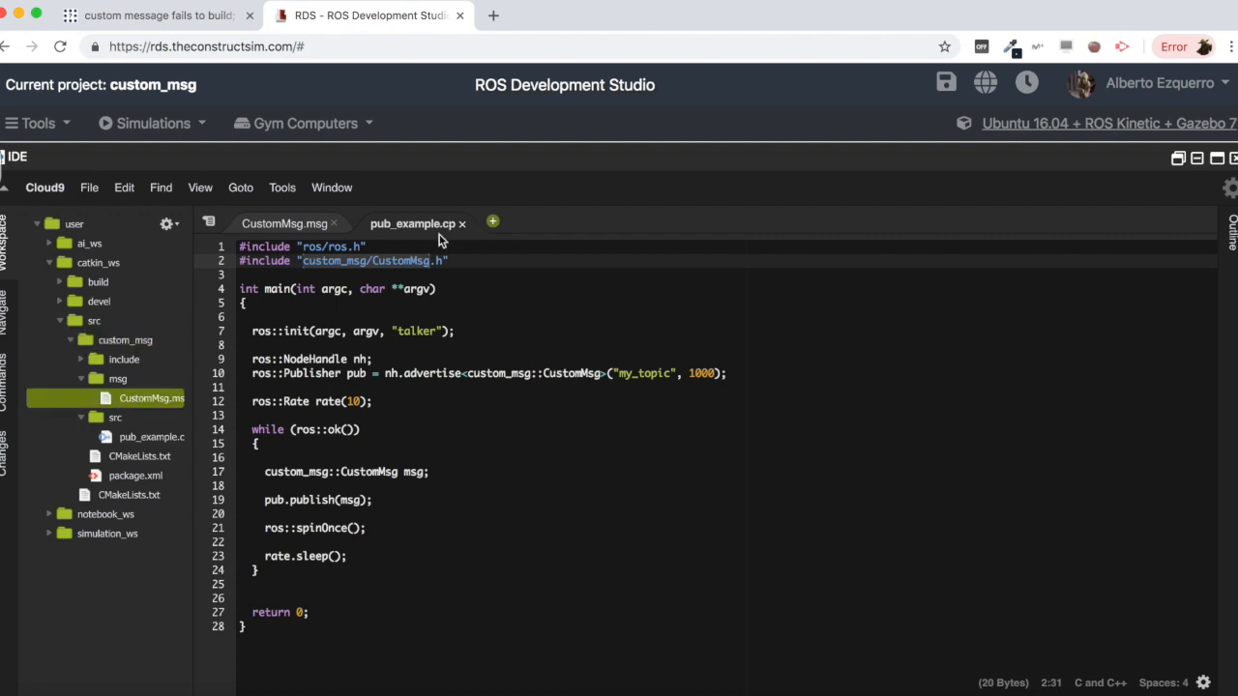
pyautogui.click(401, 261)
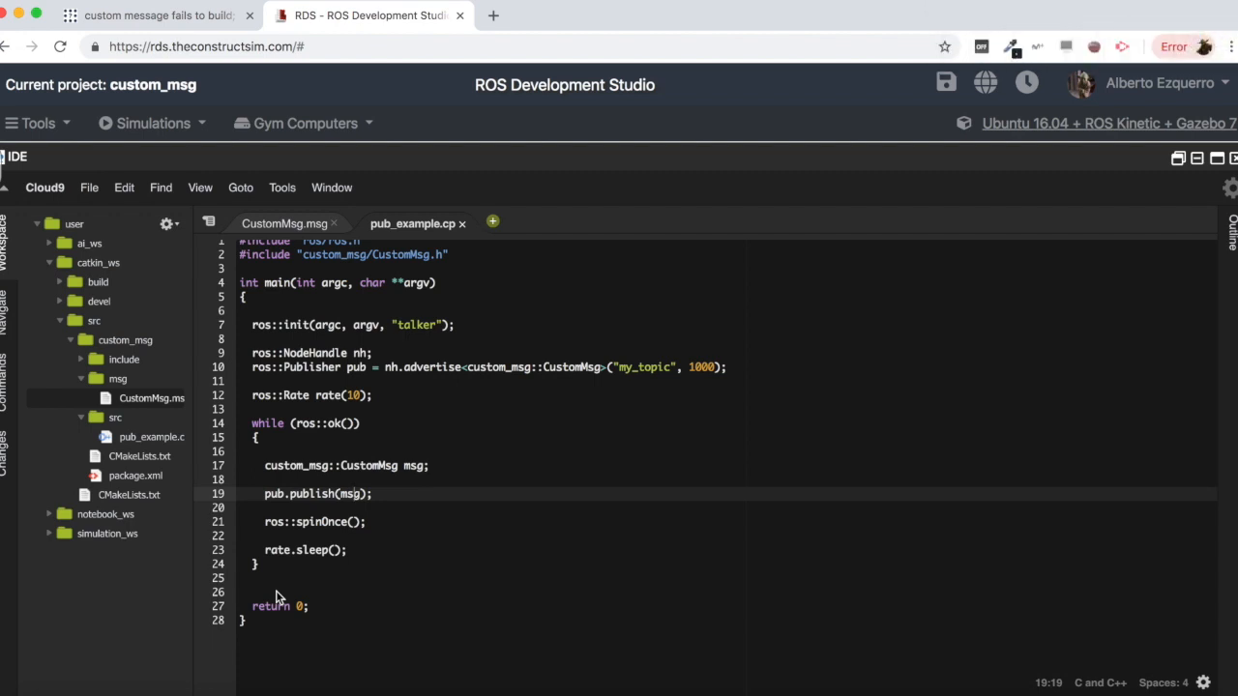
pyautogui.moveTo(382, 445)
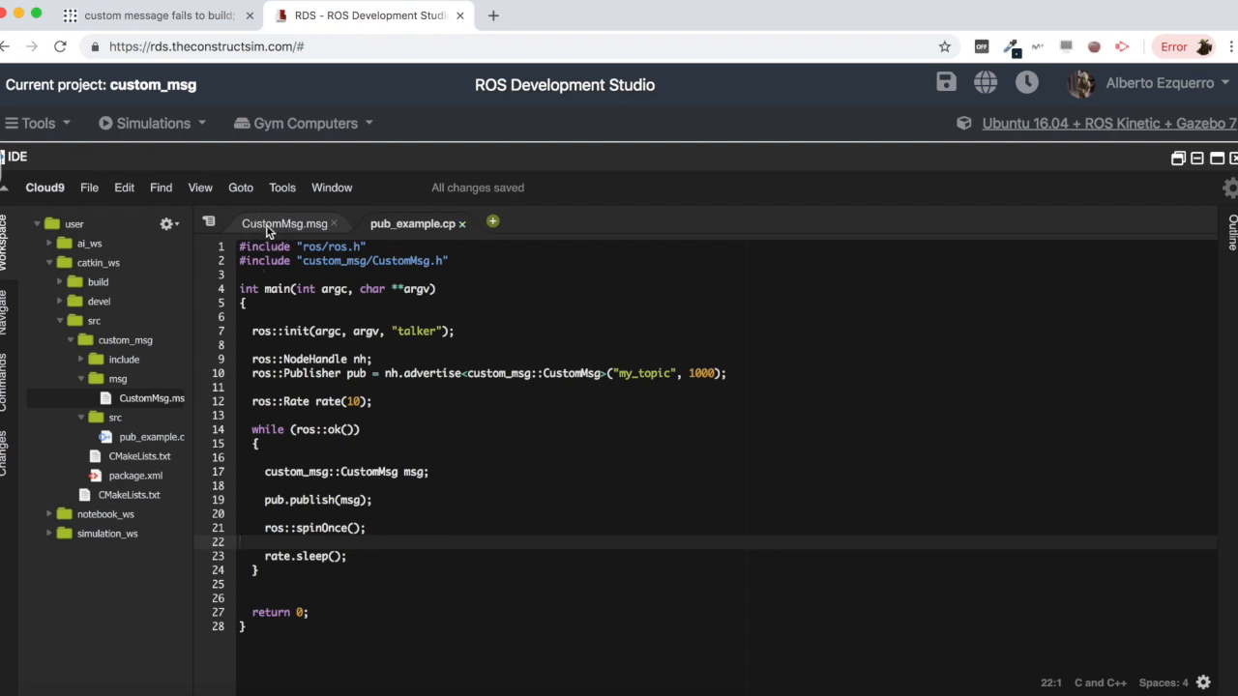
# - Add message_generation build_depend and message_runtime run_depend tags to package.xml
pyautogui.click(285, 223)
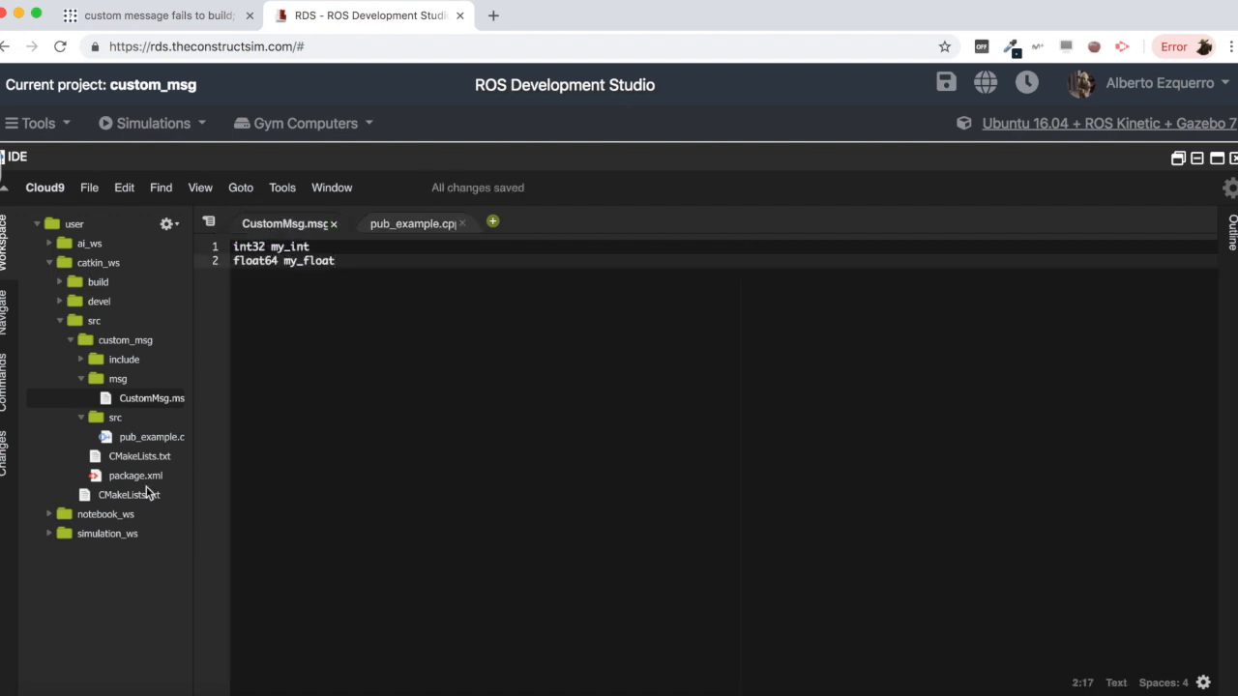
pyautogui.moveTo(136, 474)
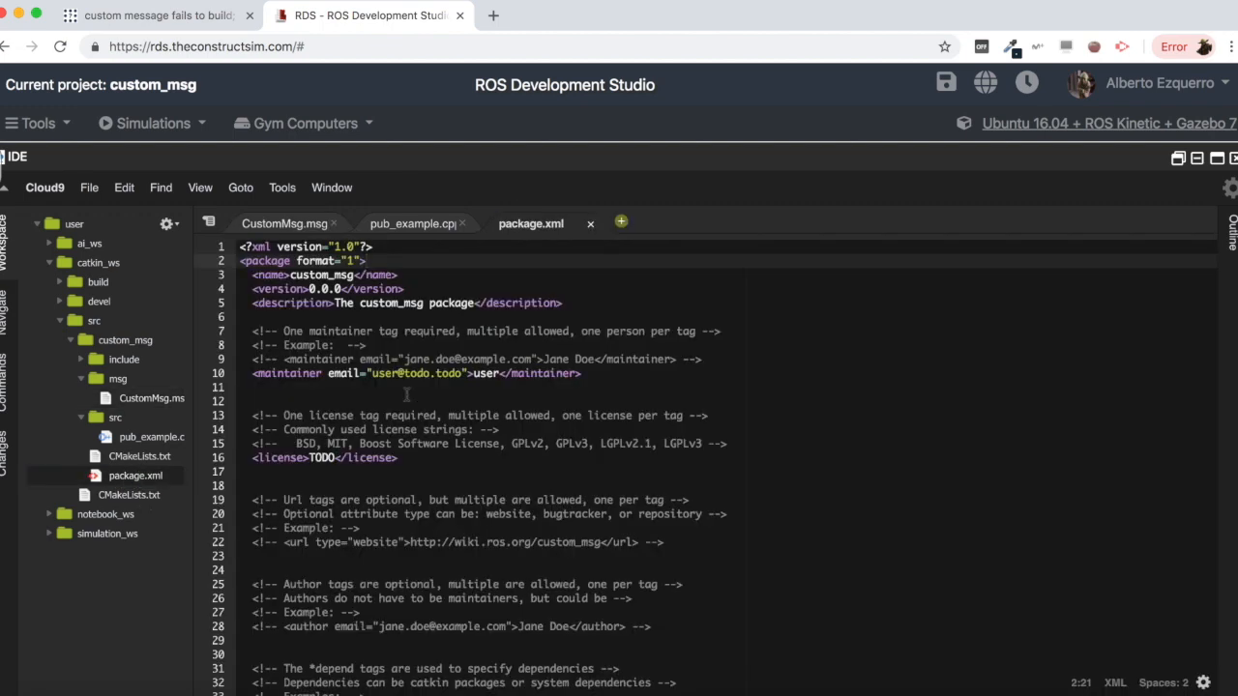
pyautogui.scroll(-3)
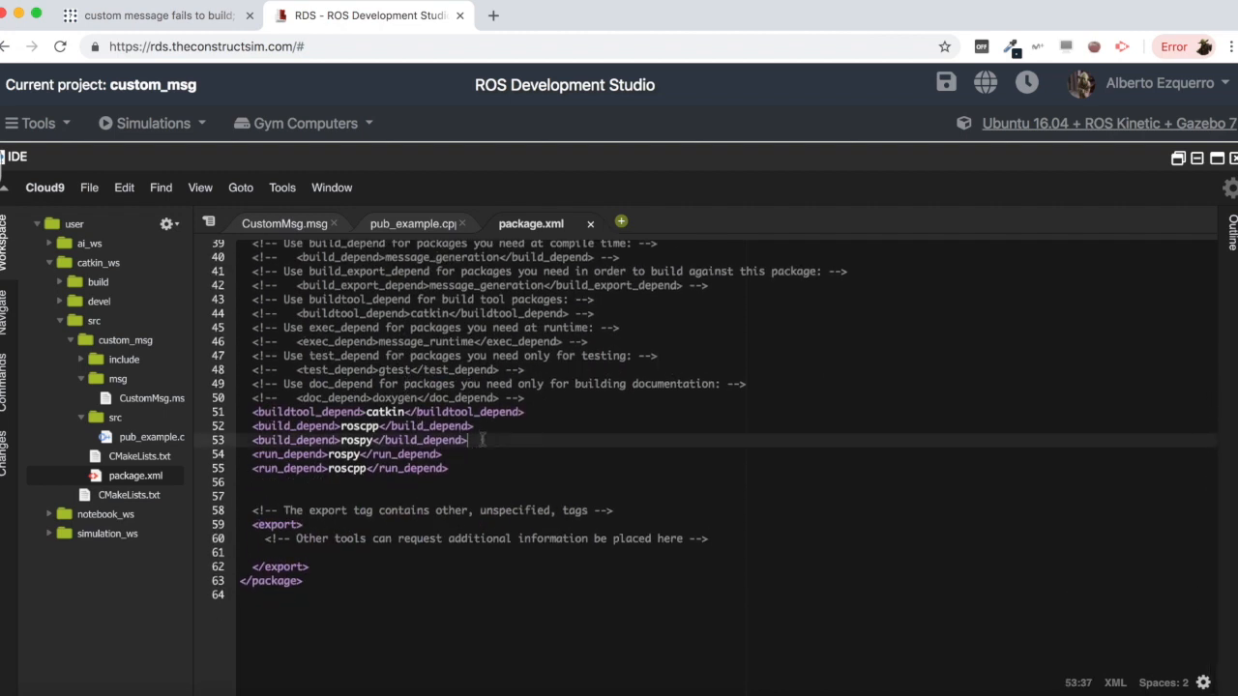
pyautogui.write('build_depend>mess</build_depend>')
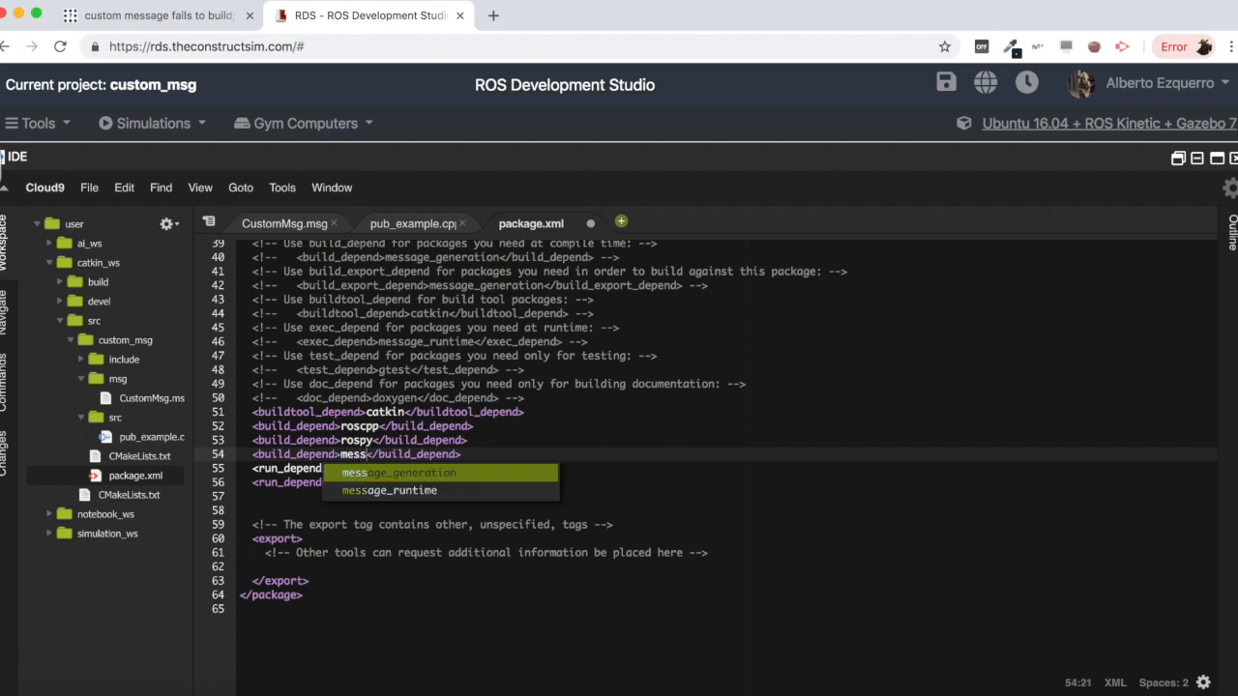
pyautogui.click(398, 473)
pyautogui.write('<run_depend></run_depend>')
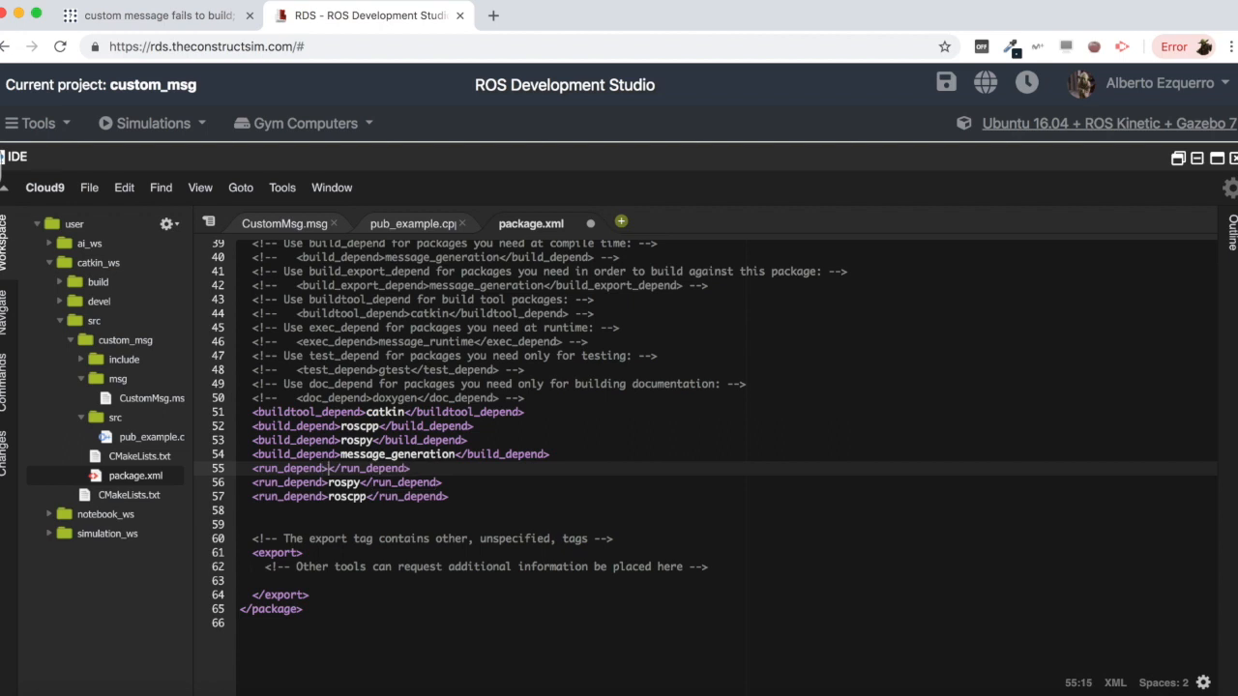
pyautogui.write('message_runtime')
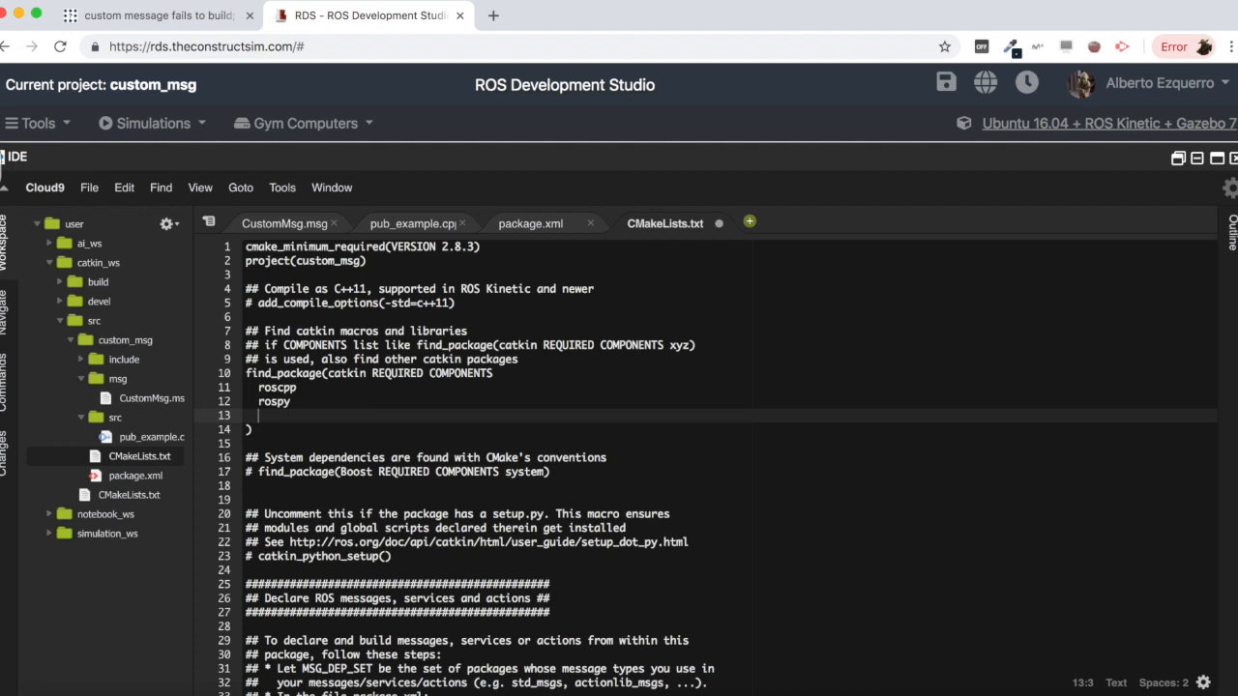
# - Add message_generation and std_msgs to CMakeLists.txt's find_package, checking the message file name
pyautogui.write('message_generation')
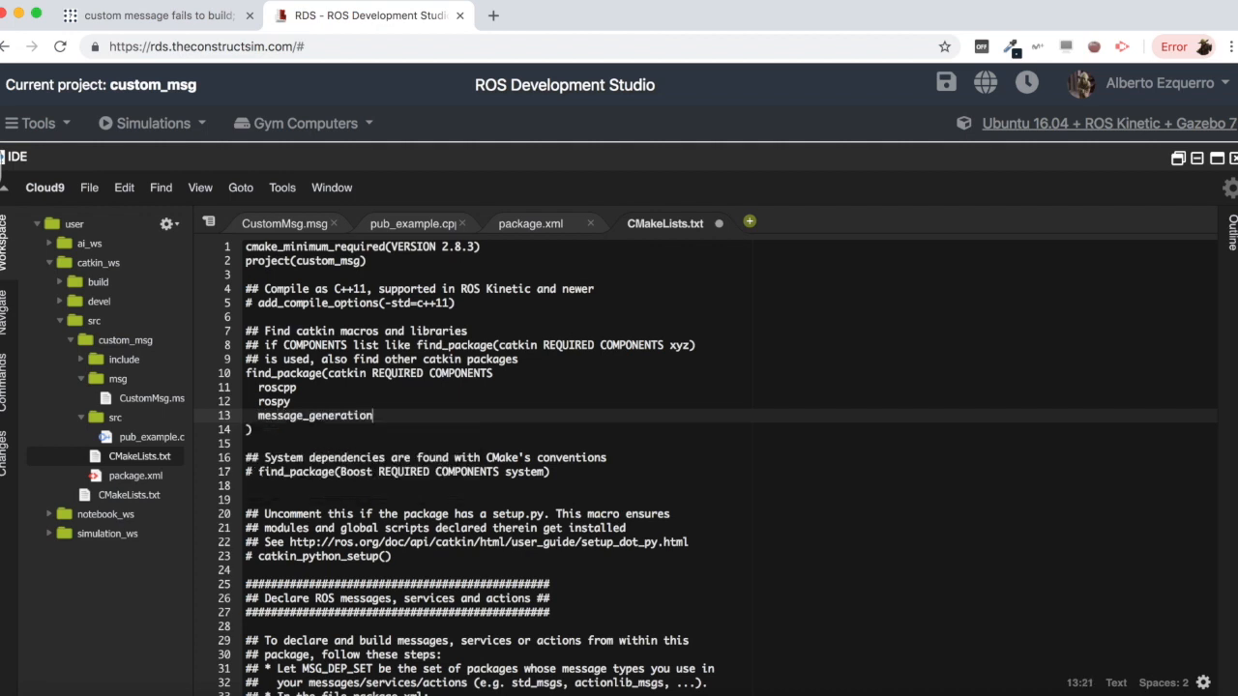
pyautogui.write('std_msgs')
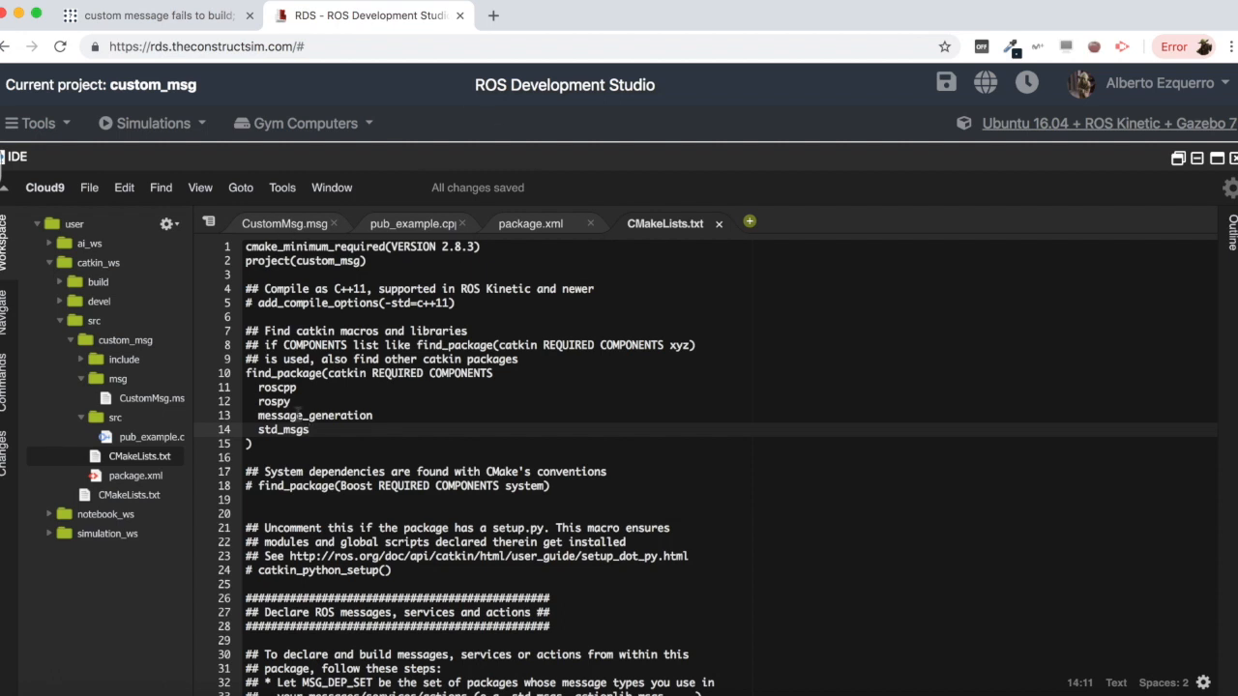
pyautogui.click(284, 224)
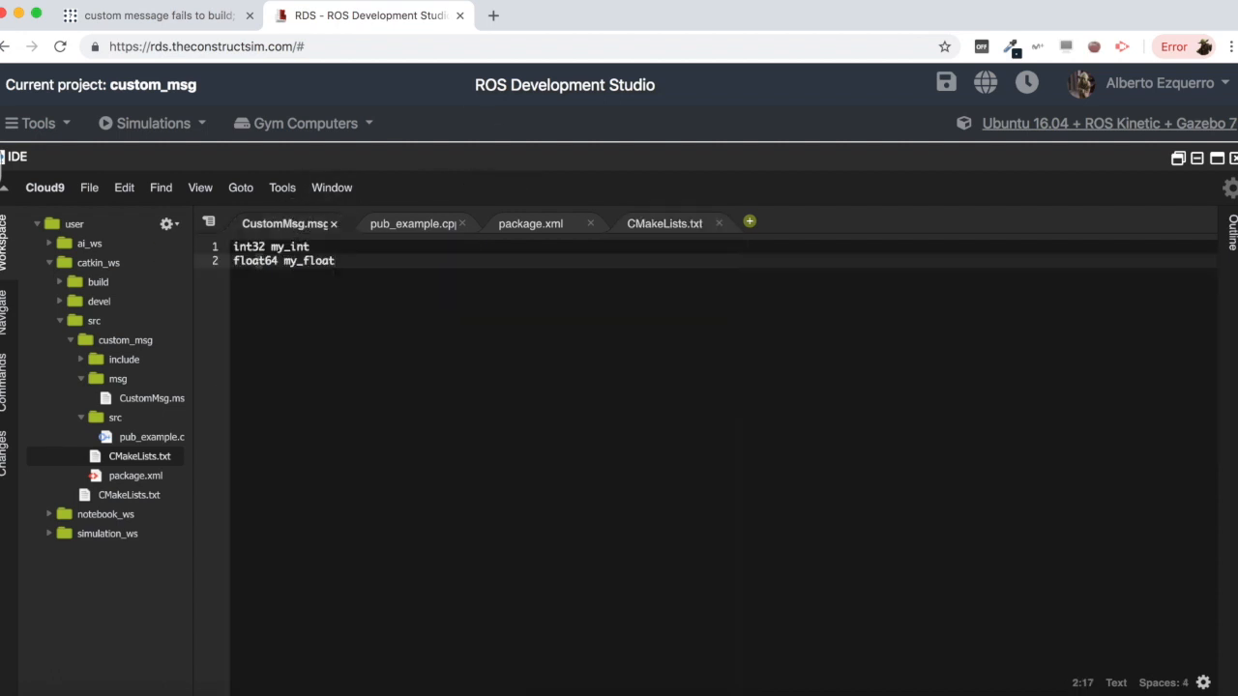
pyautogui.click(665, 223)
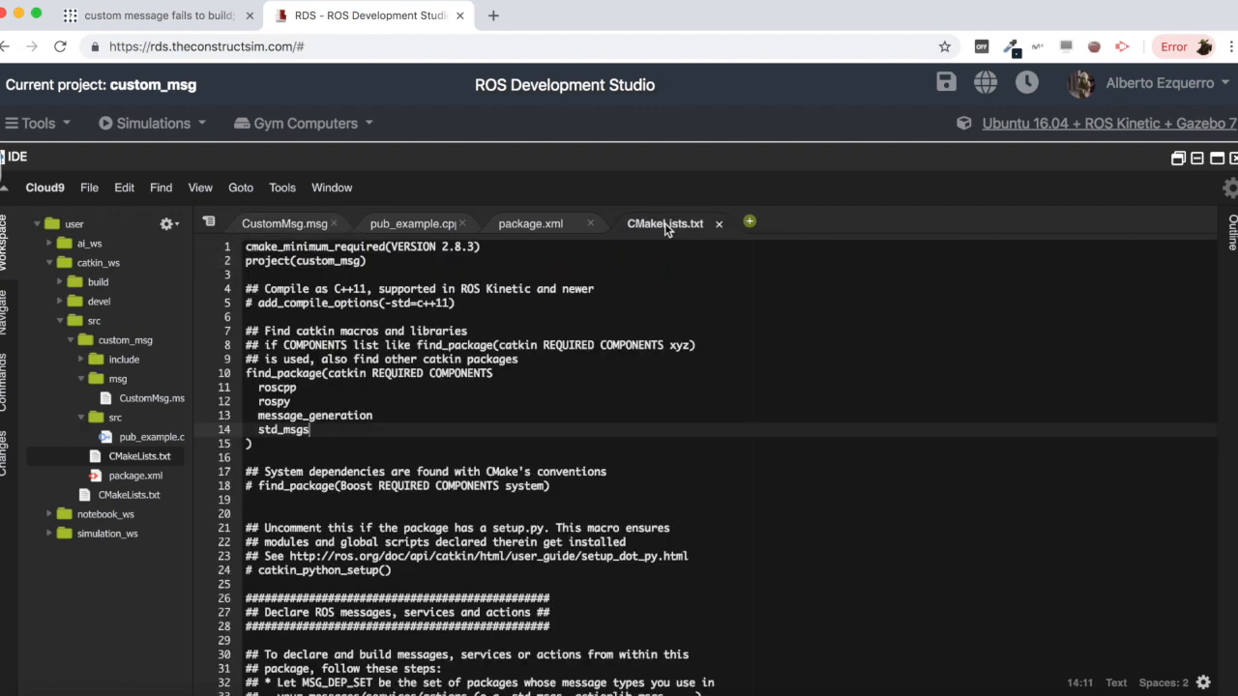
# - Uncomment add_message_files with CustomMsg.msg and generate_messages with std_msgs
pyautogui.scroll(-3)
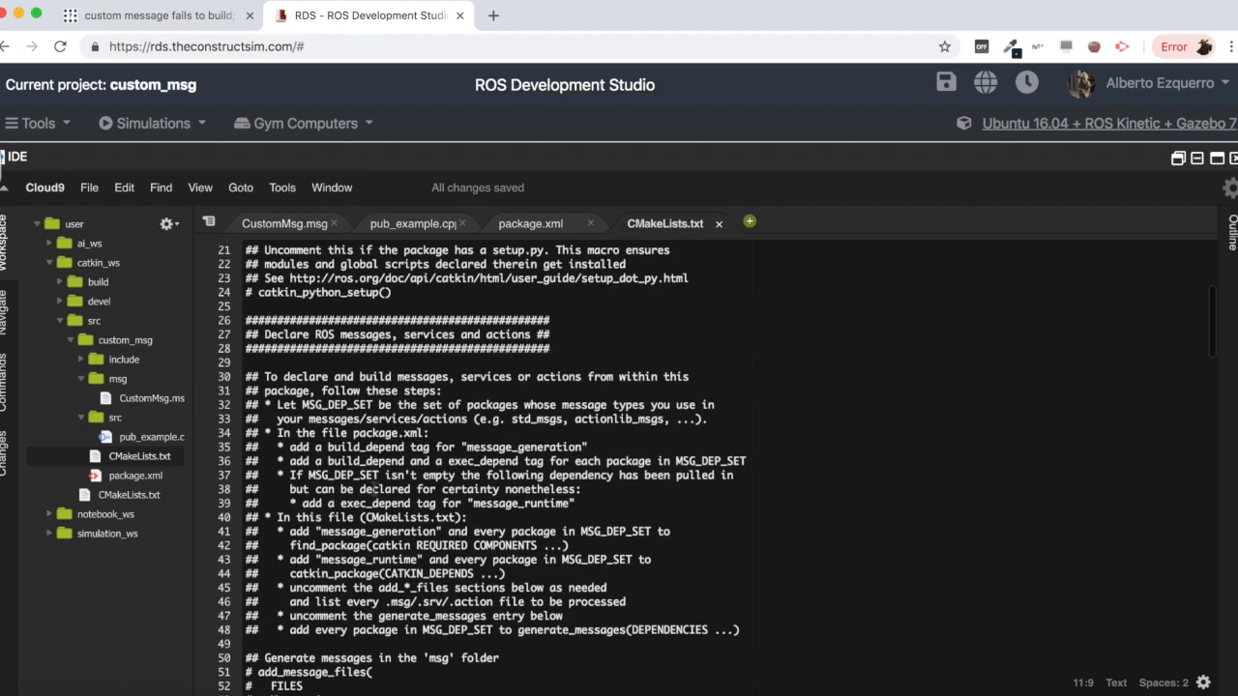
pyautogui.scroll(-3)
pyautogui.write('CustomMsg.msg')
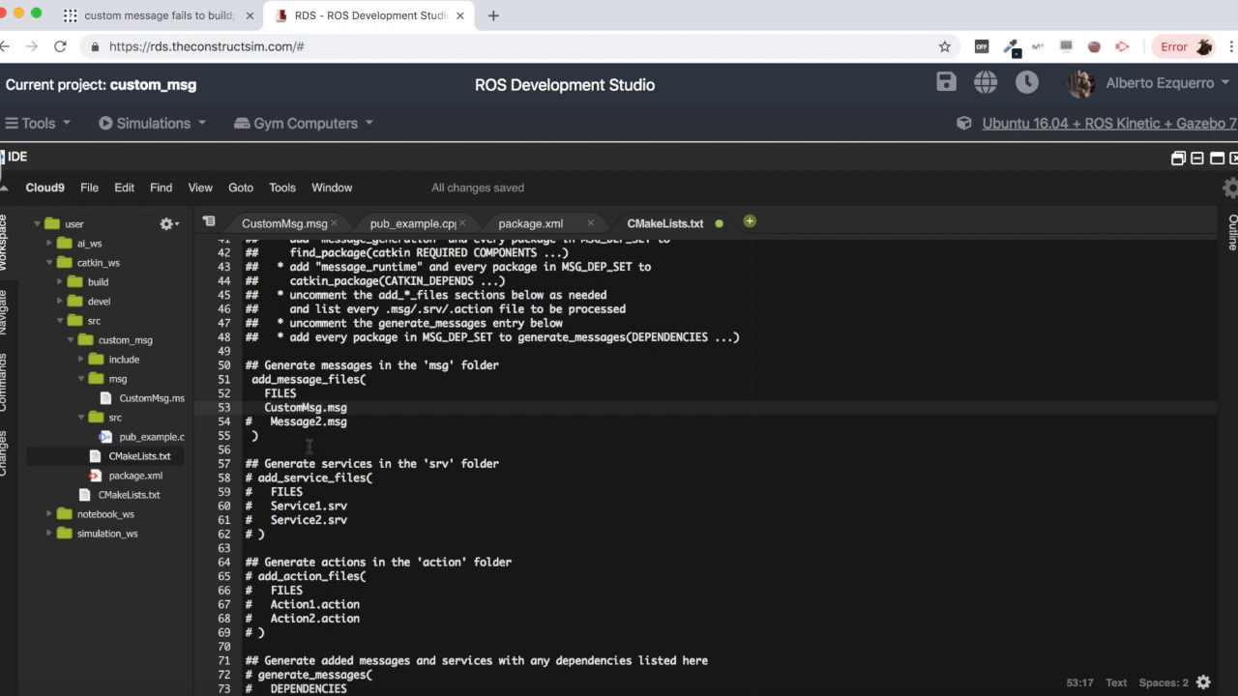
pyautogui.scroll(-3)
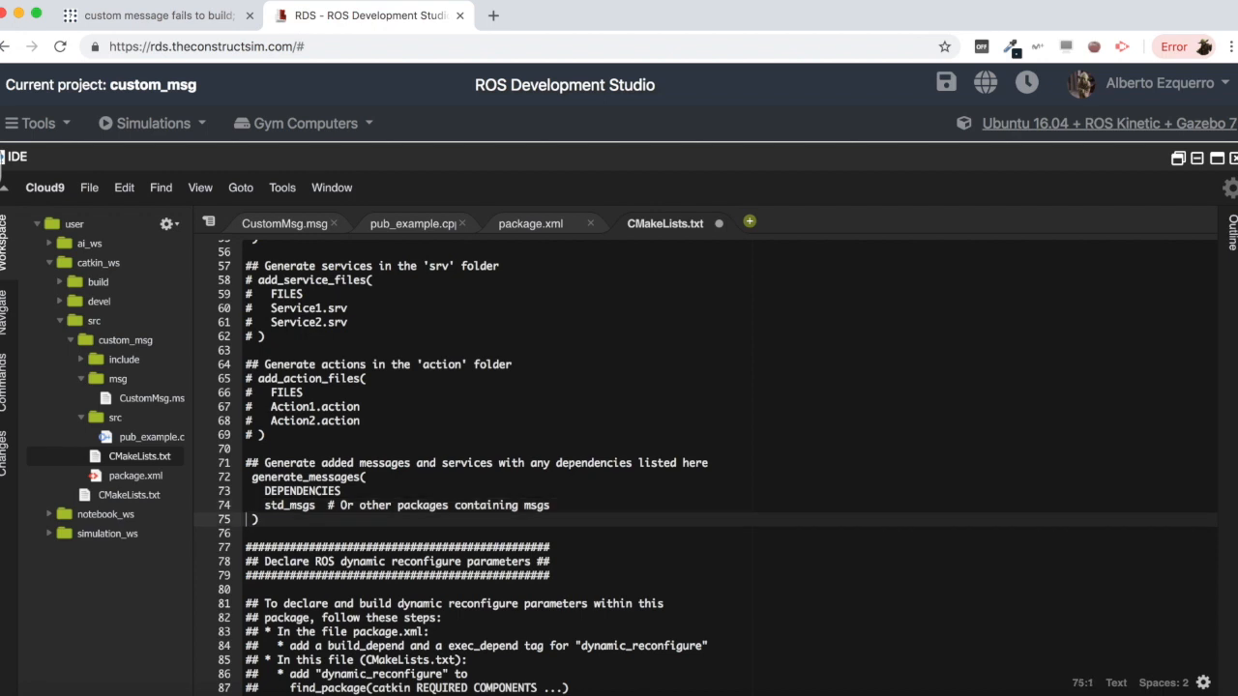
pyautogui.click(155, 16)
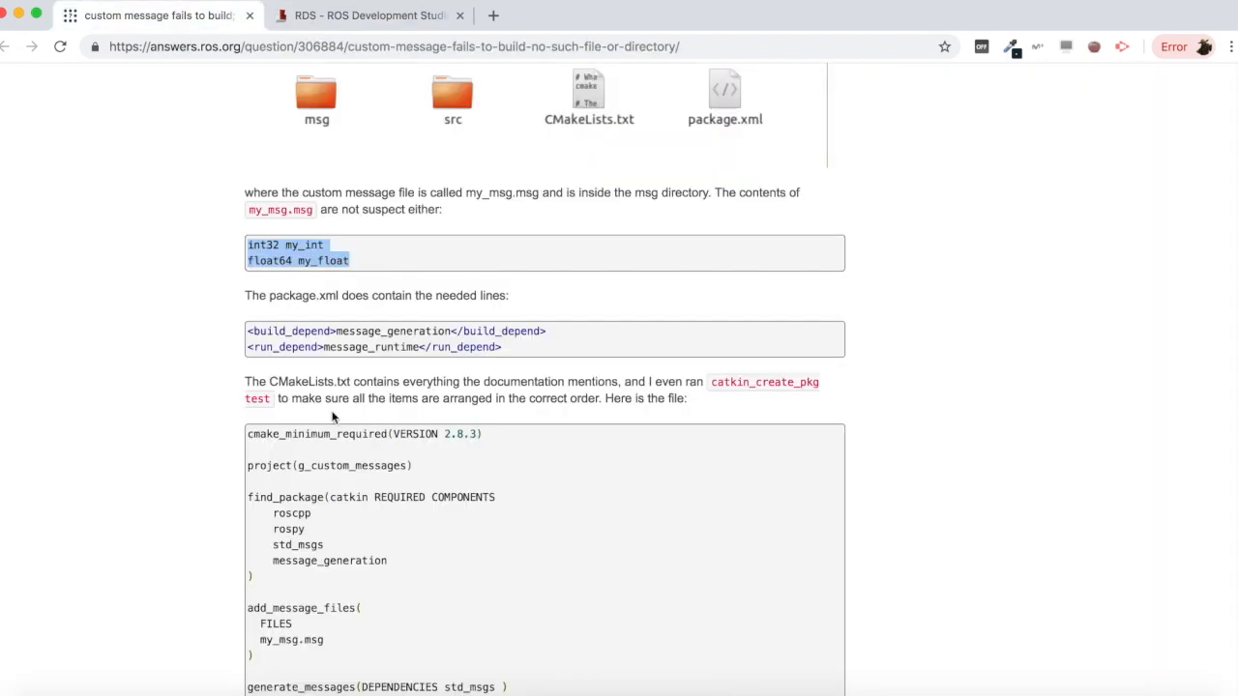
# - Compare the question's std_msgs, message_generation, my_msg and generate_messages lines, then return to RDS
pyautogui.scroll(-3)
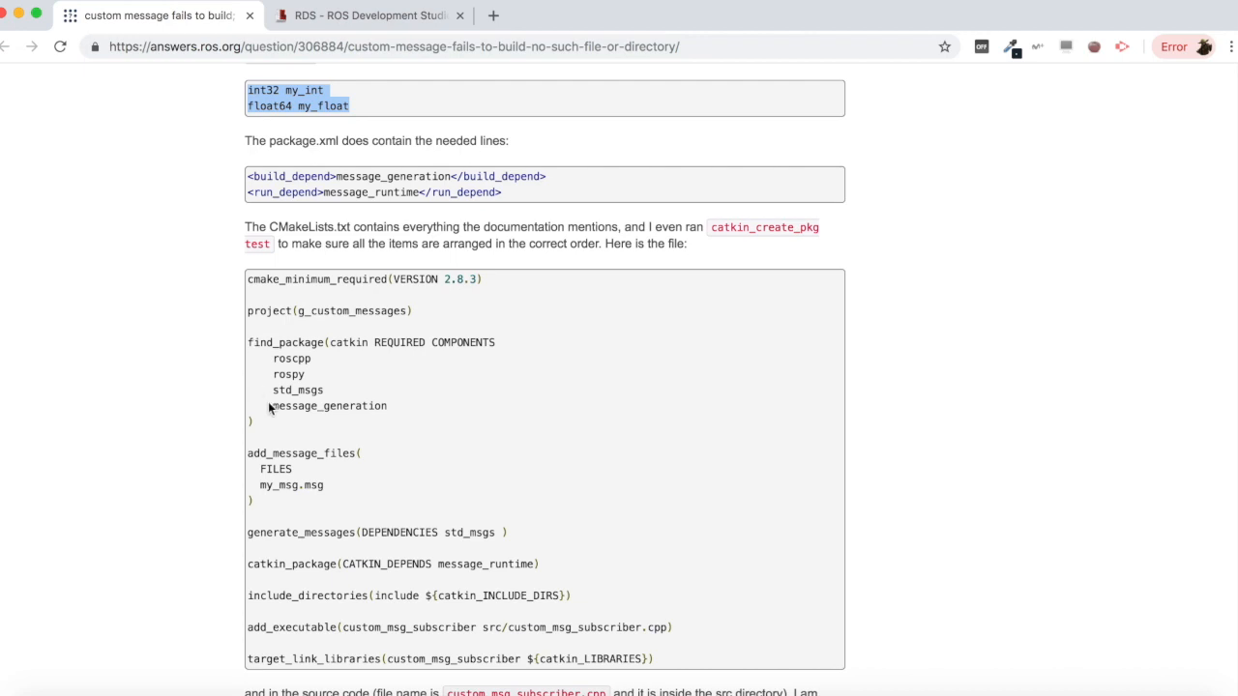
pyautogui.moveTo(271, 389); pyautogui.dragTo(393, 405)
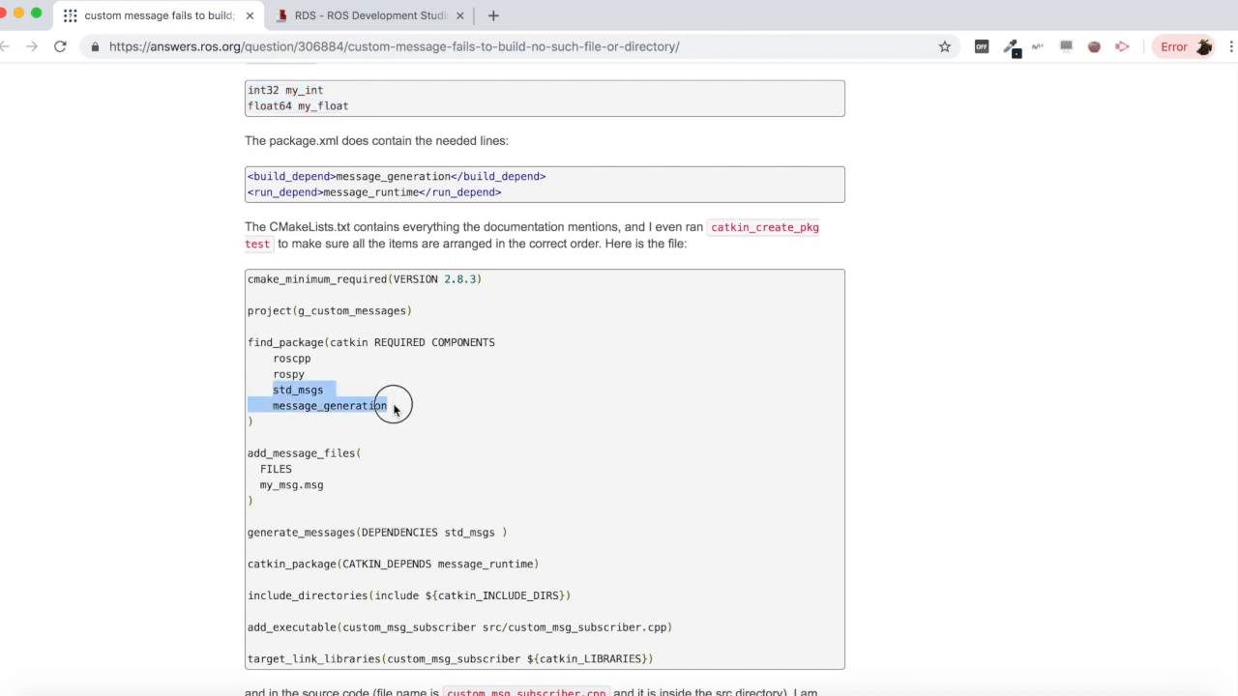
pyautogui.scroll(-3)
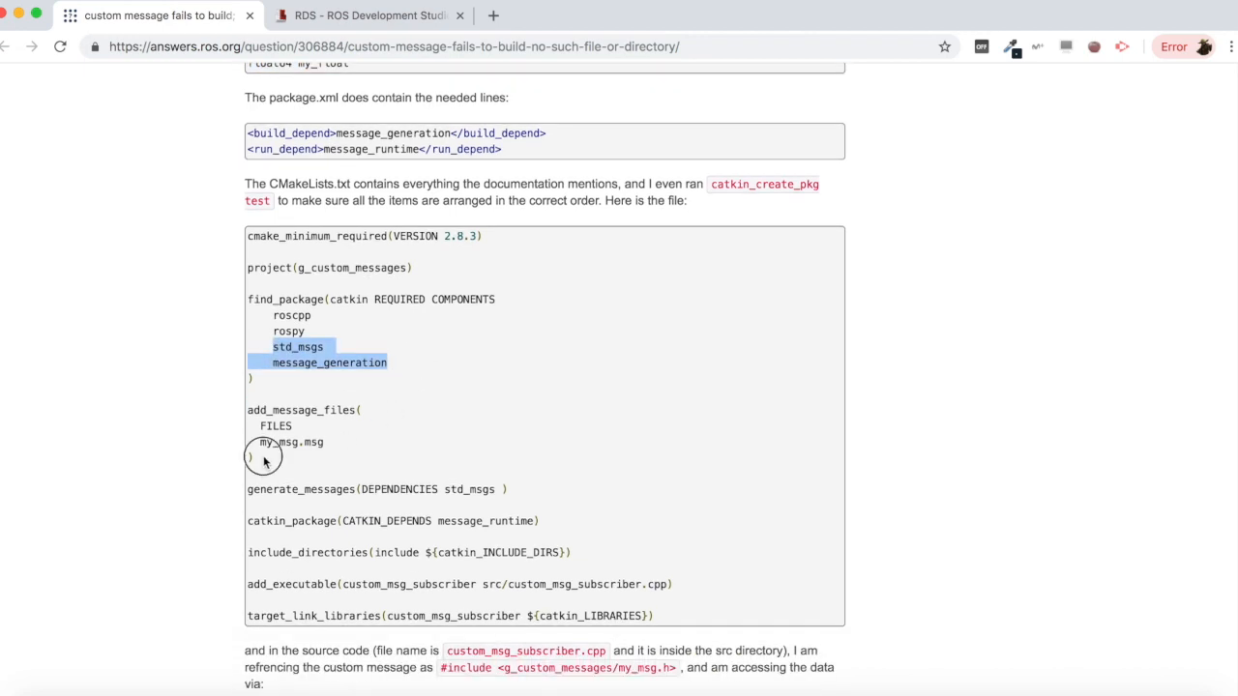
pyautogui.doubleClick(278, 442)
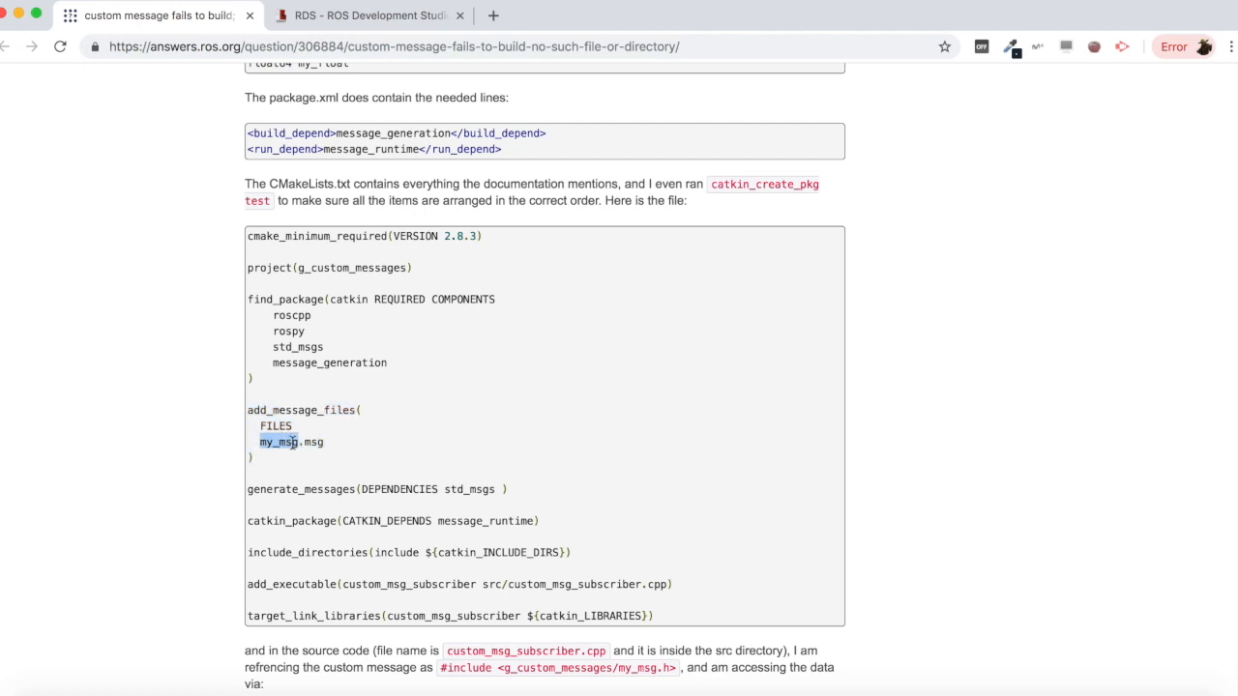
pyautogui.tripleClick(376, 489)
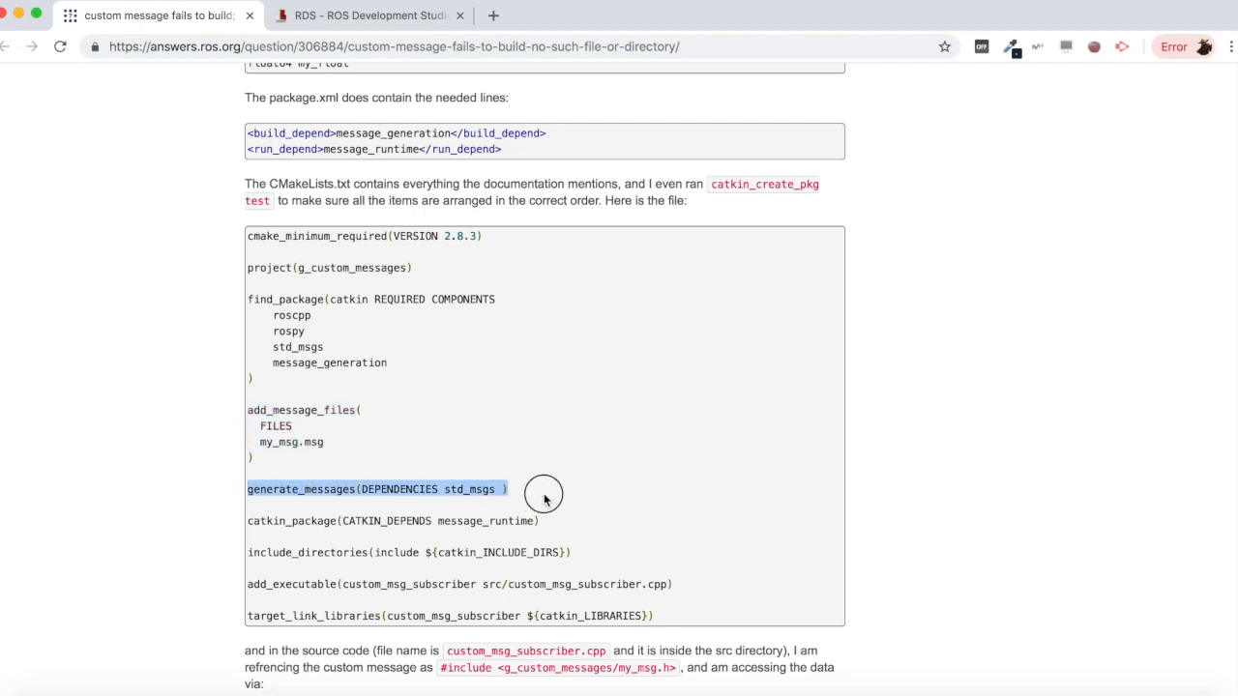
pyautogui.moveTo(348, 480)
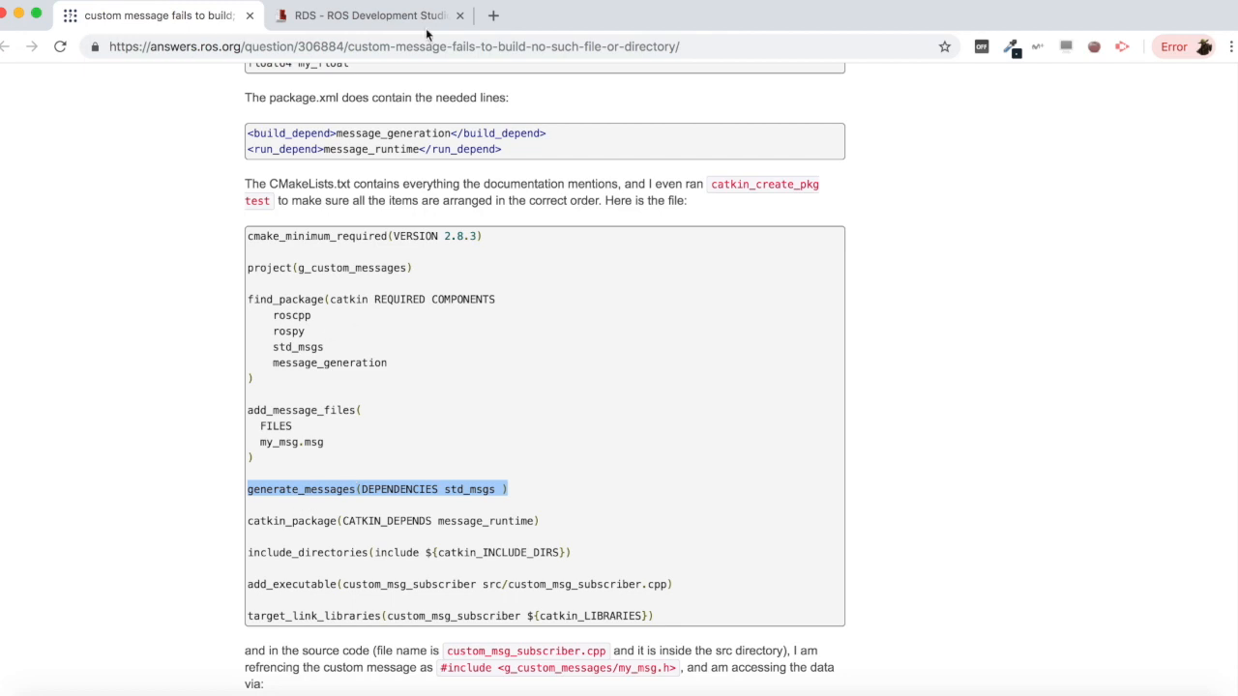
pyautogui.click(367, 14)
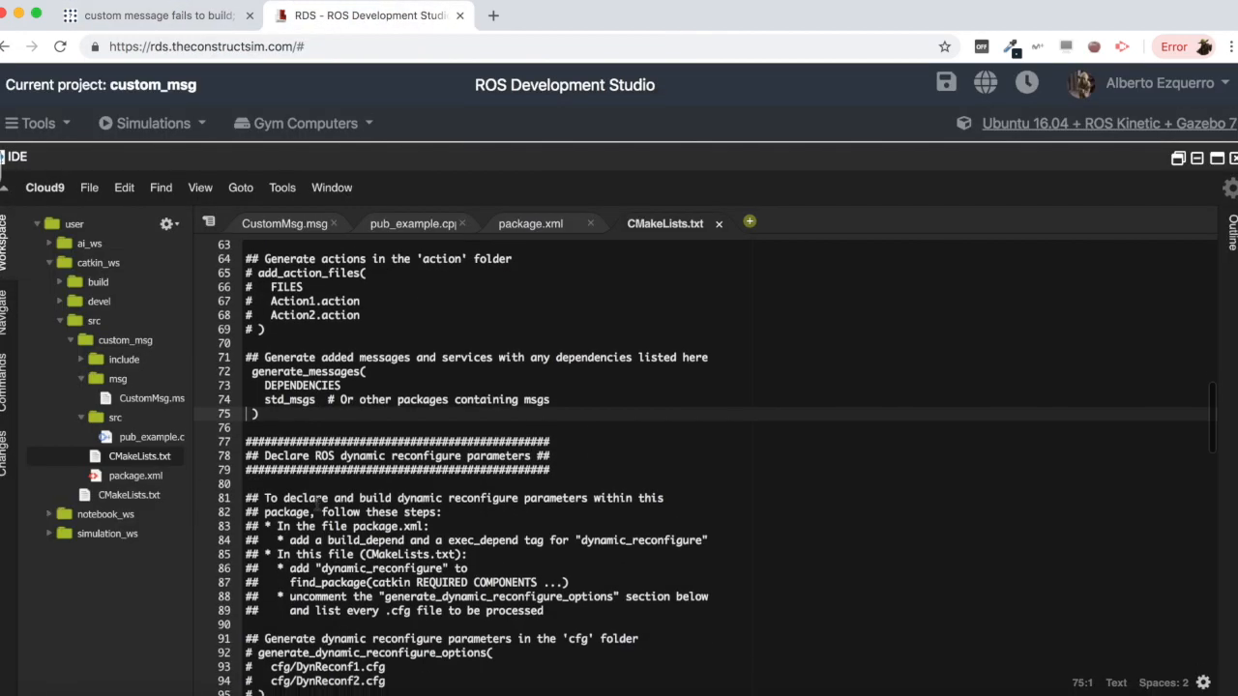
# - Uncomment the CATKIN_DEPENDS line and append message_runtime after roscpp and rospy
pyautogui.scroll(-3)
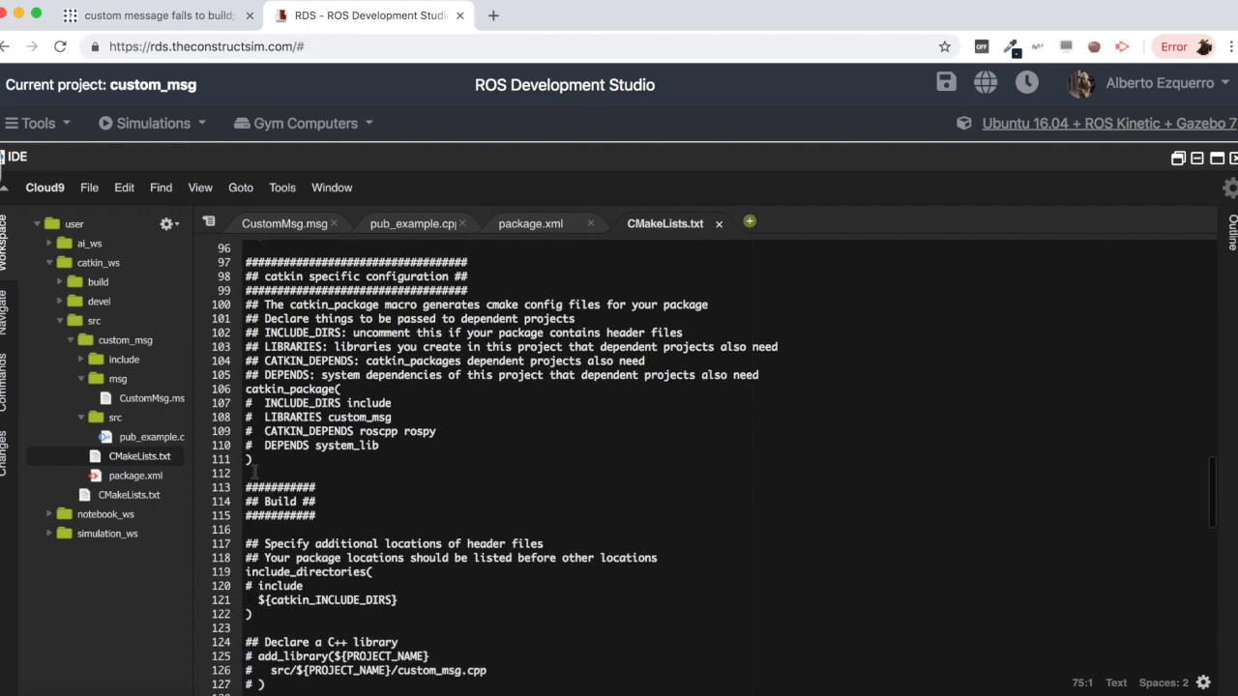
pyautogui.click(257, 431)
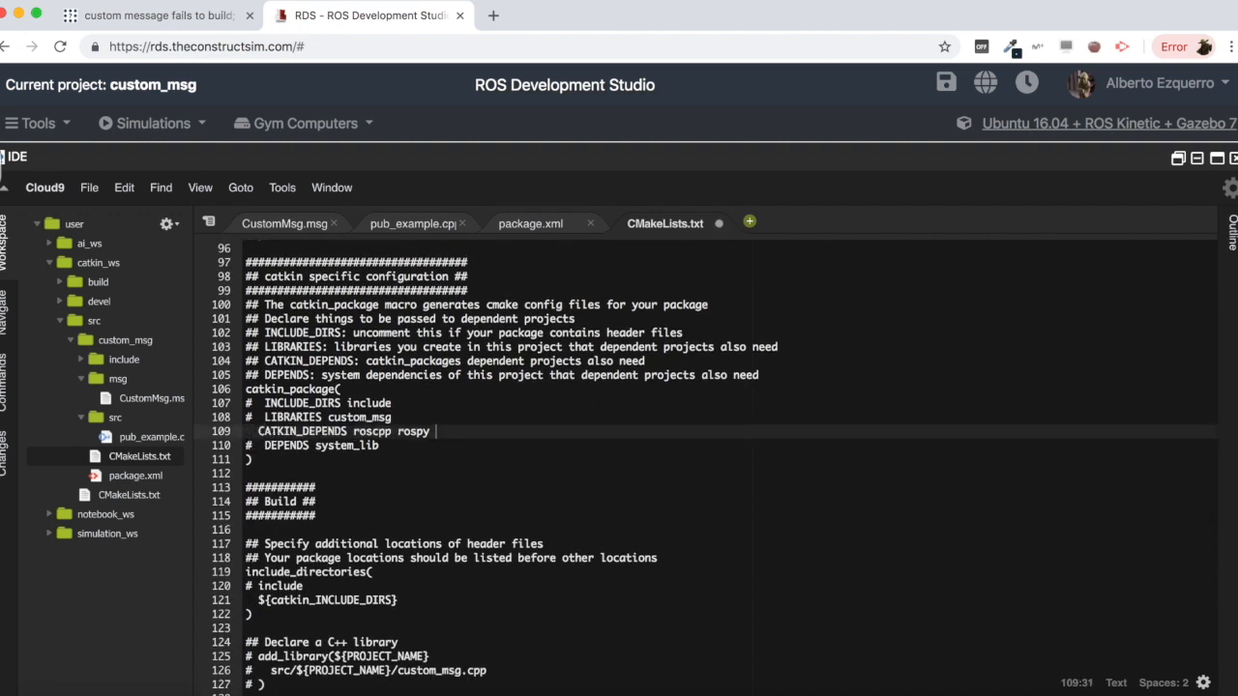
pyautogui.write('message_runtime')
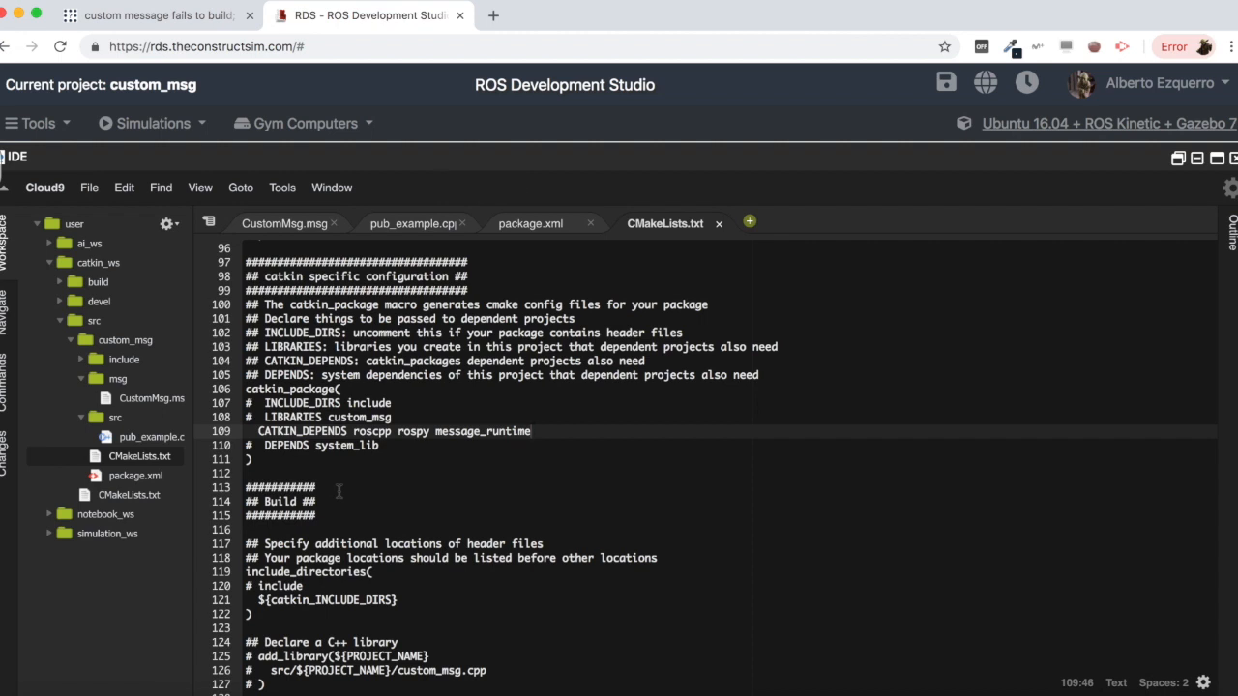
# - Paste the post's add_executable and target_link_libraries into CMakeLists.txt, naming the target pub_example
pyautogui.scroll(-3)
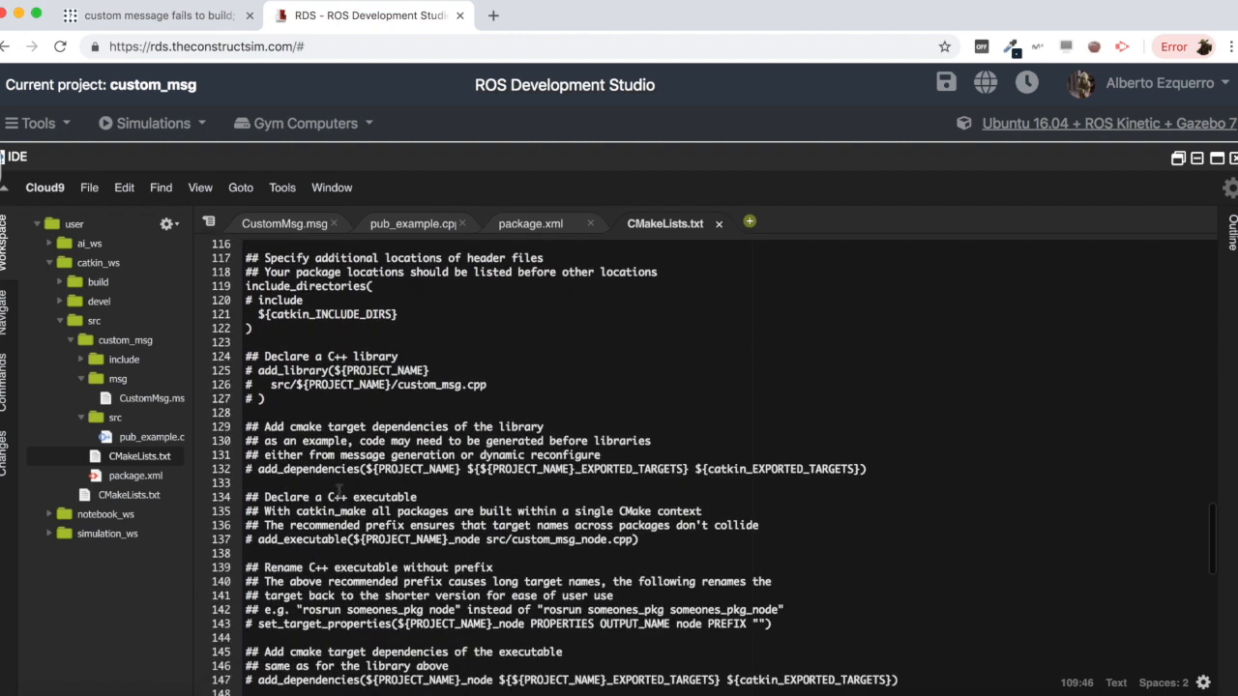
pyautogui.scroll(-3)
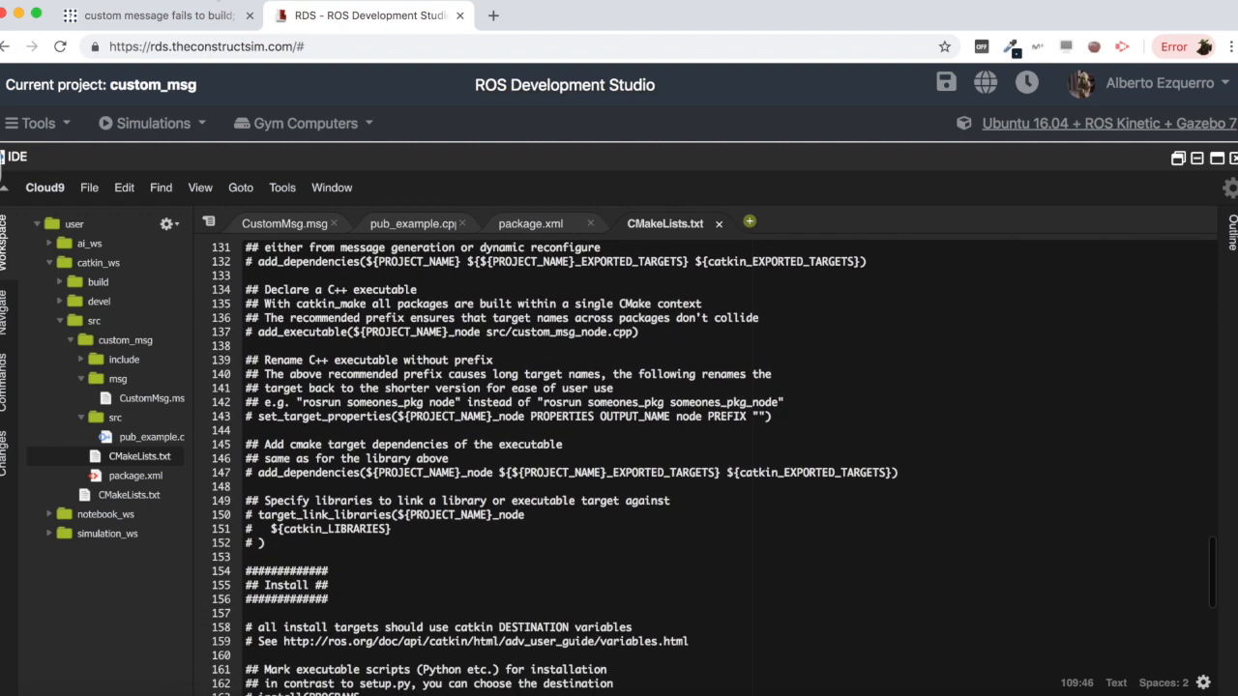
pyautogui.click(155, 14)
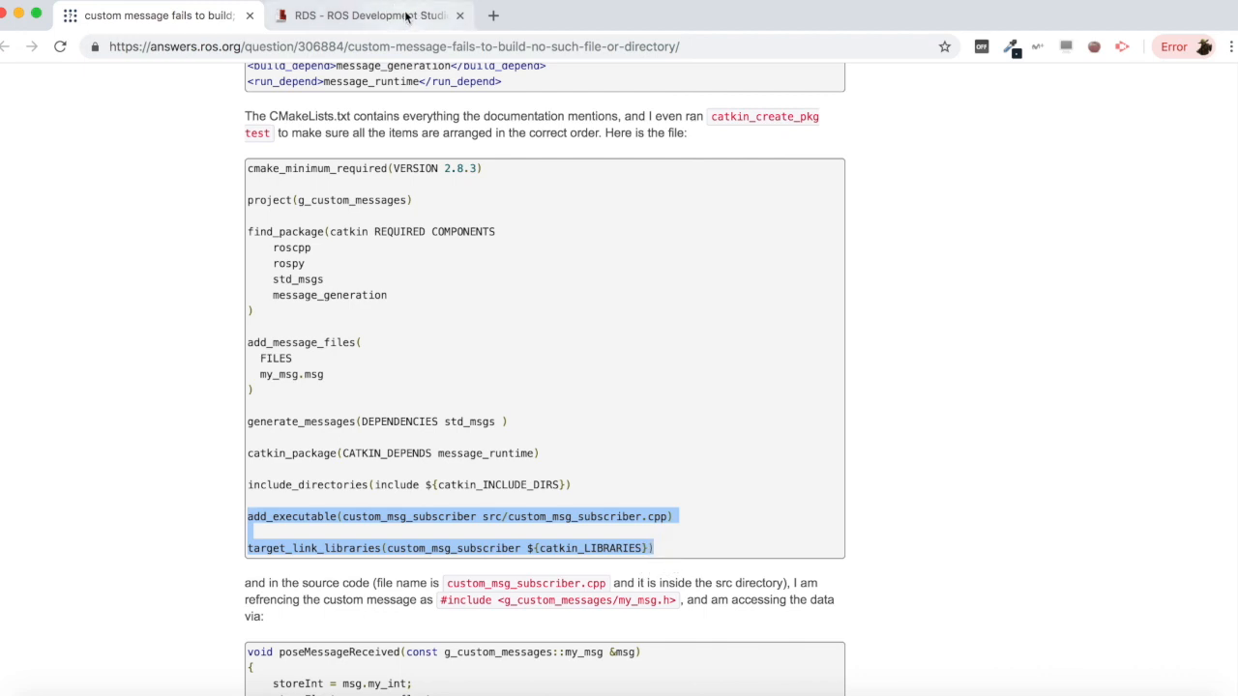
pyautogui.click(368, 14)
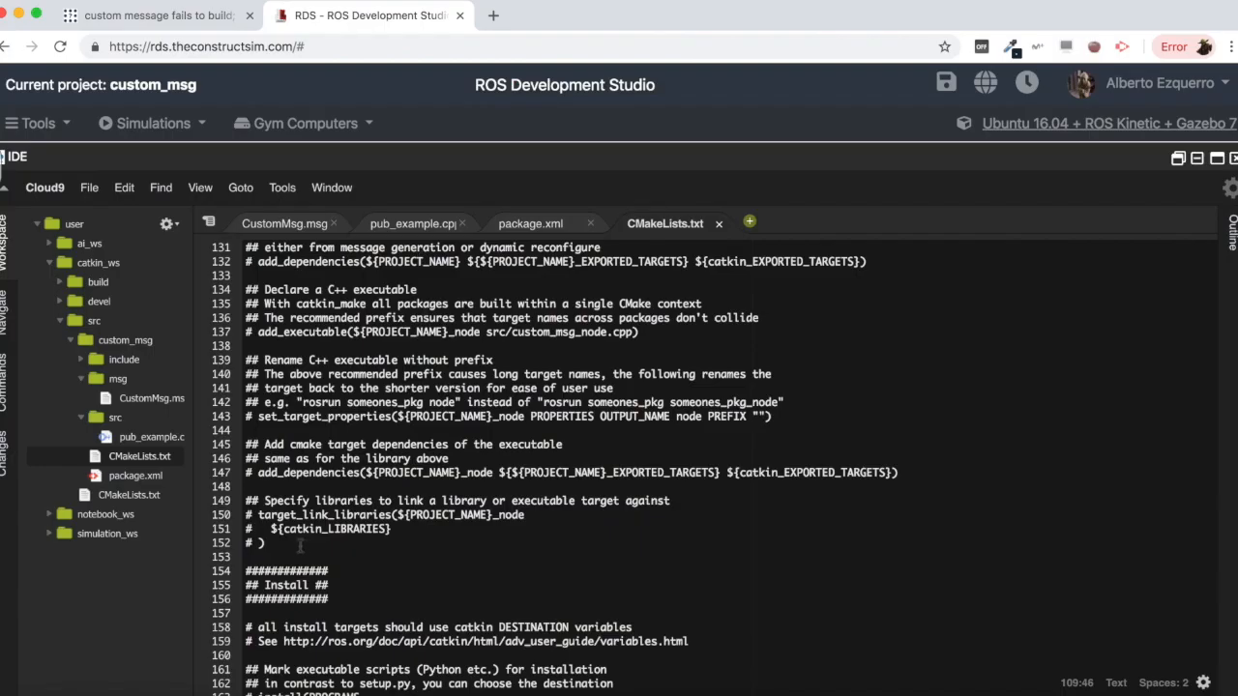
pyautogui.scroll(-3)
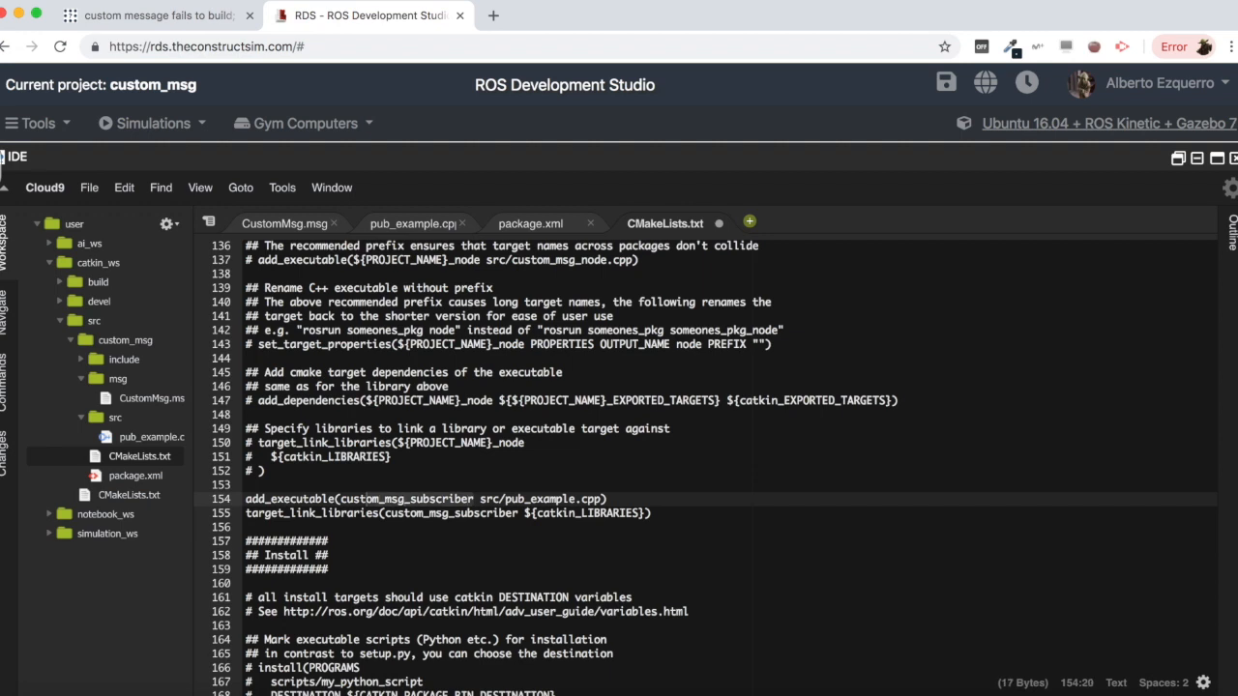
pyautogui.write('pub_example')
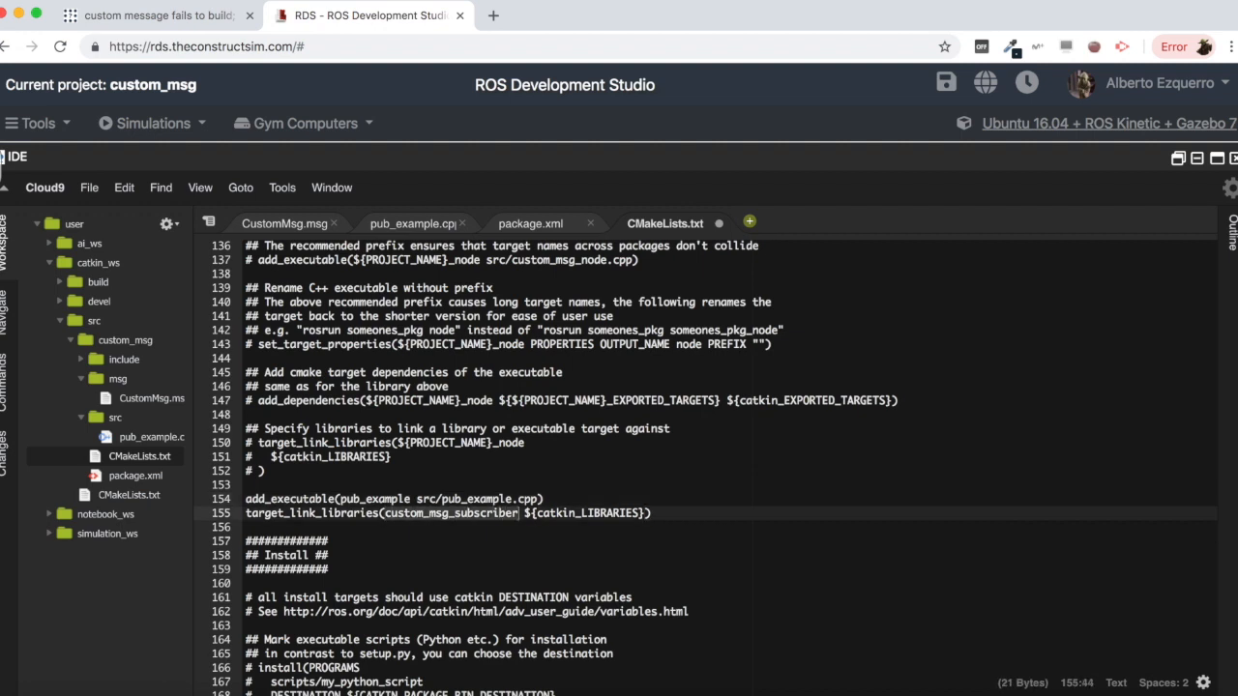
pyautogui.write('pub_example')
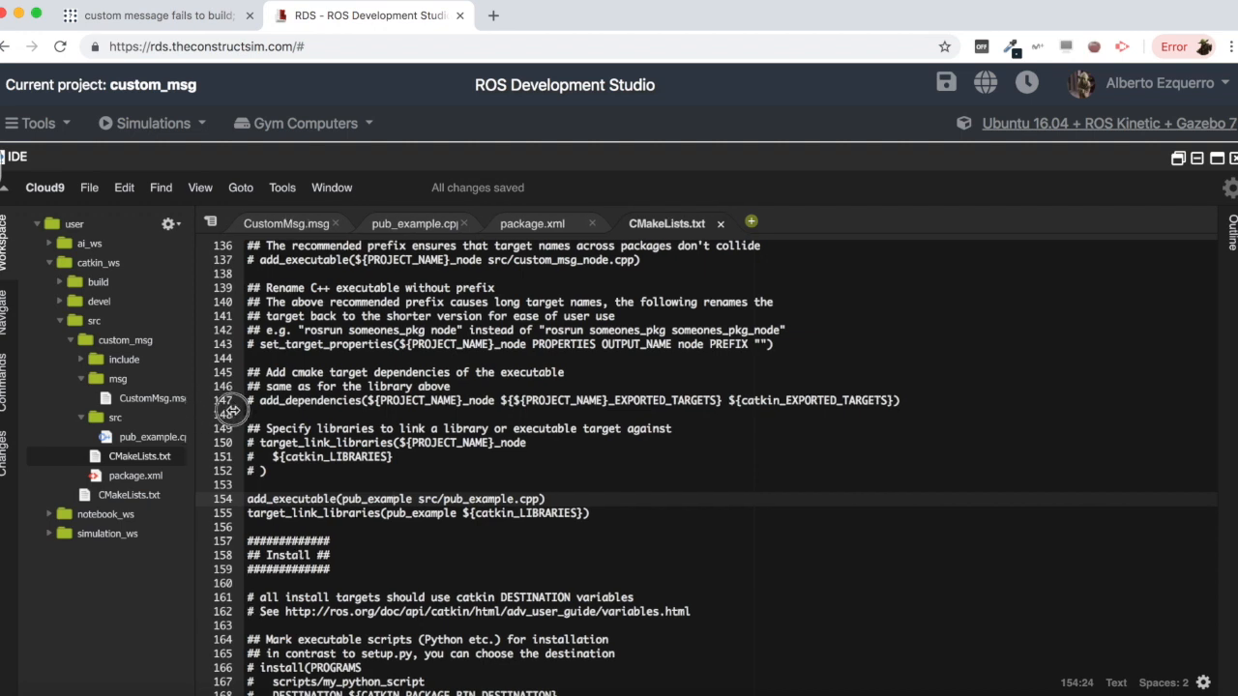
# - Bring the Shell into view and delete the build/ and devel/ folders
pyautogui.click(151, 436)
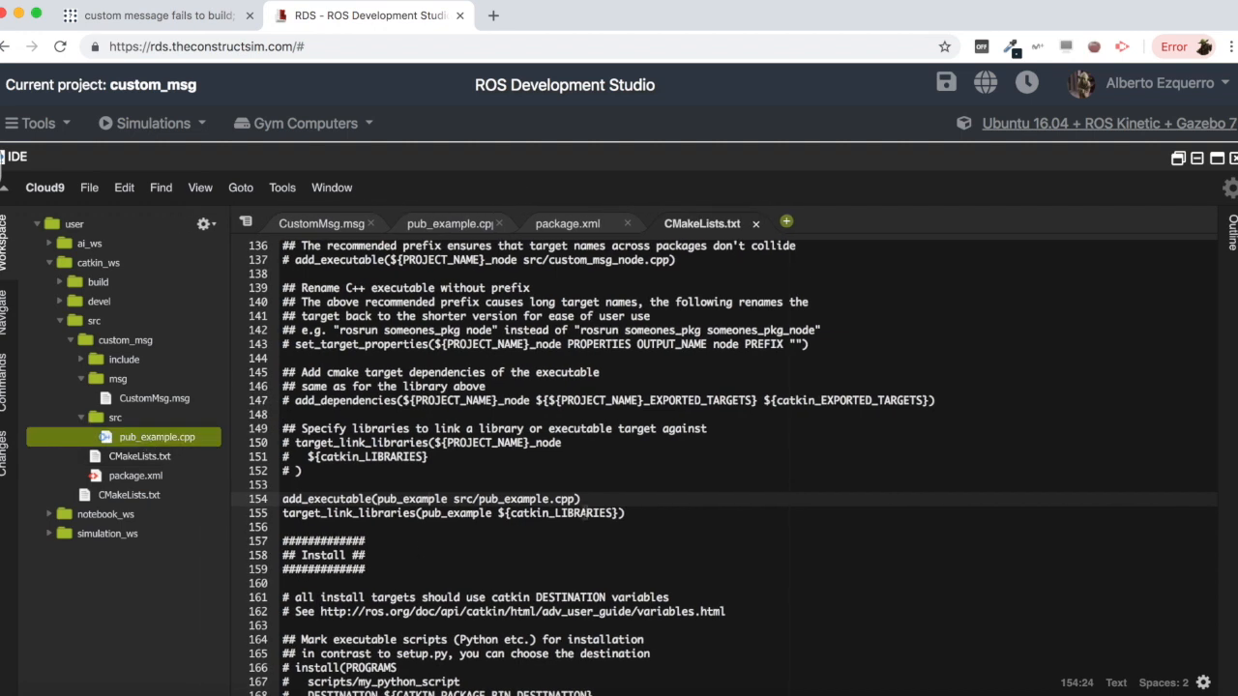
pyautogui.click(626, 512)
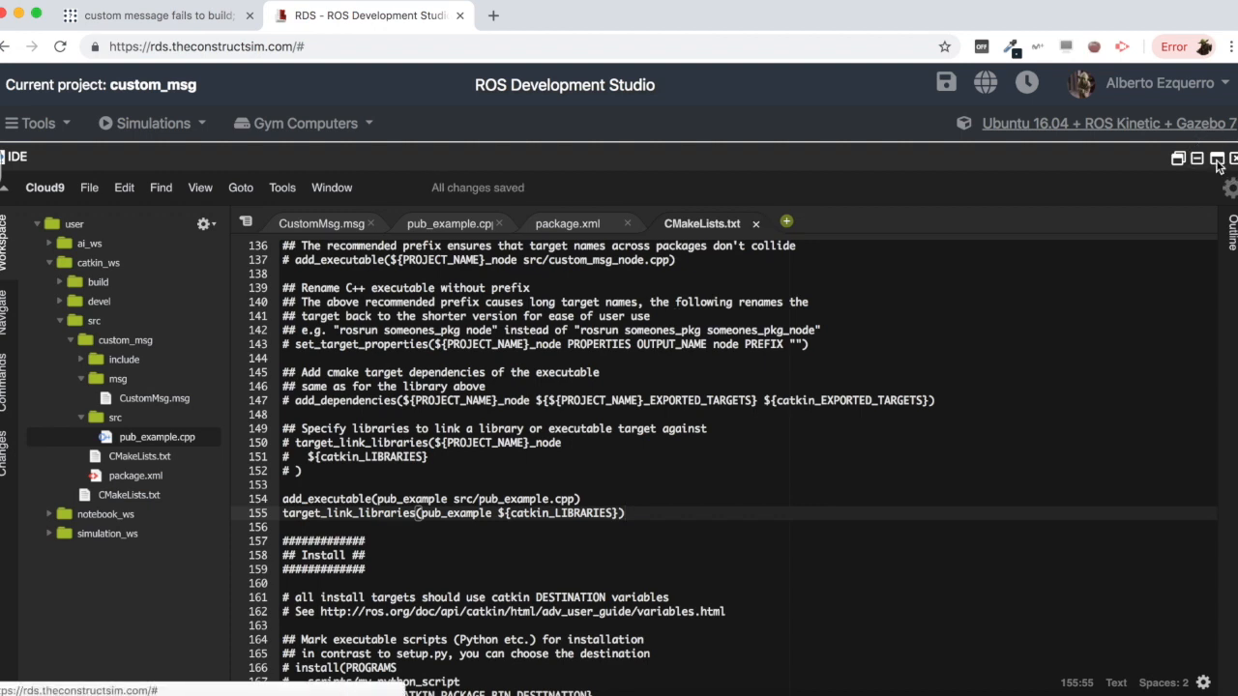
pyautogui.click(1217, 157)
pyautogui.write('rm -rf bu')
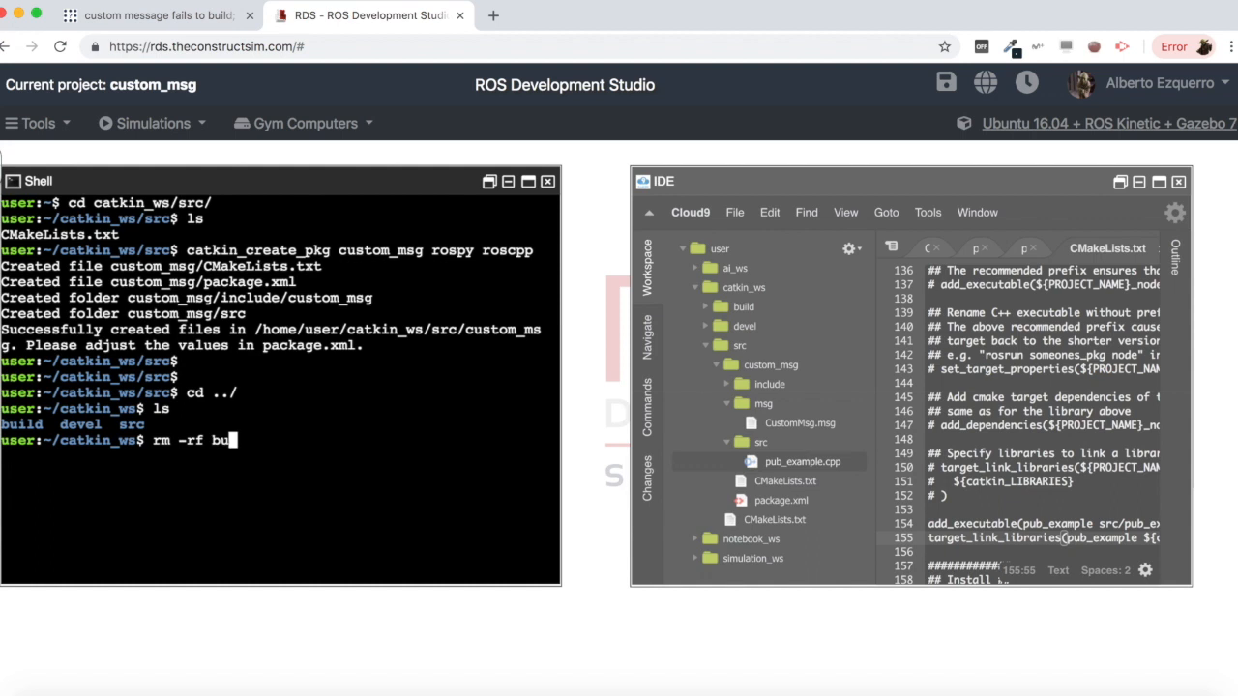
pyautogui.press('Return')
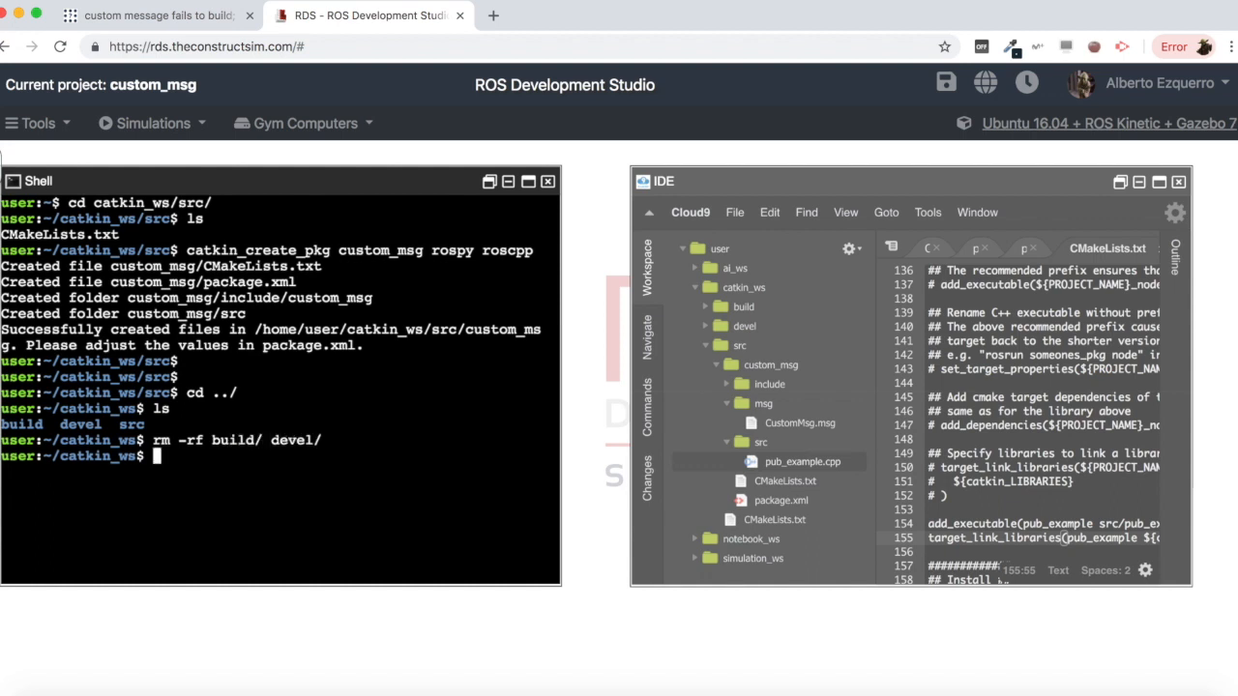
# - Run catkin_make and read the custom_msg/CustomMsg.h not found error
pyautogui.write('catkin_ma')
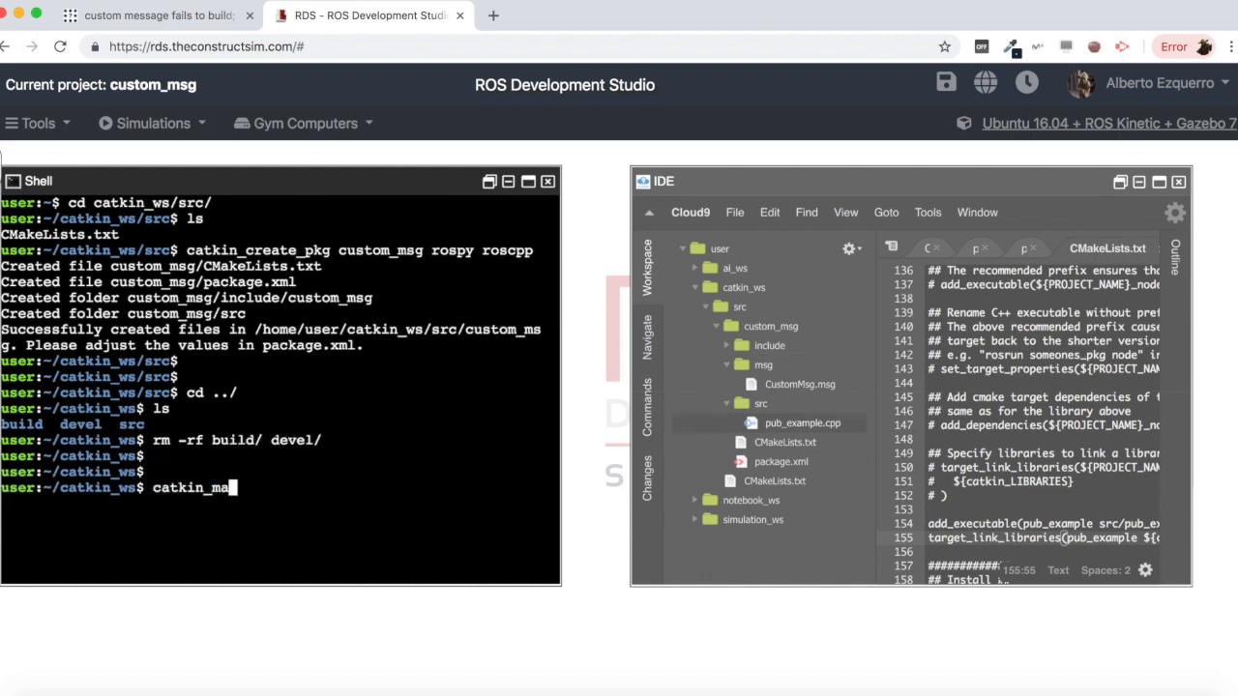
pyautogui.press('Return')
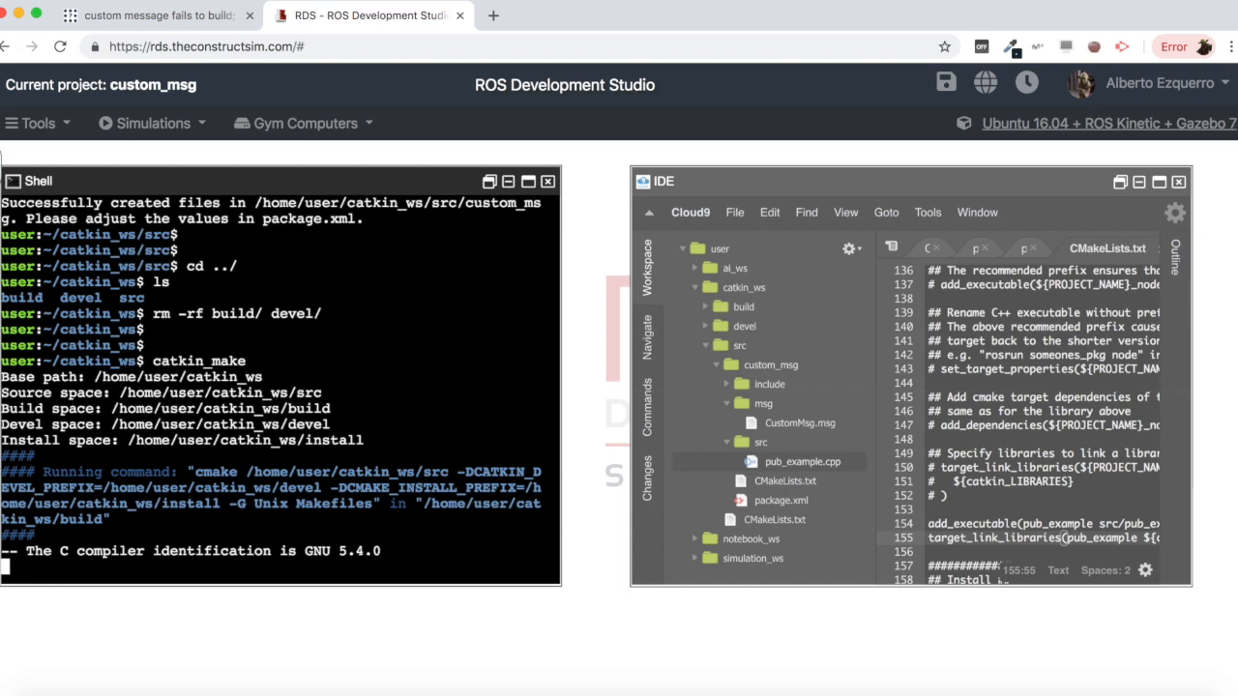
pyautogui.scroll(-3)
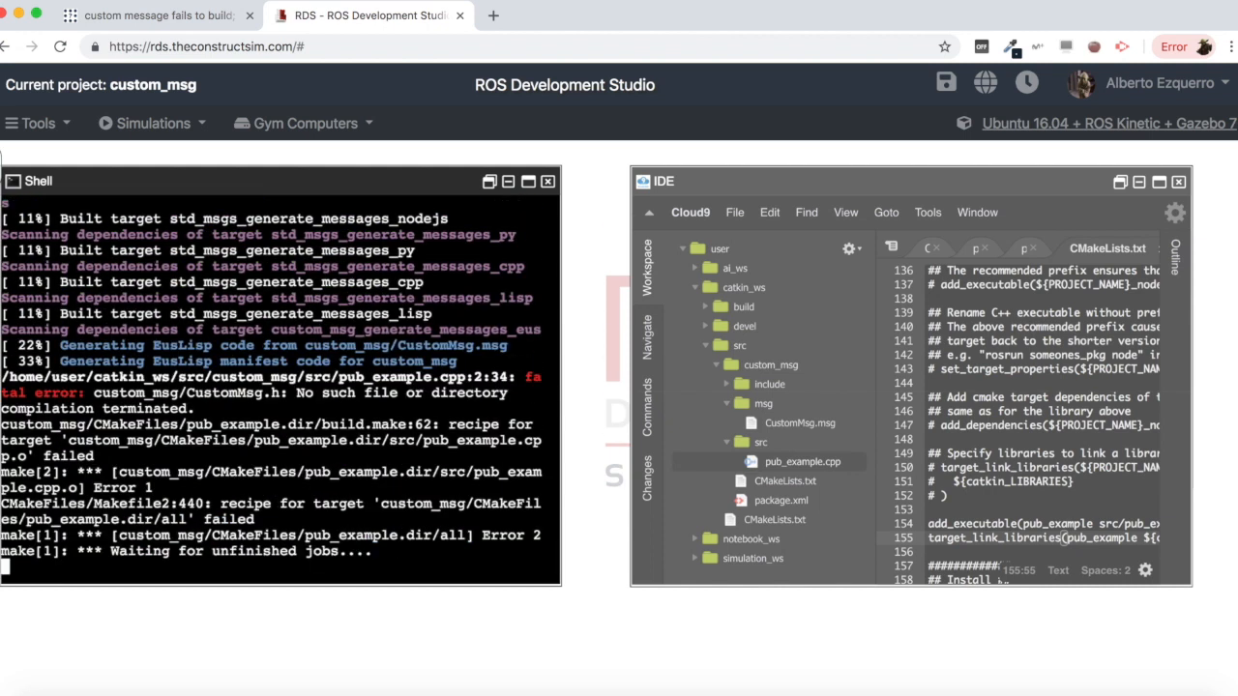
pyautogui.scroll(-3)
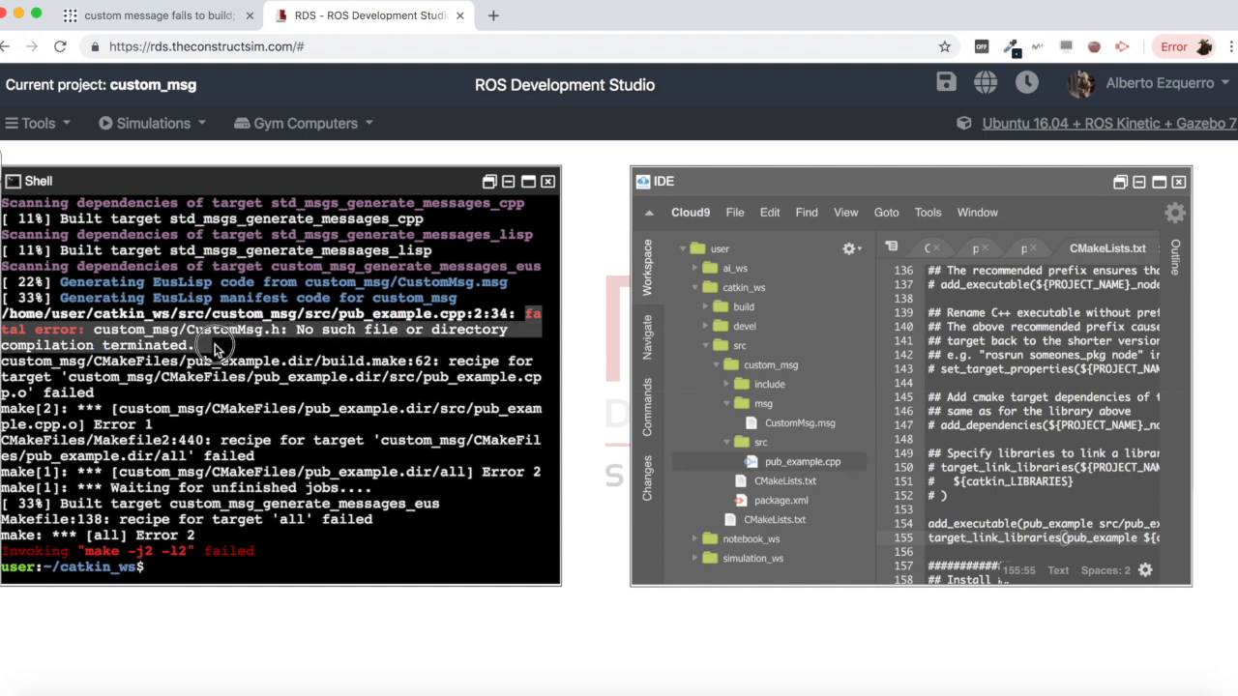
# - Find the question's matching 'No such file or directory' header error on ROS Answers
pyautogui.click(155, 15)
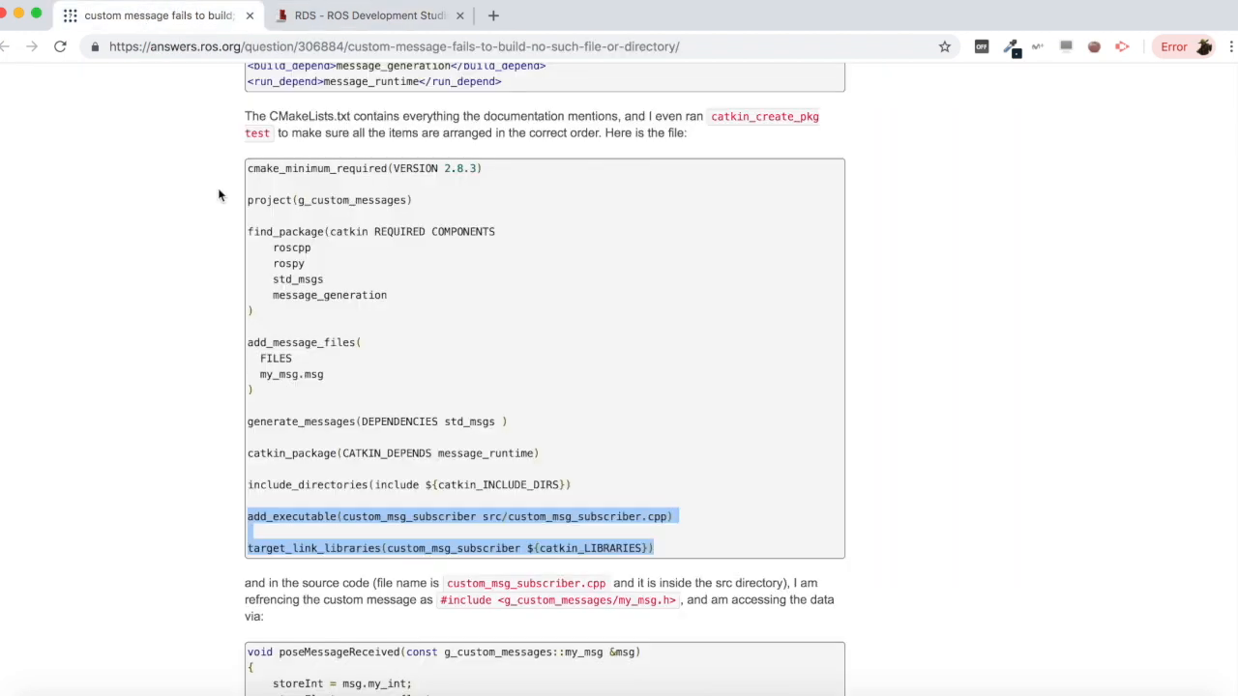
pyautogui.scroll(3)
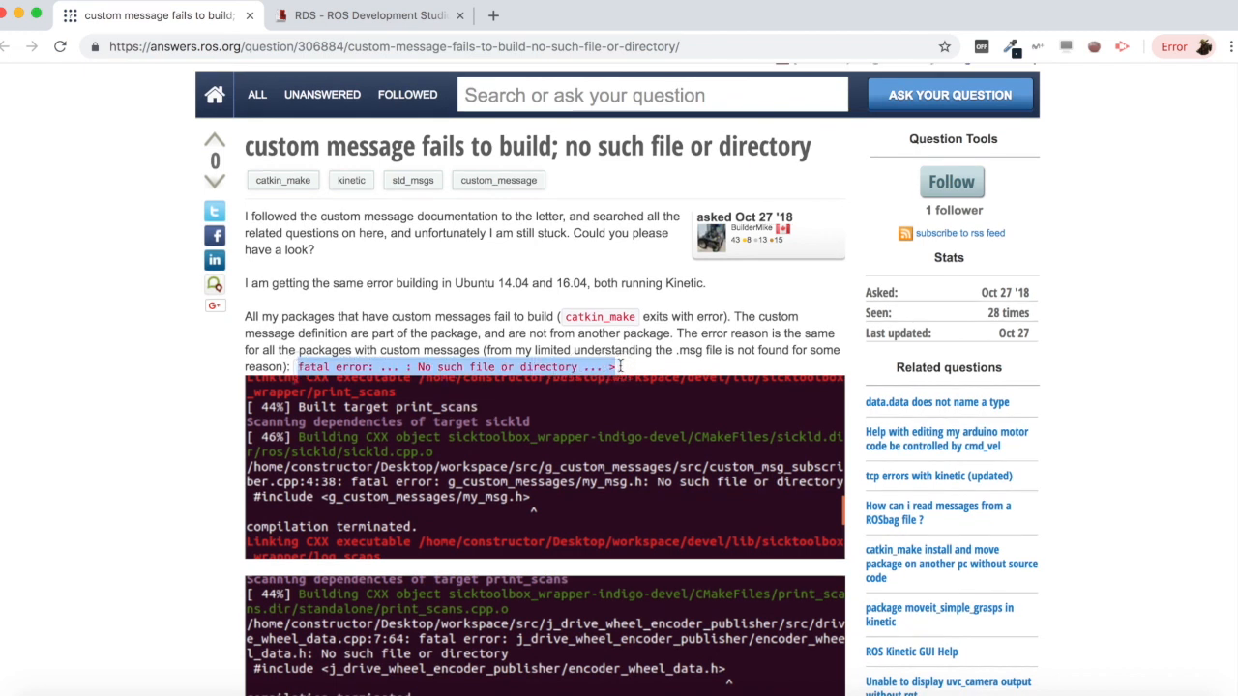
pyautogui.scroll(-3)
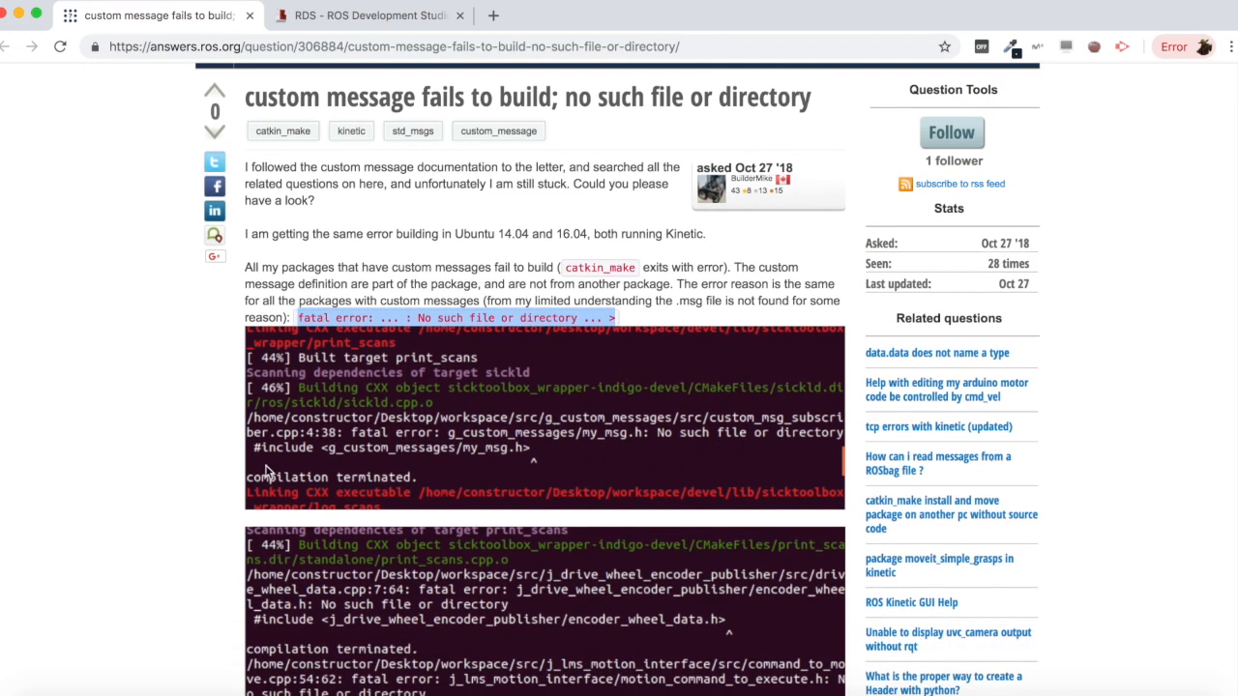
pyautogui.moveTo(435, 490)
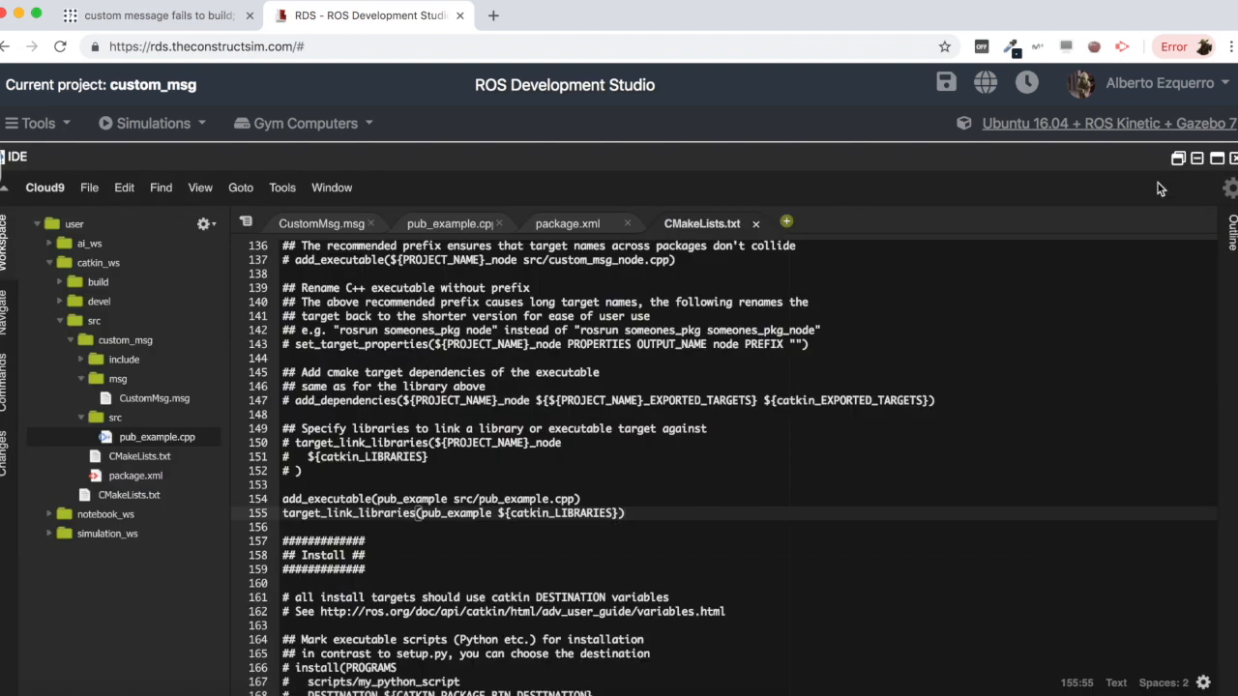
# - Add add_dependencies(pub_example custom_msg_generate_messages_cpp) below target_link_libraries
pyautogui.scroll(-3)
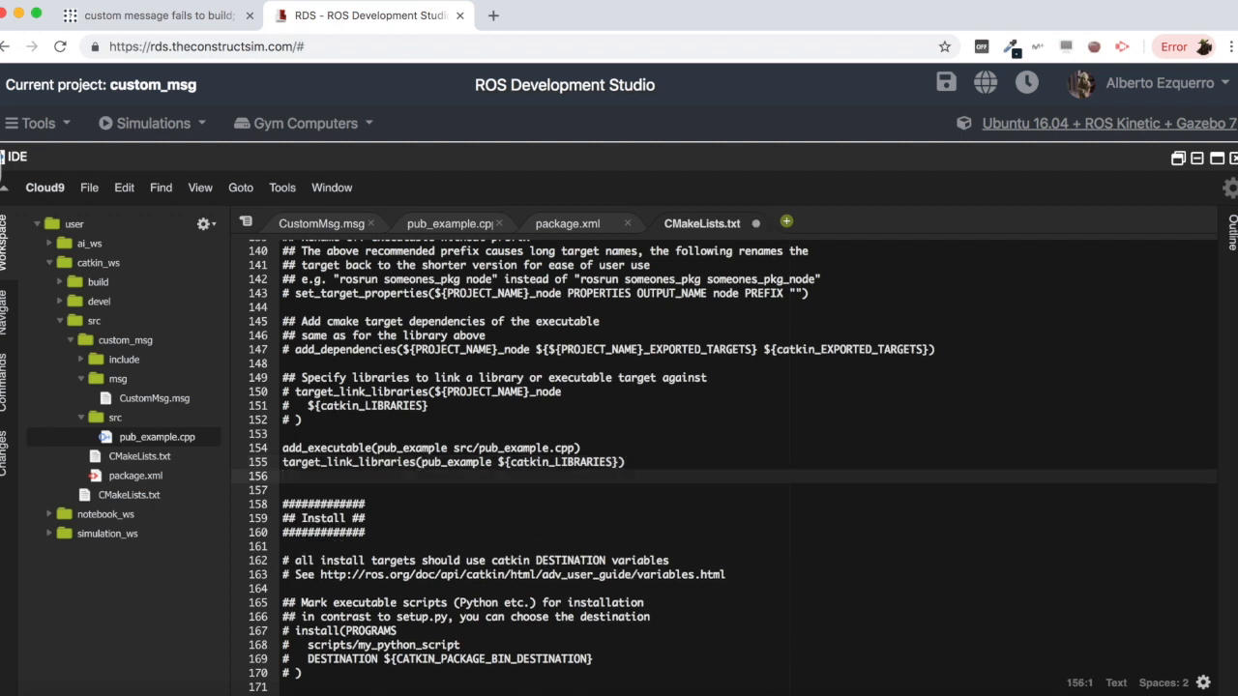
pyautogui.write('add_dependencies')
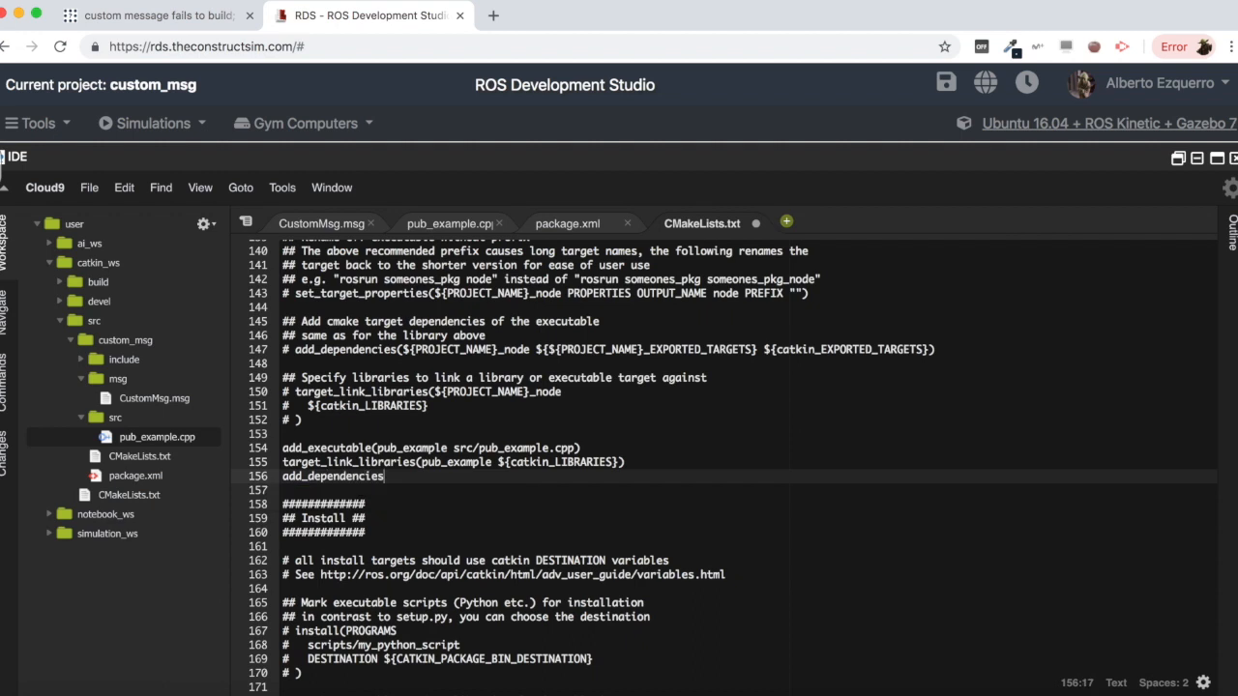
pyautogui.write('(pub_example')
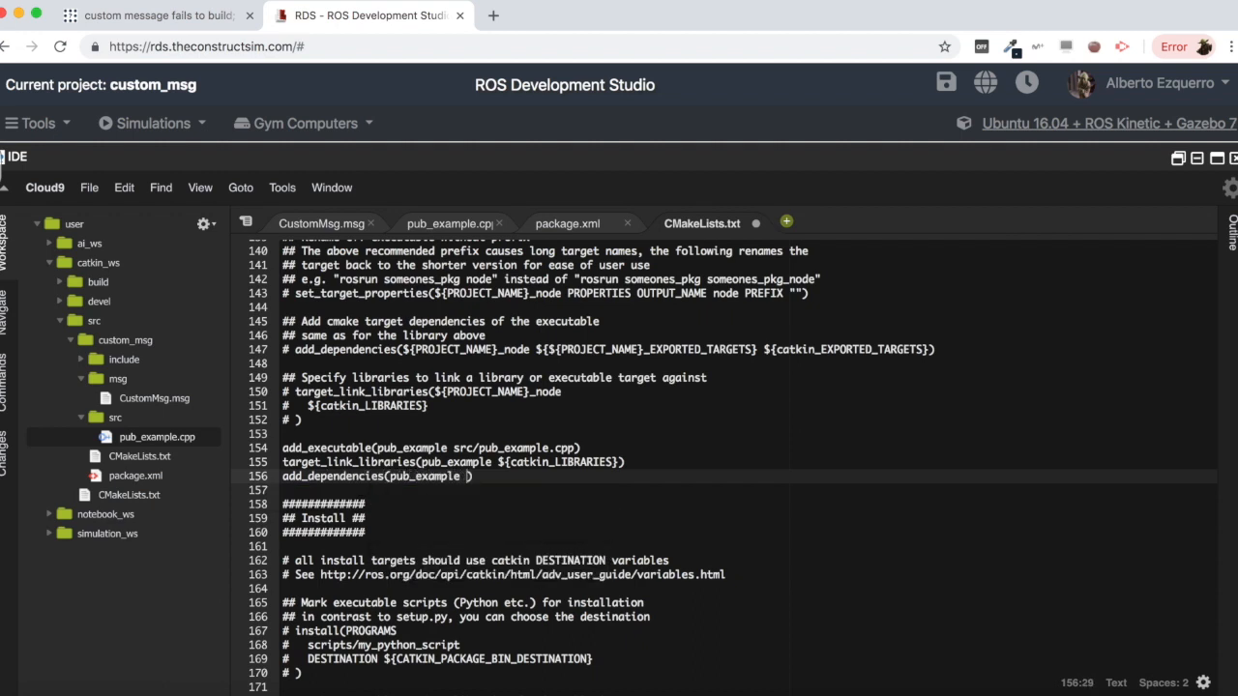
pyautogui.write('custom_msg_generate')
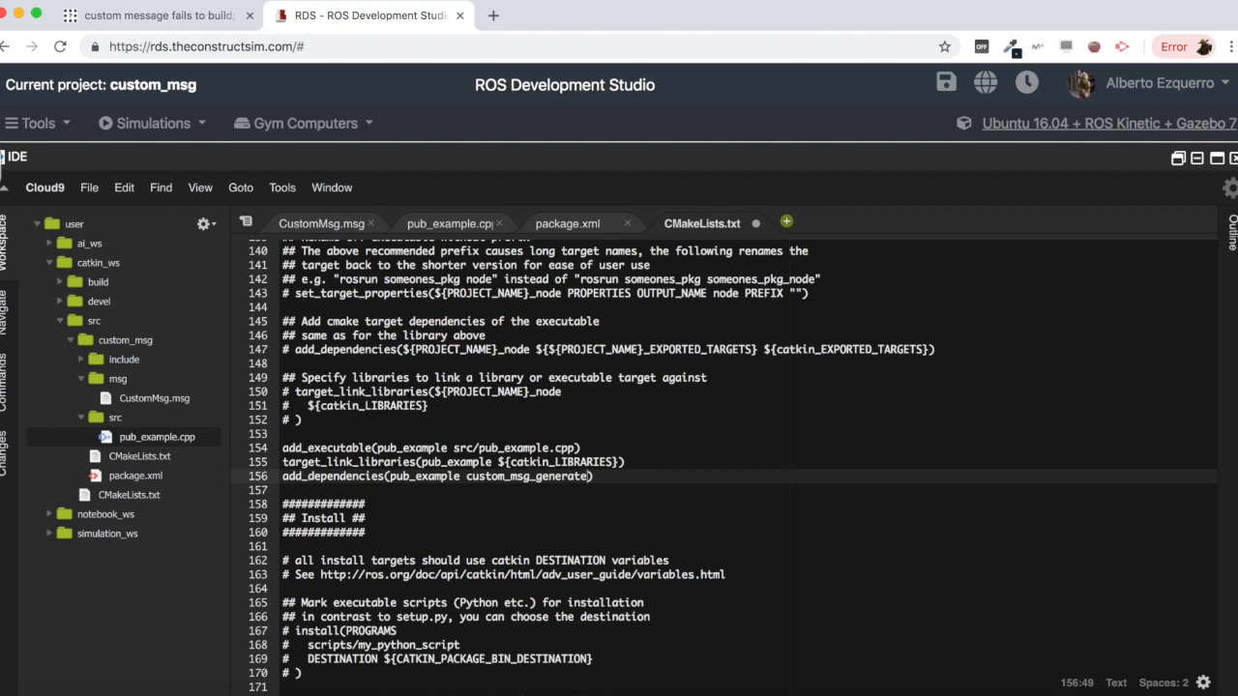
pyautogui.write('_messages_cpp')
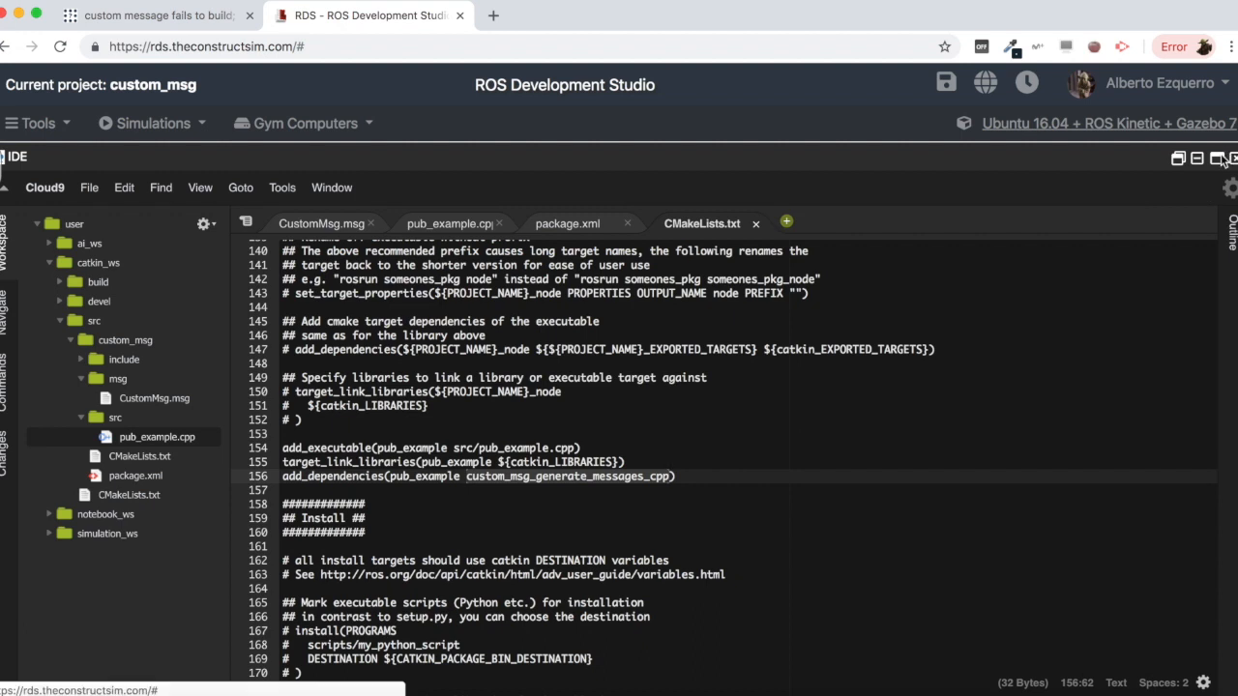
# - Review CustomMsg.msg and pub_example.cpp, then return to CMakeLists.txt with the Shell visible
pyautogui.click(1196, 157)
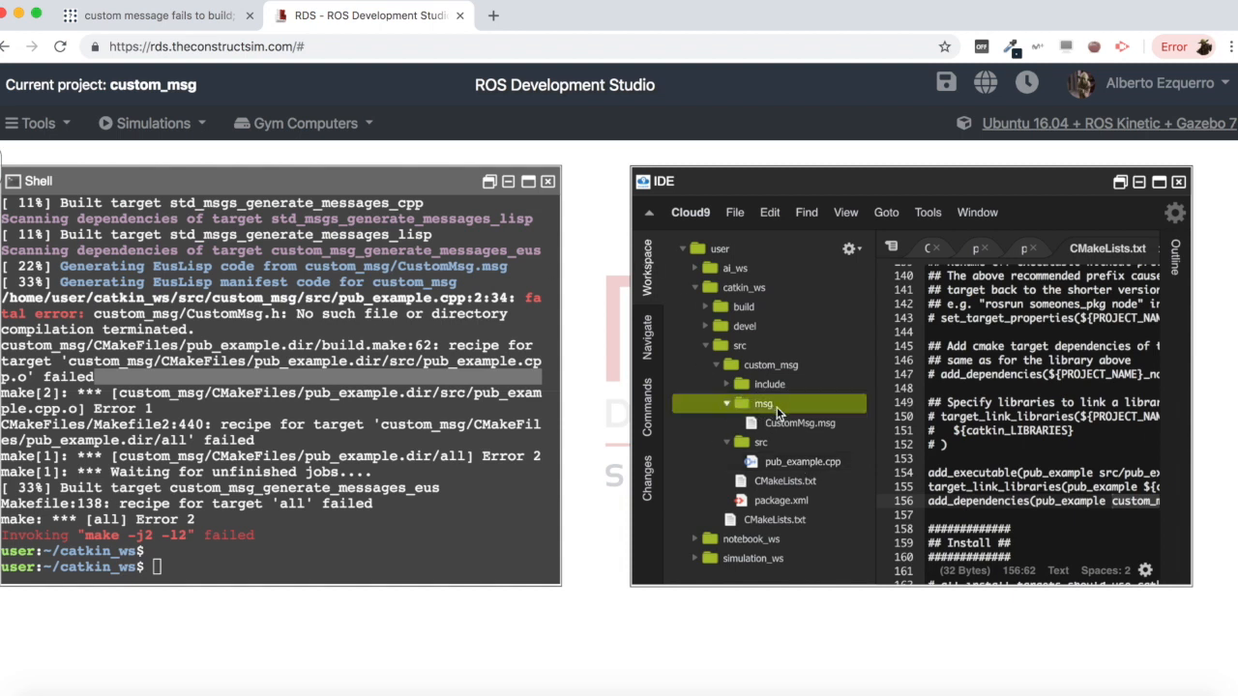
pyautogui.click(800, 424)
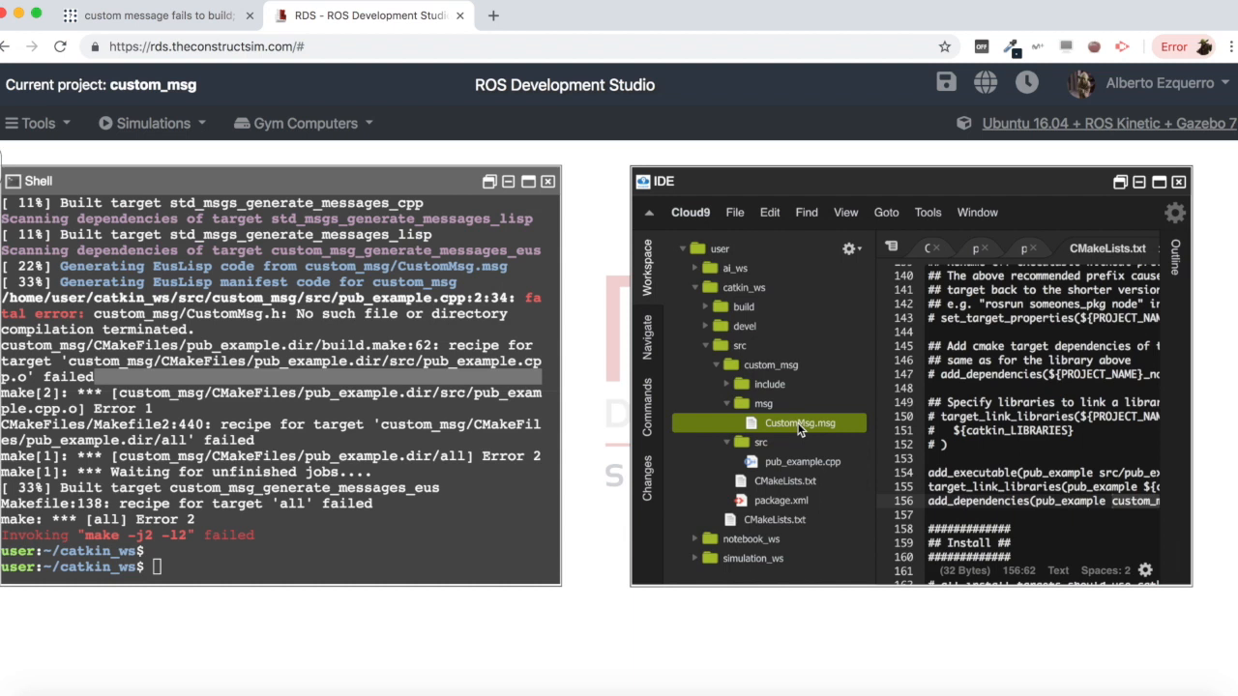
pyautogui.moveTo(745, 470)
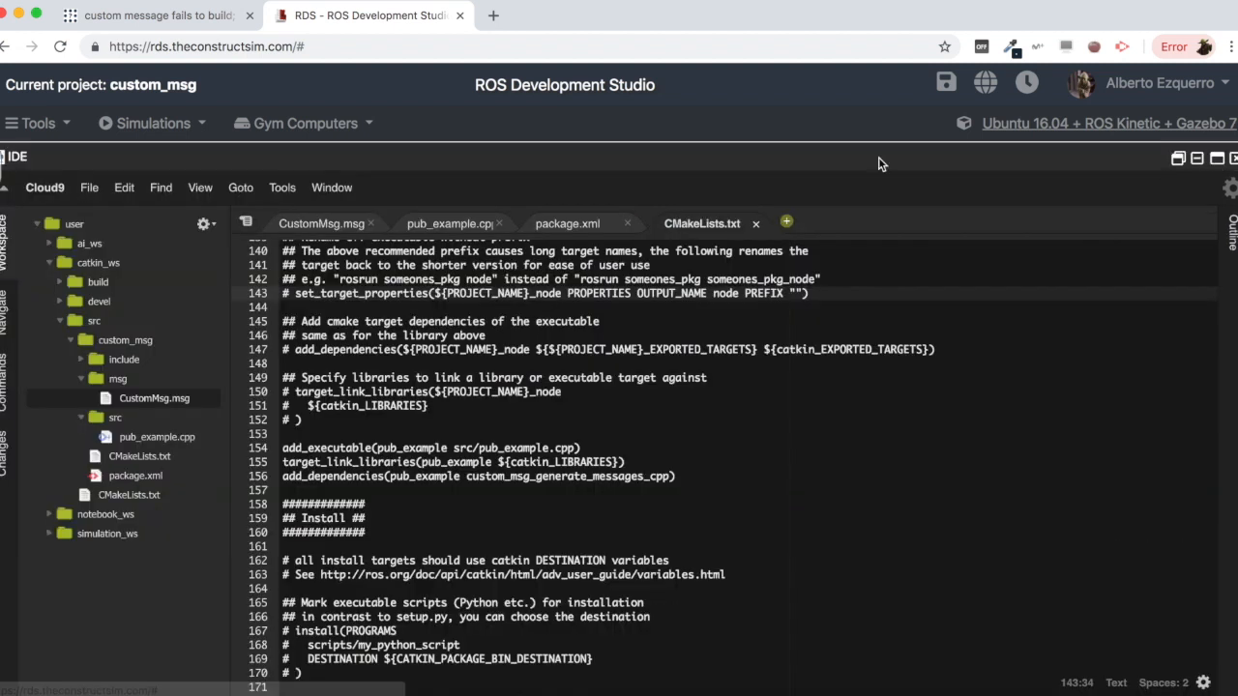
pyautogui.click(448, 224)
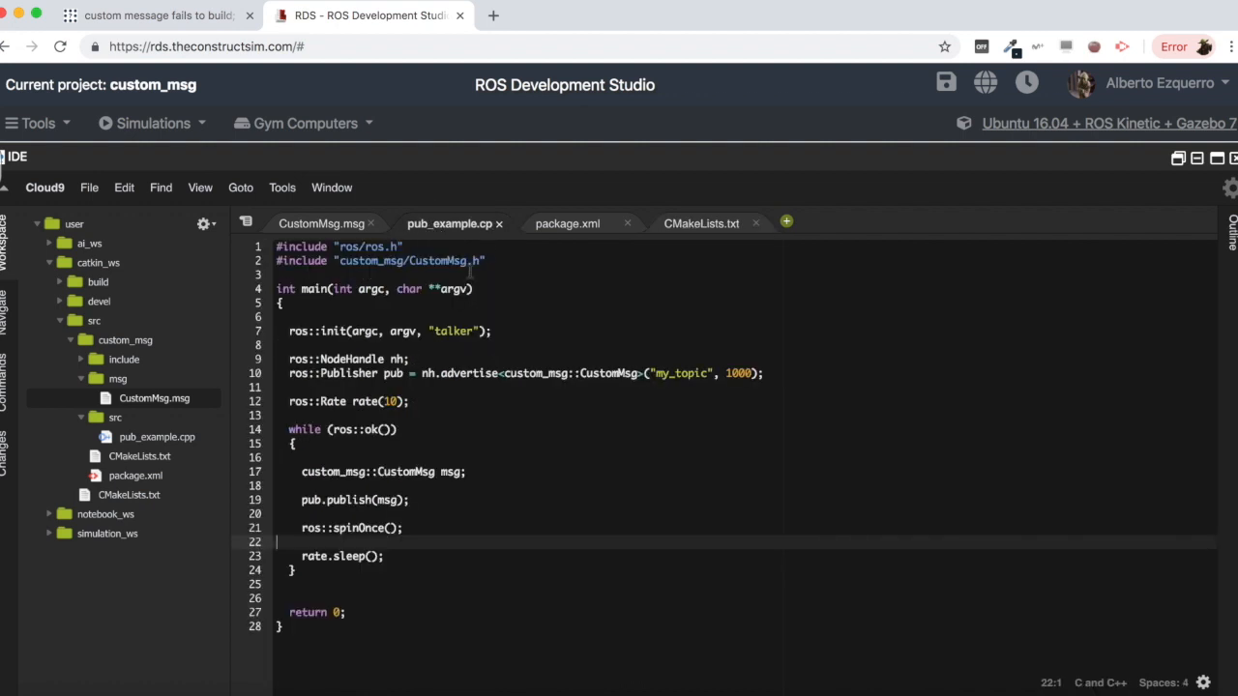
pyautogui.click(484, 261)
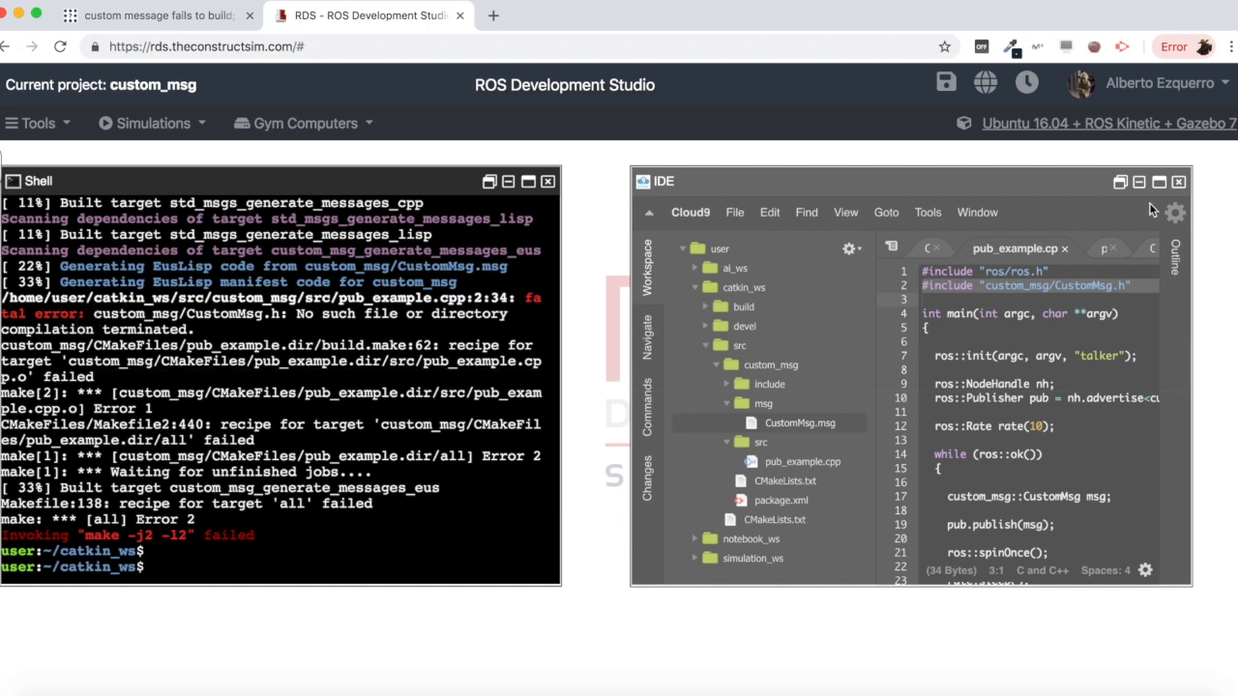
pyautogui.click(1139, 181)
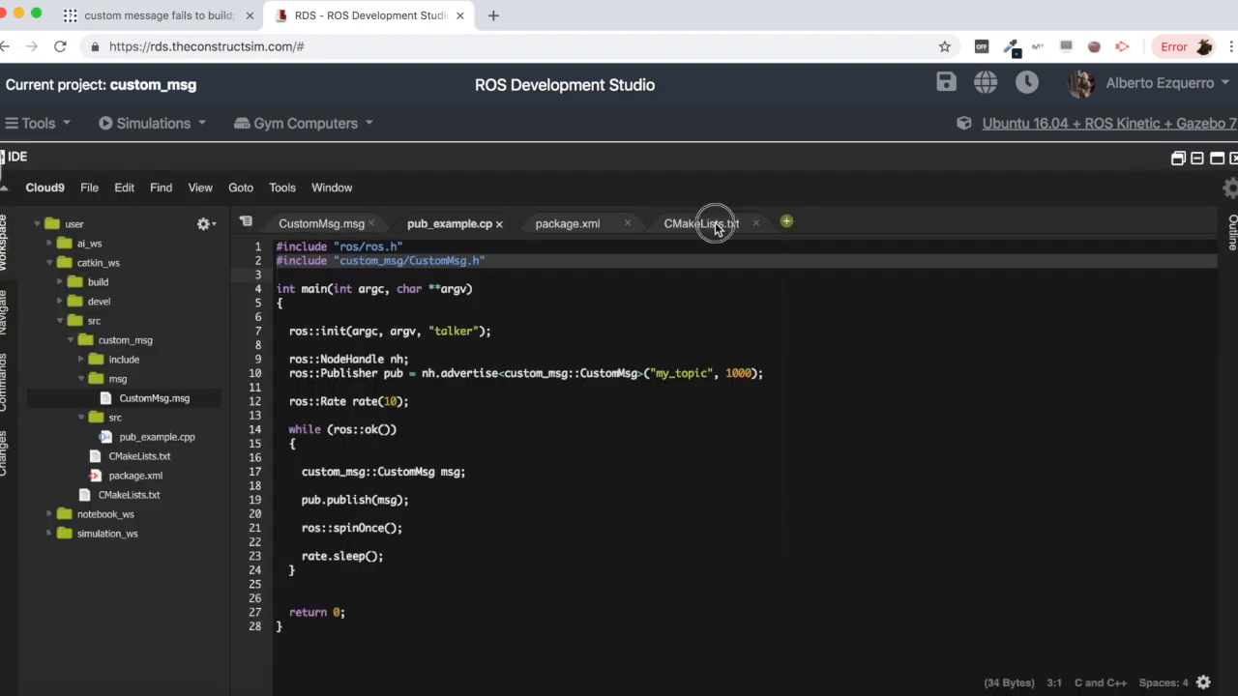
pyautogui.click(701, 224)
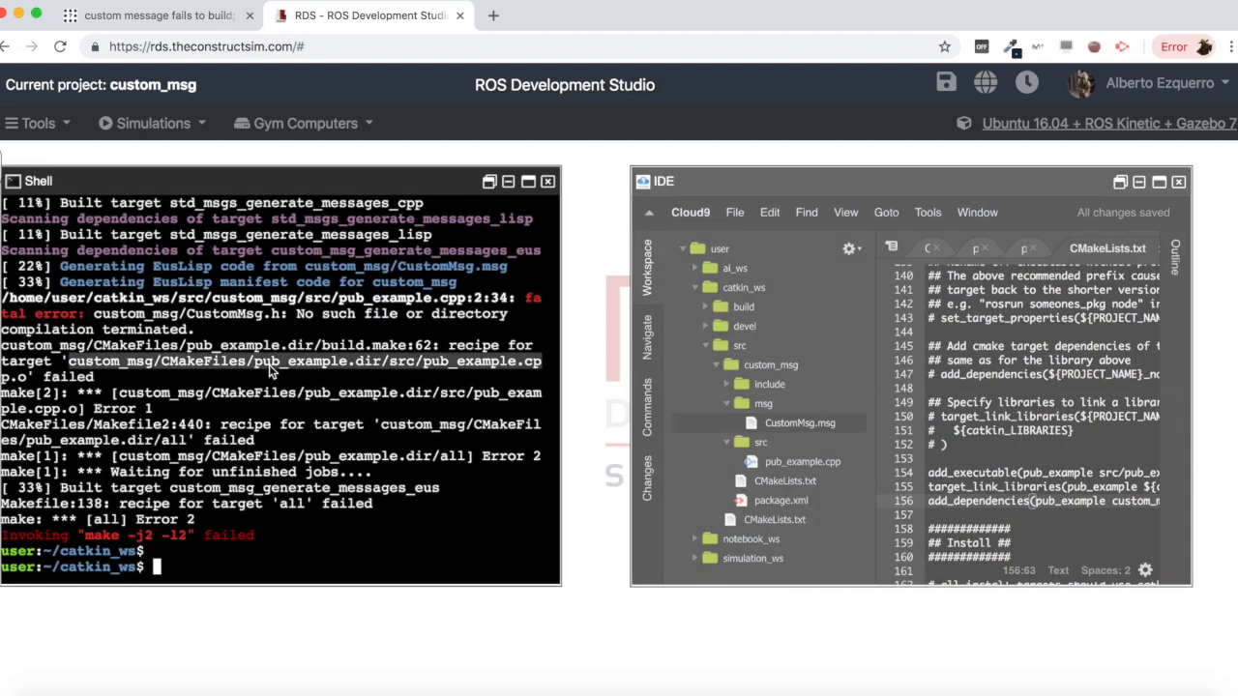
# - Delete build/ and devel/ and rerun catkin_make, which now builds pub_example successfully
pyautogui.write('rm -')
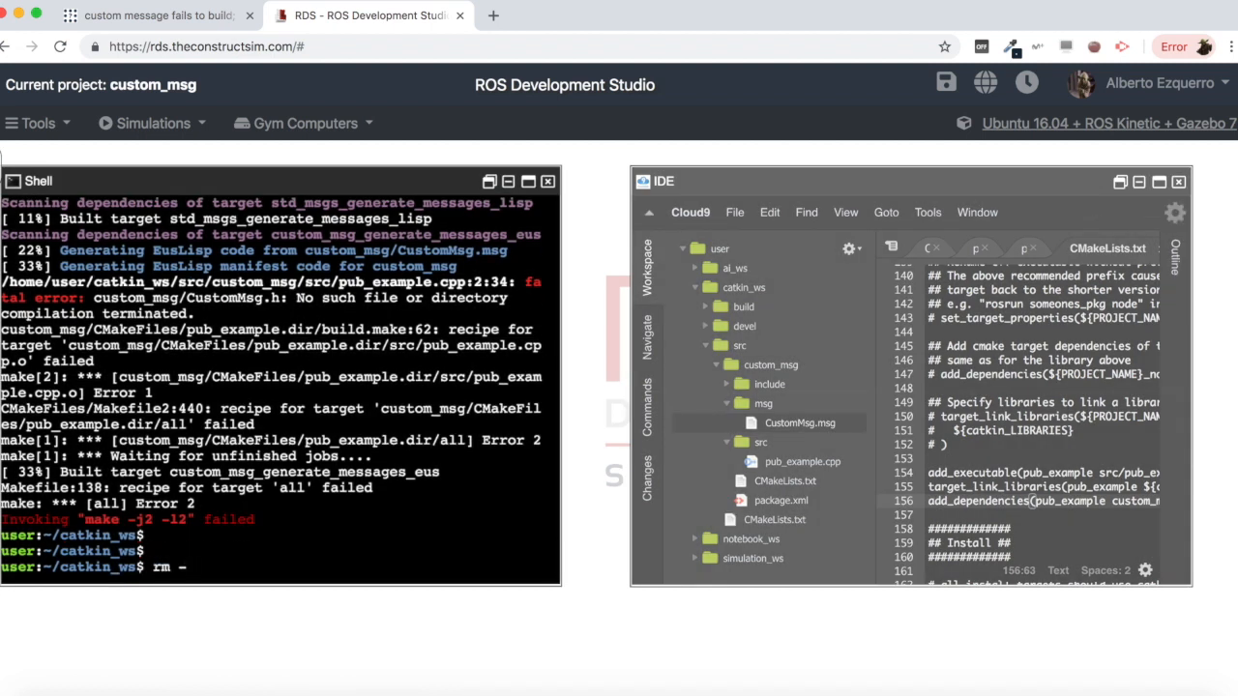
pyautogui.write('rf build/d')
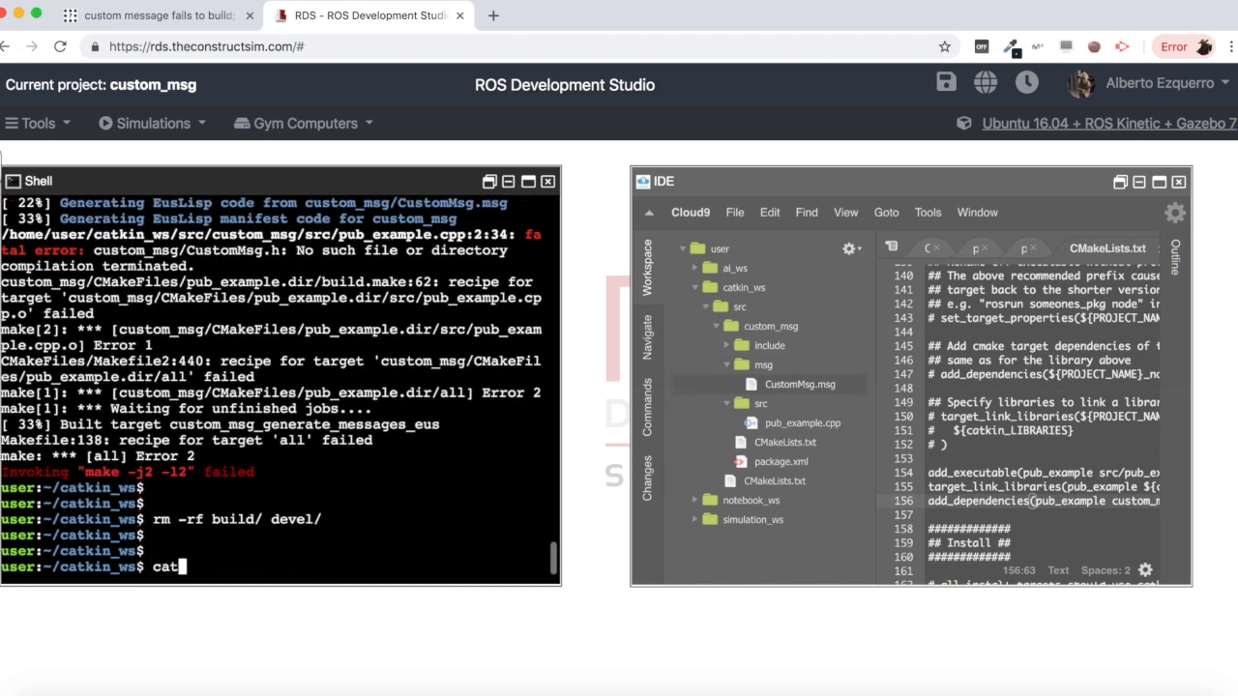
pyautogui.write('catkin_make')
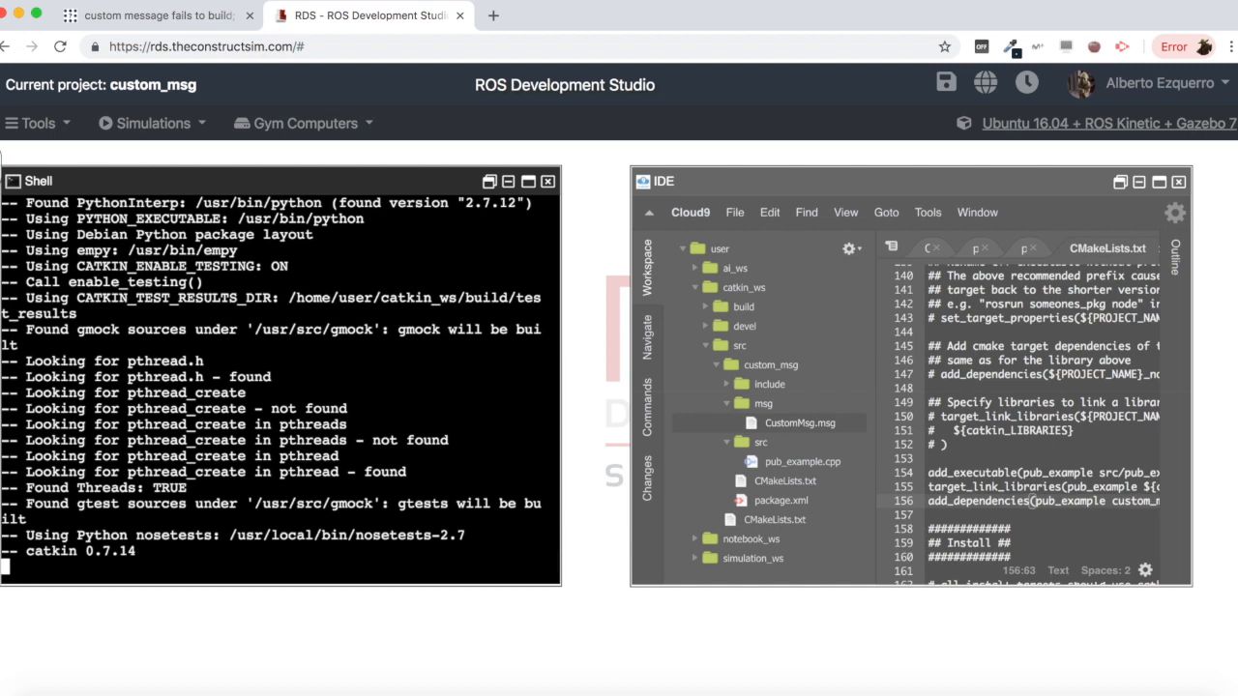
pyautogui.scroll(-3)
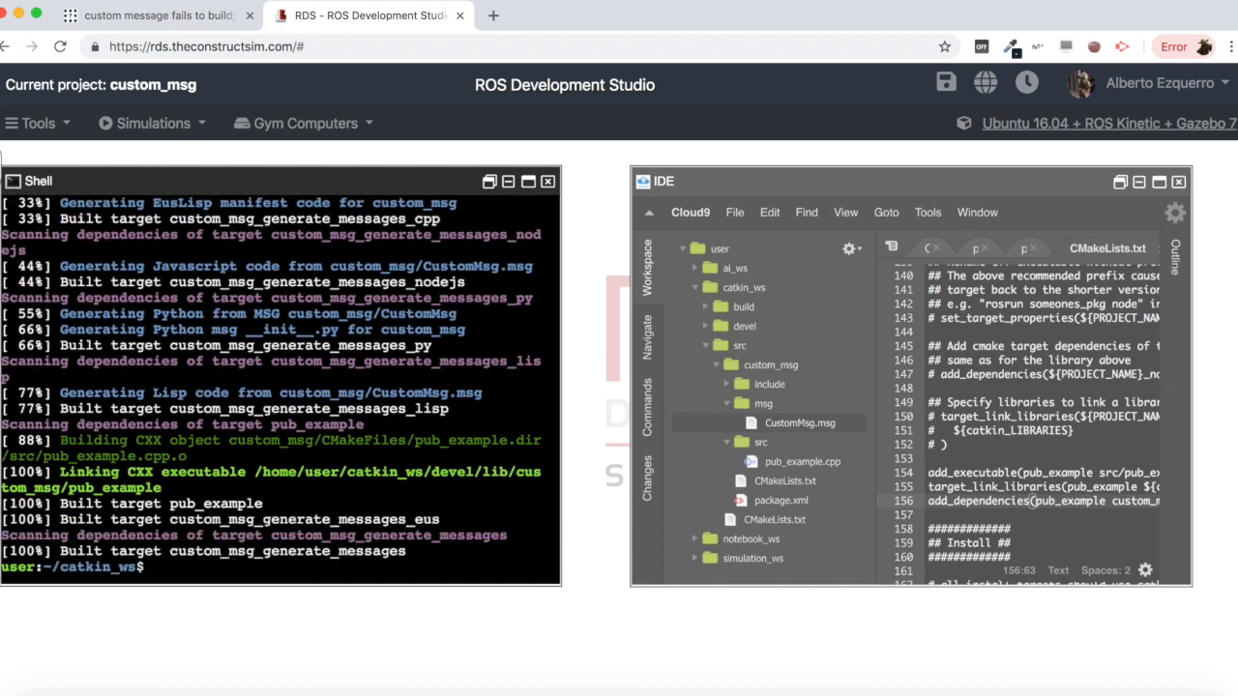
# - Source devel/setup.bash and switch back to the ROS Answers question
pyautogui.write('source de')
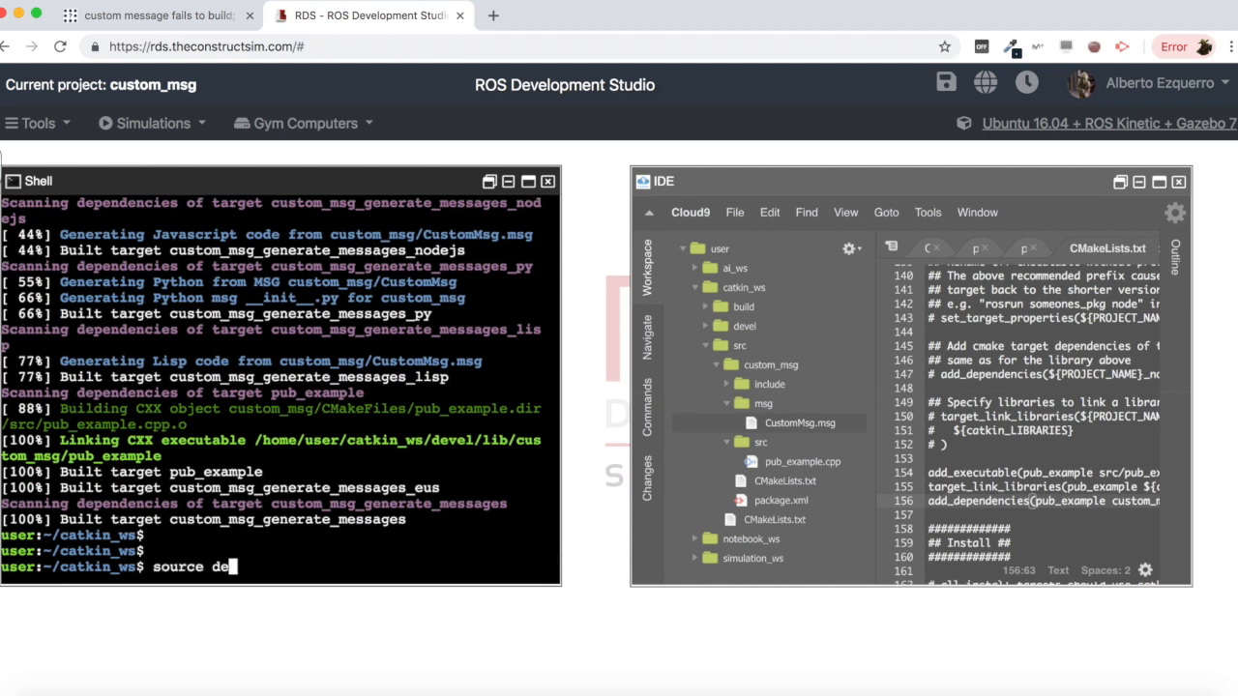
pyautogui.write('vel/setup.')
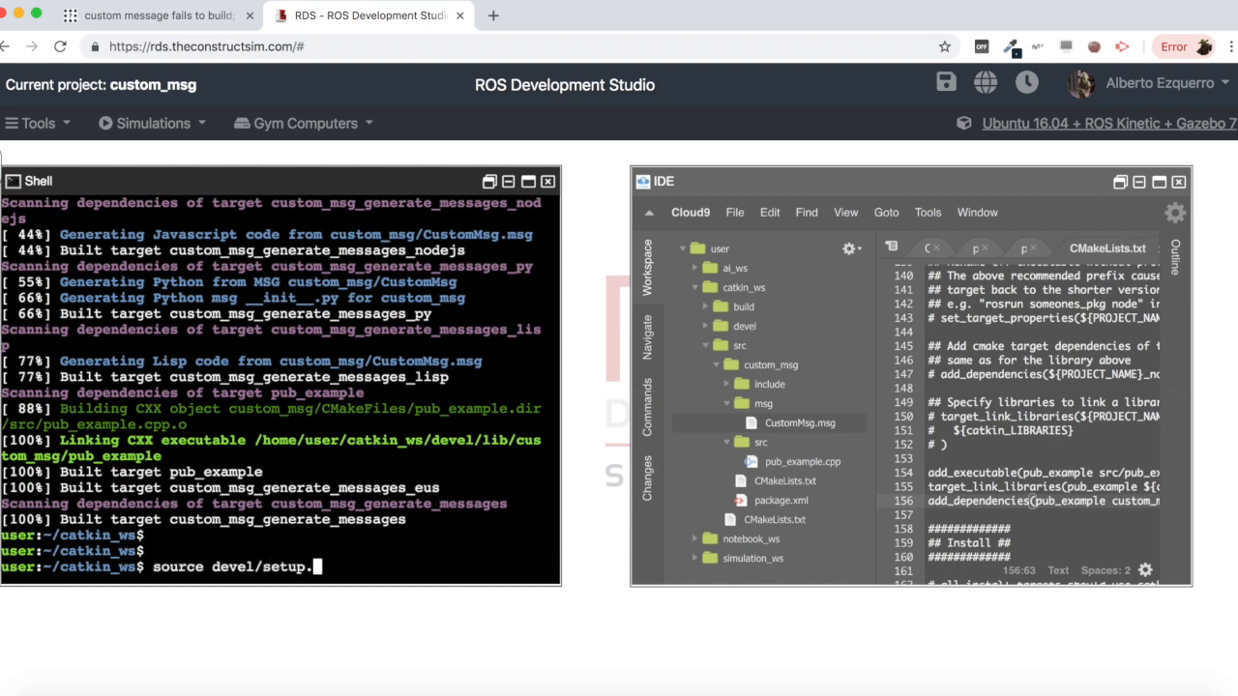
pyautogui.write('bash')
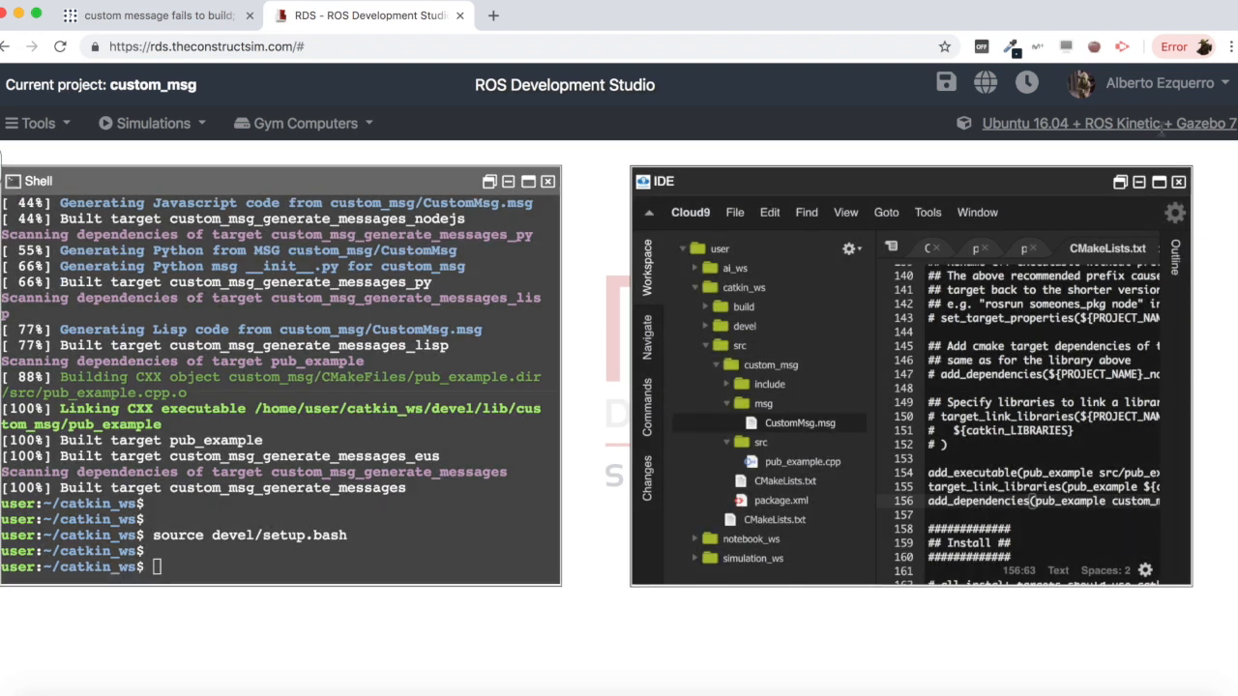
pyautogui.click(154, 15)
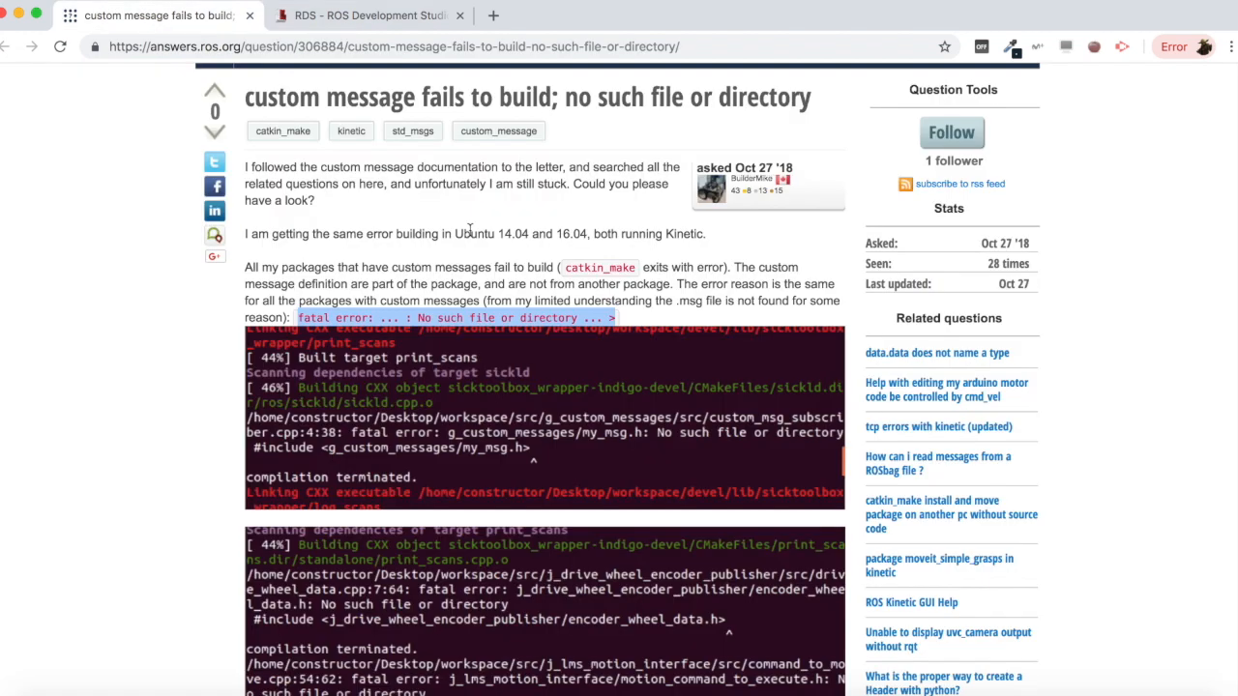
# - Scroll through the ROS Answers question, then return to the ROS Development Studio tab
pyautogui.scroll(-3)
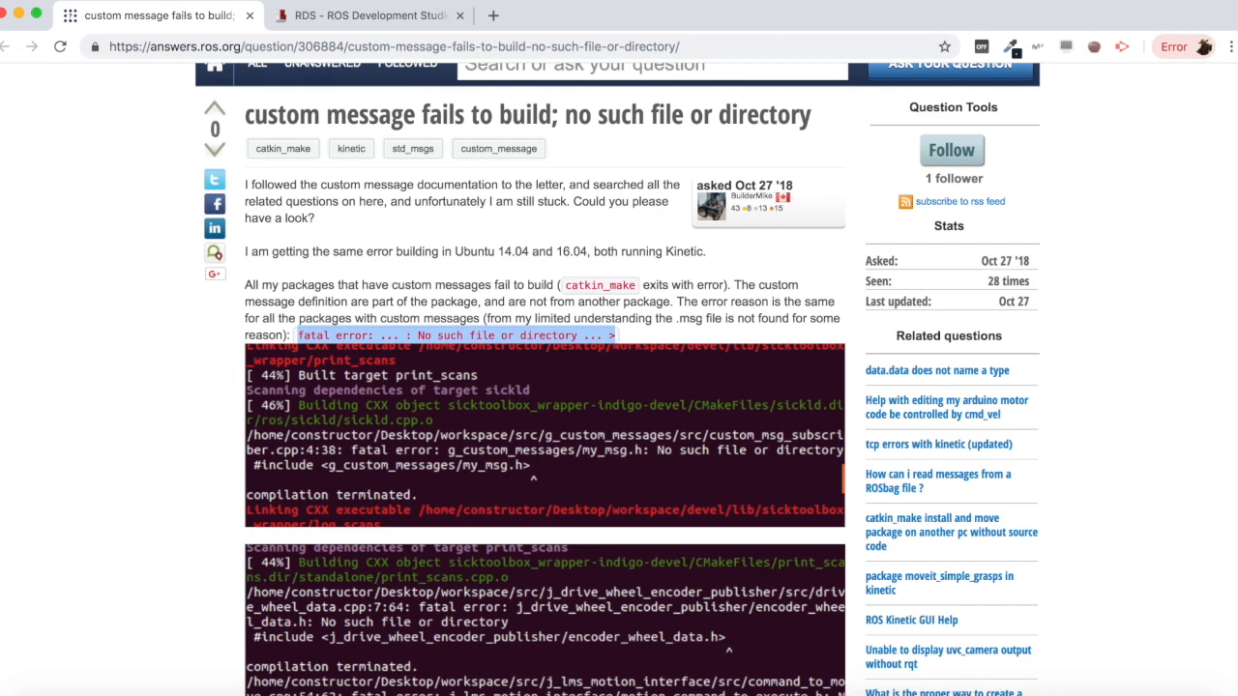
pyautogui.click(368, 15)
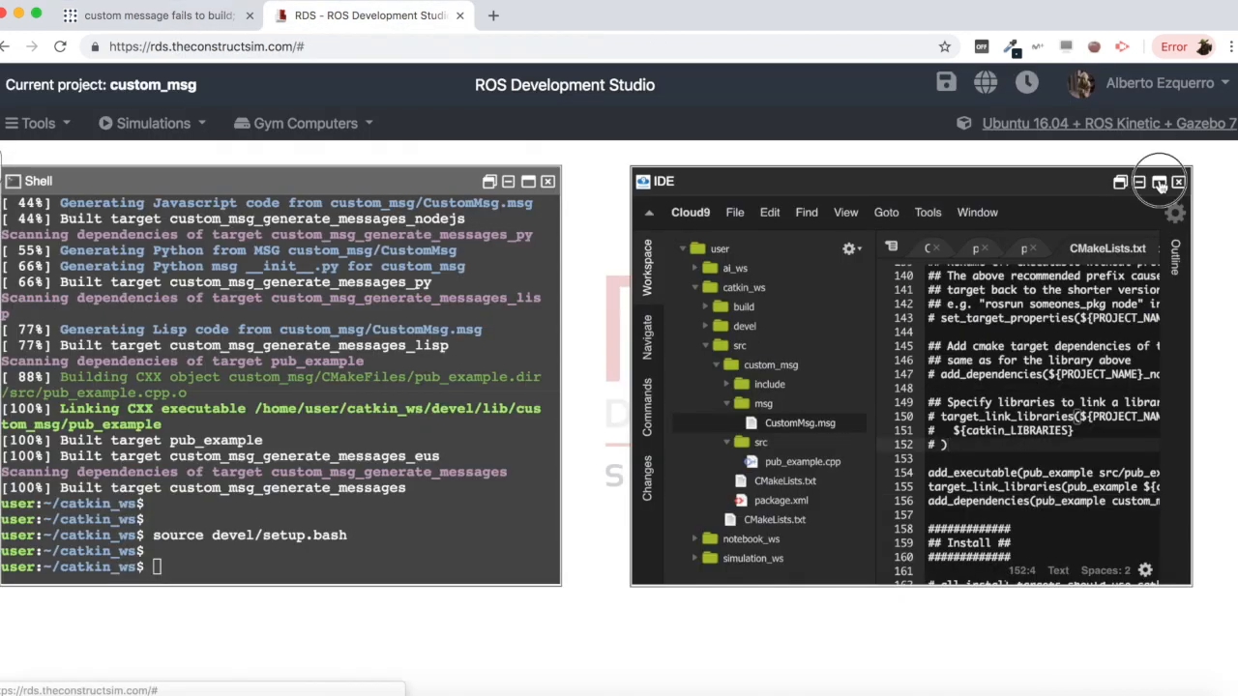
# - Maximize the IDE so CMakeLists.txt fills the workspace, and save it with Ctrl+S
pyautogui.click(1158, 182)
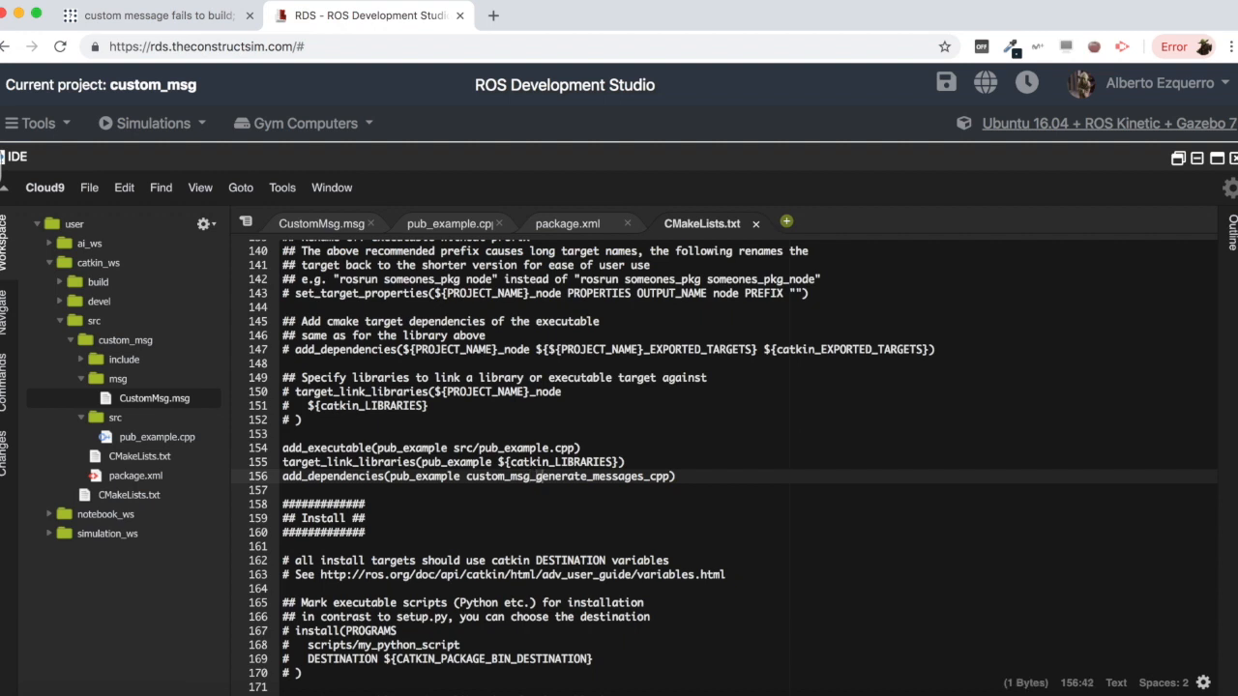
pyautogui.press('ctrl+s')
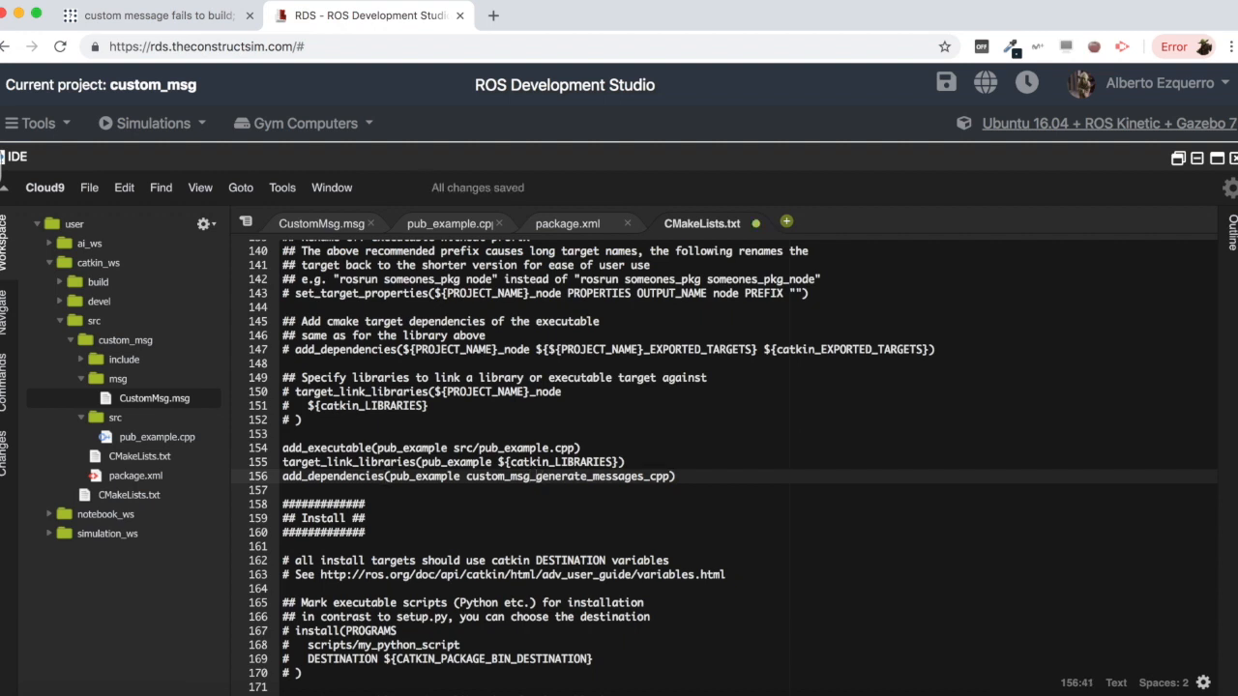